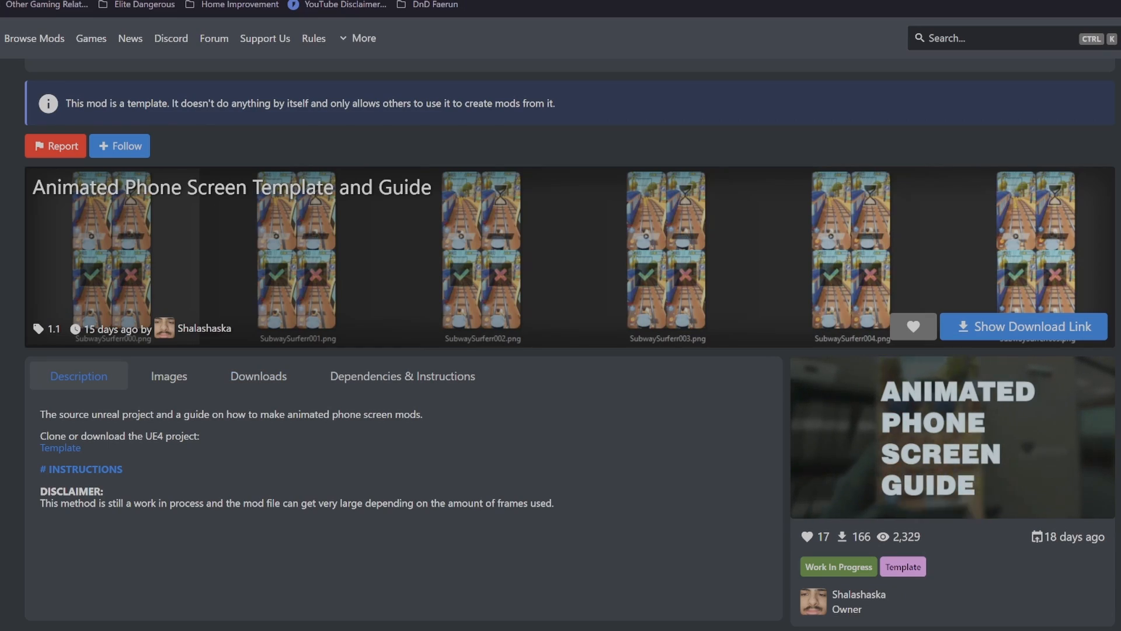
Reach the ~mods folder inside PAYDAY3's Content\Paks directory
{"action": "scroll", "scroll_direction": "down", "scroll_amount": 3}
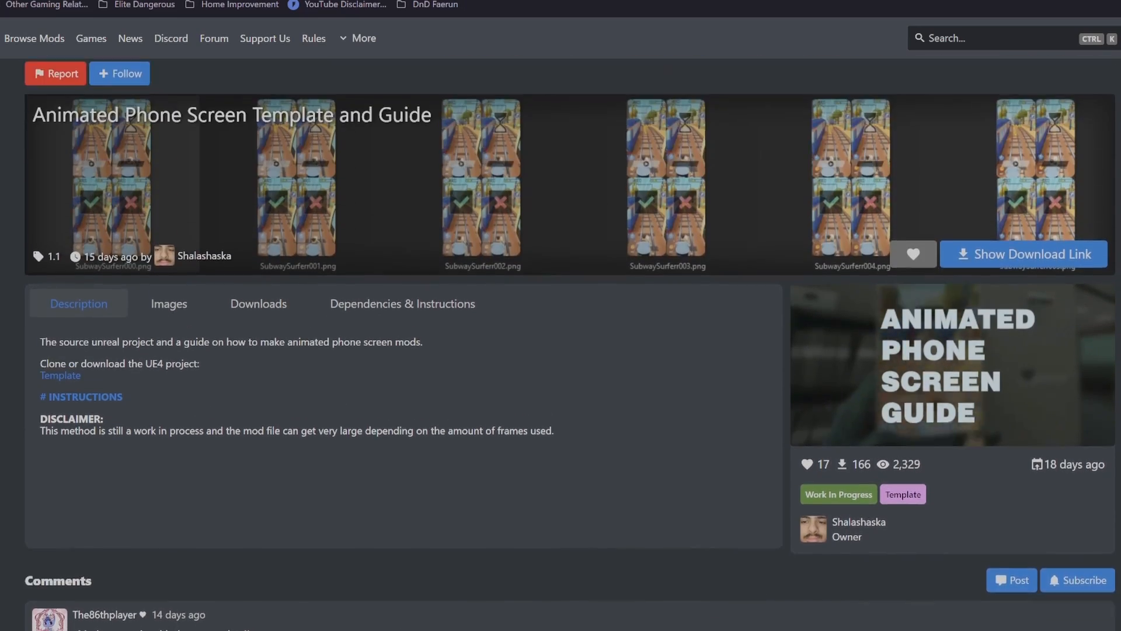
{"action": "scroll", "scroll_direction": "down", "scroll_amount": 3}
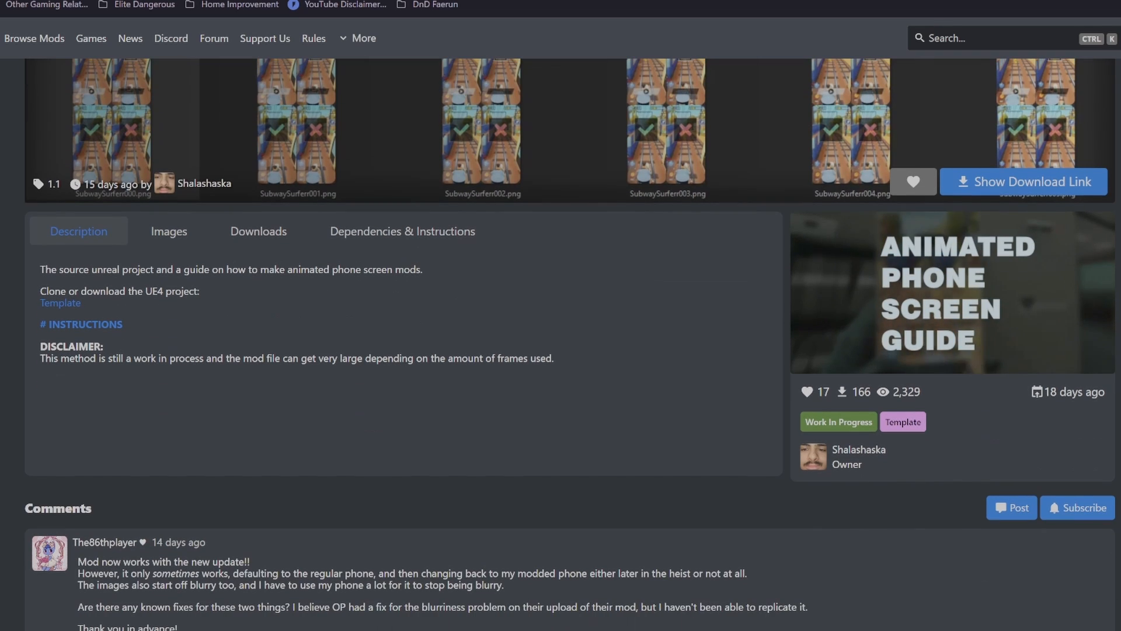
{"action": "scroll", "scroll_direction": "up", "scroll_amount": 3}
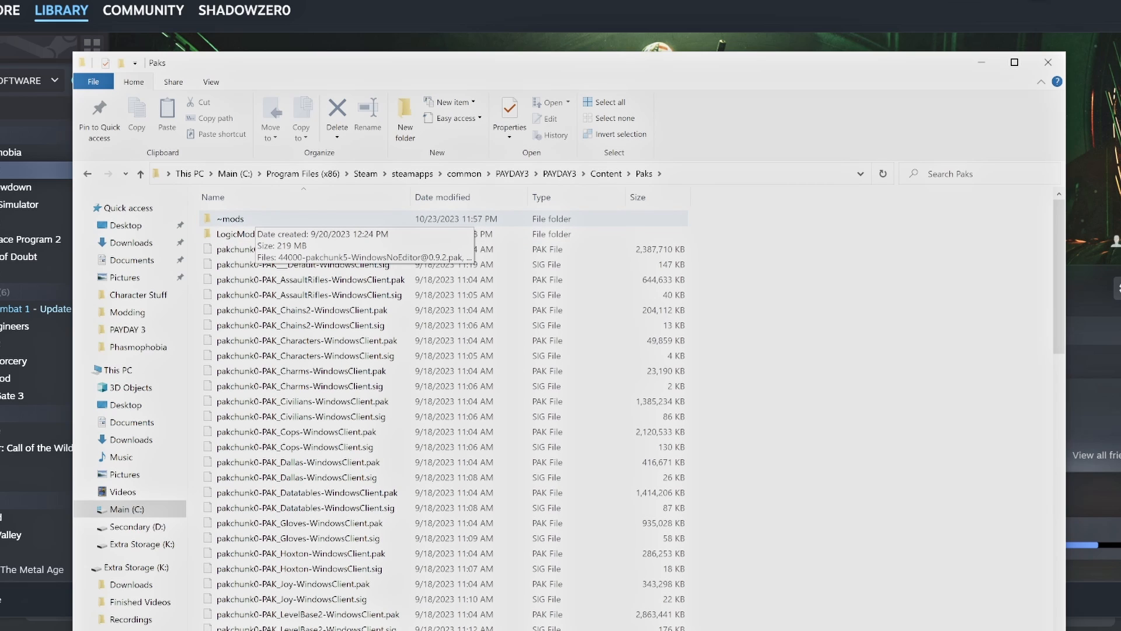
{"action": "double_click", "coordinate": [230, 219]}
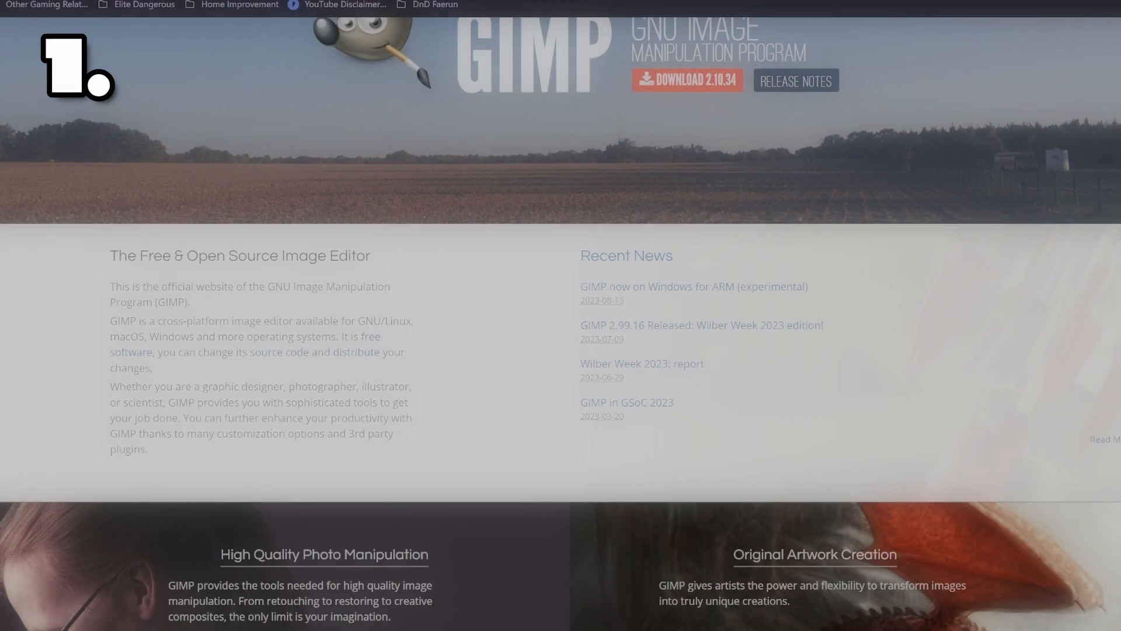
Scroll Adobe's Photoshop page down to the membership plans and monthly prices
{"action": "scroll", "scroll_direction": "up", "scroll_amount": 3}
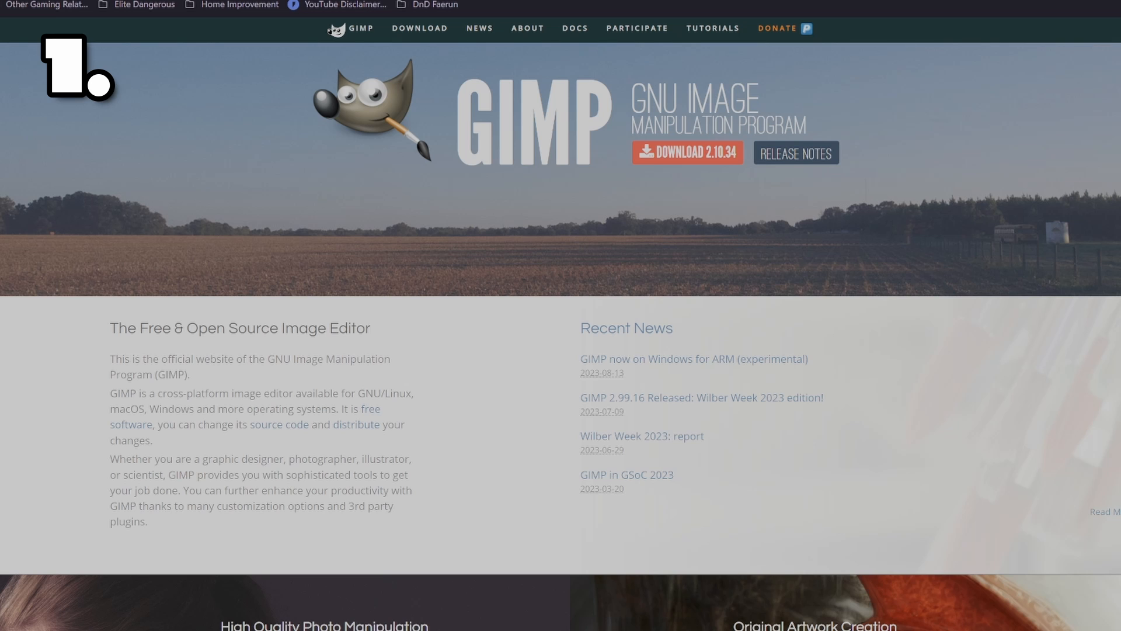
{"action": "scroll", "scroll_direction": "down", "scroll_amount": 3}
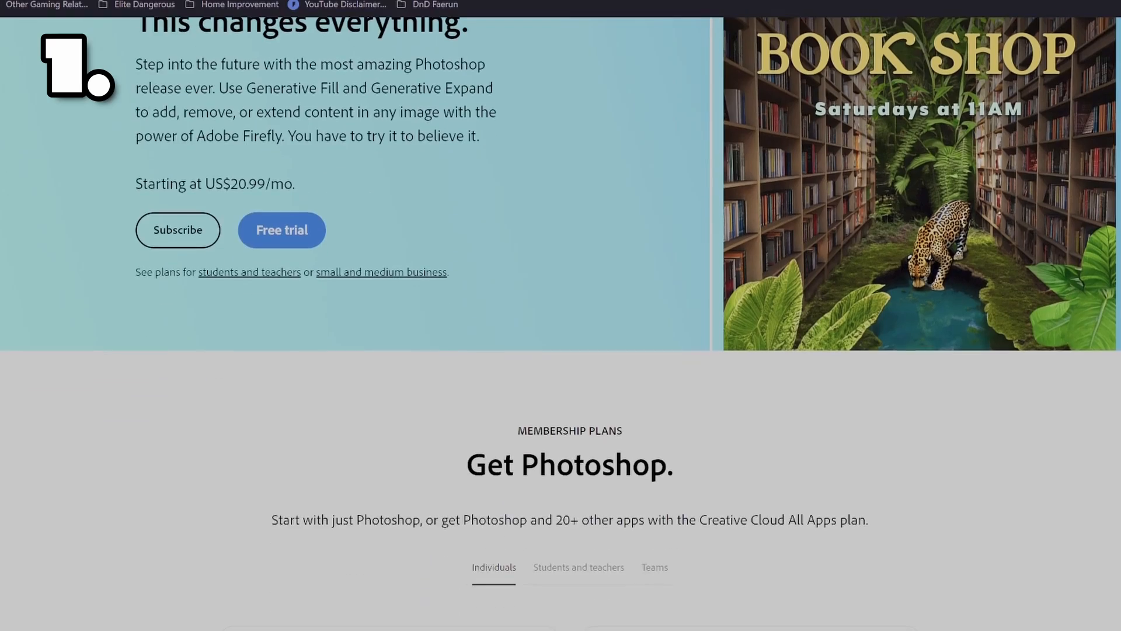
{"action": "scroll", "scroll_direction": "down", "scroll_amount": 3}
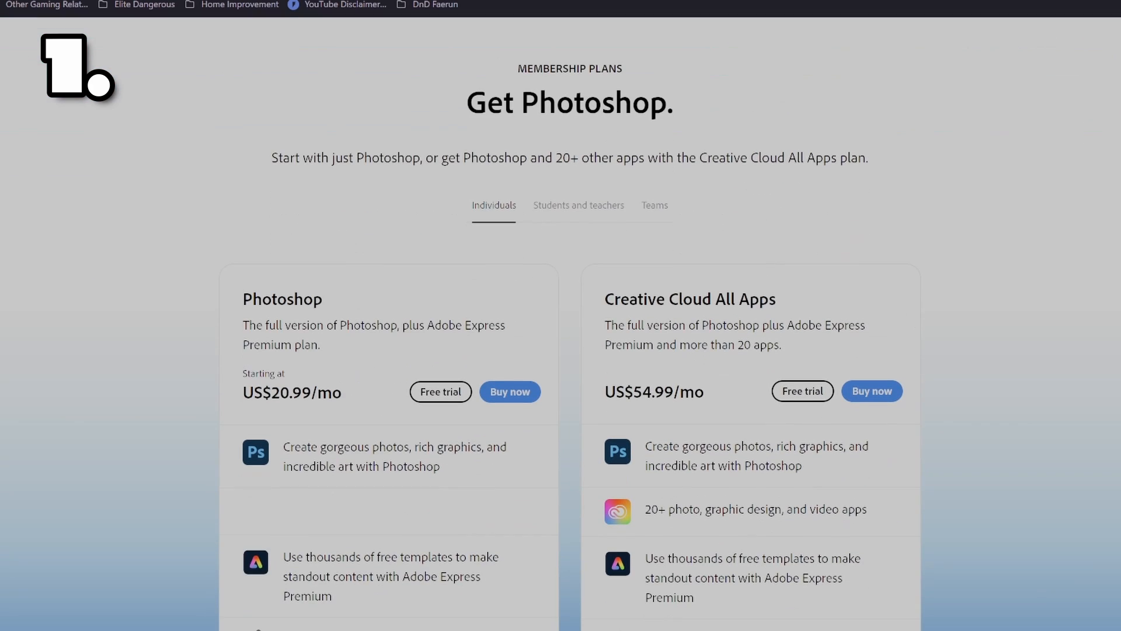
{"action": "scroll", "scroll_direction": "down", "scroll_amount": 3}
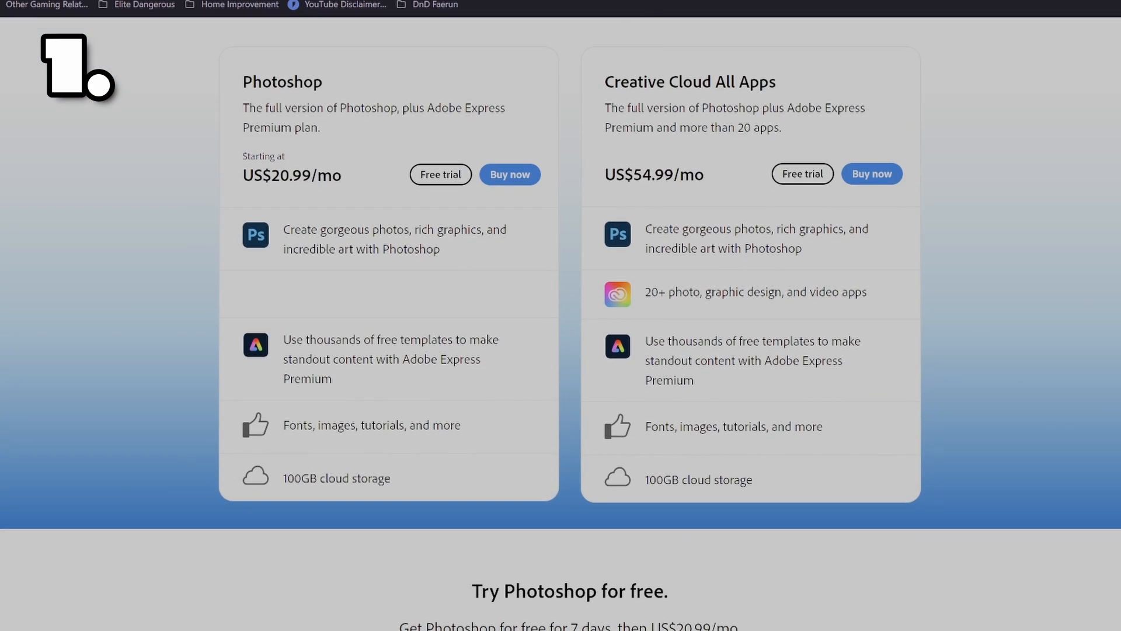
{"action": "scroll", "scroll_direction": "down", "scroll_amount": 3}
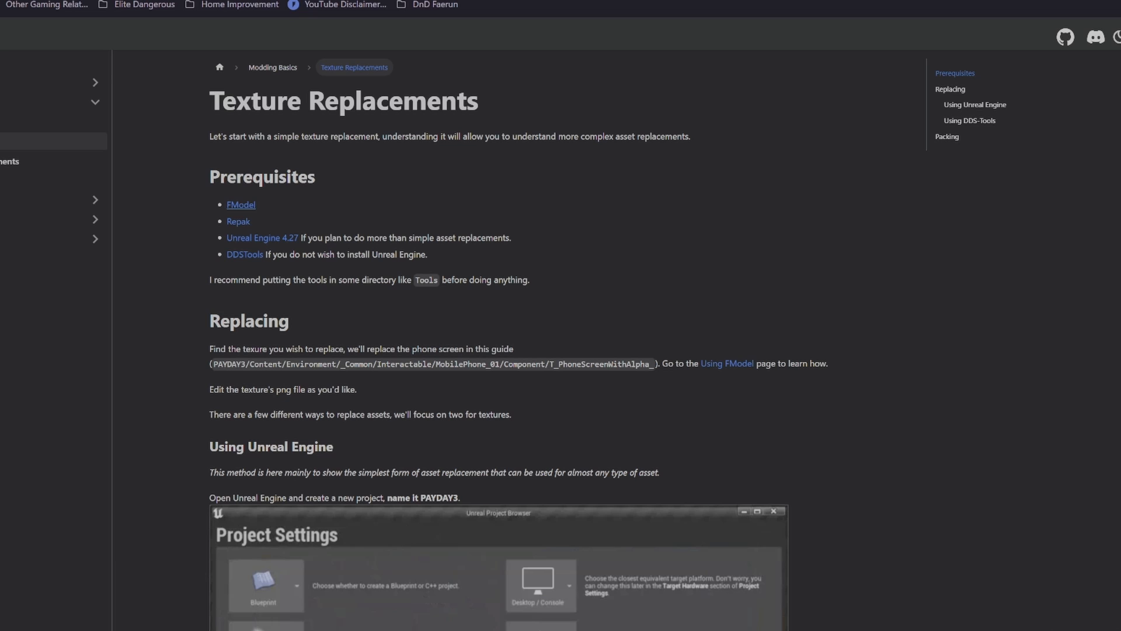
Scroll the Texture Replacements guide and the UE4-DDS-Tools README to its Download section
{"action": "scroll", "scroll_direction": "down", "scroll_amount": 3}
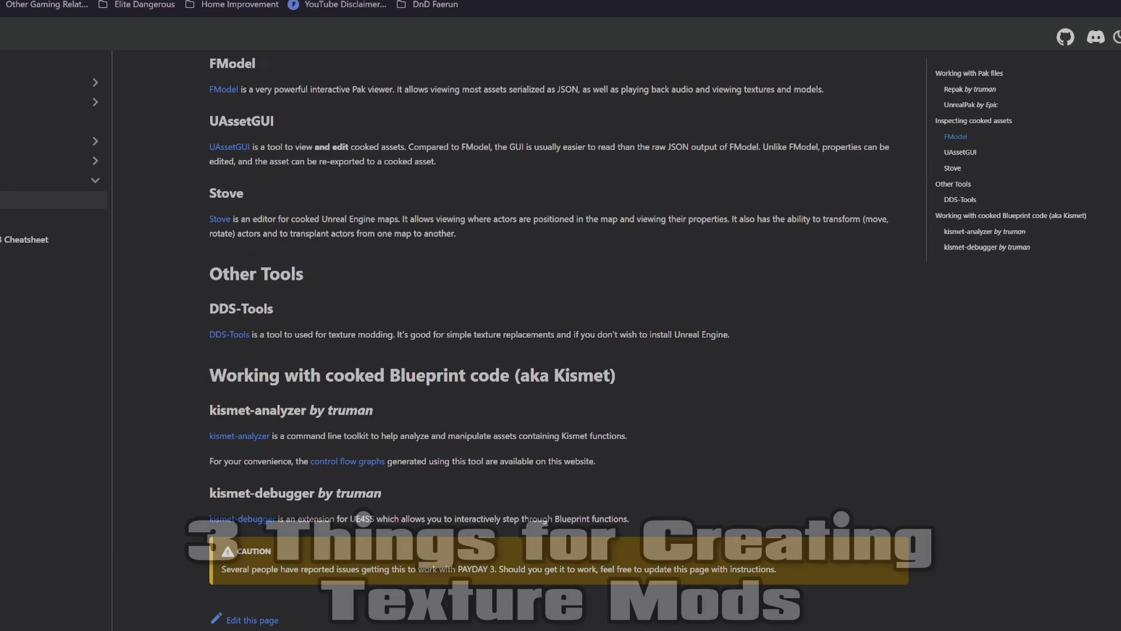
{"action": "scroll", "scroll_direction": "up", "scroll_amount": 3}
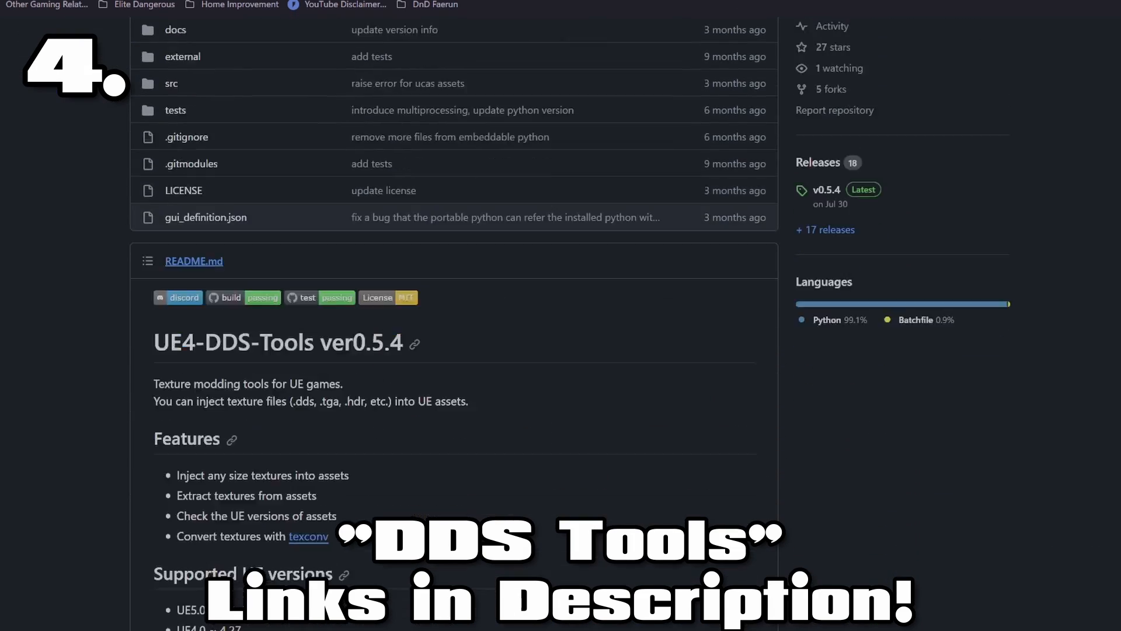
{"action": "scroll", "scroll_direction": "down", "scroll_amount": 3}
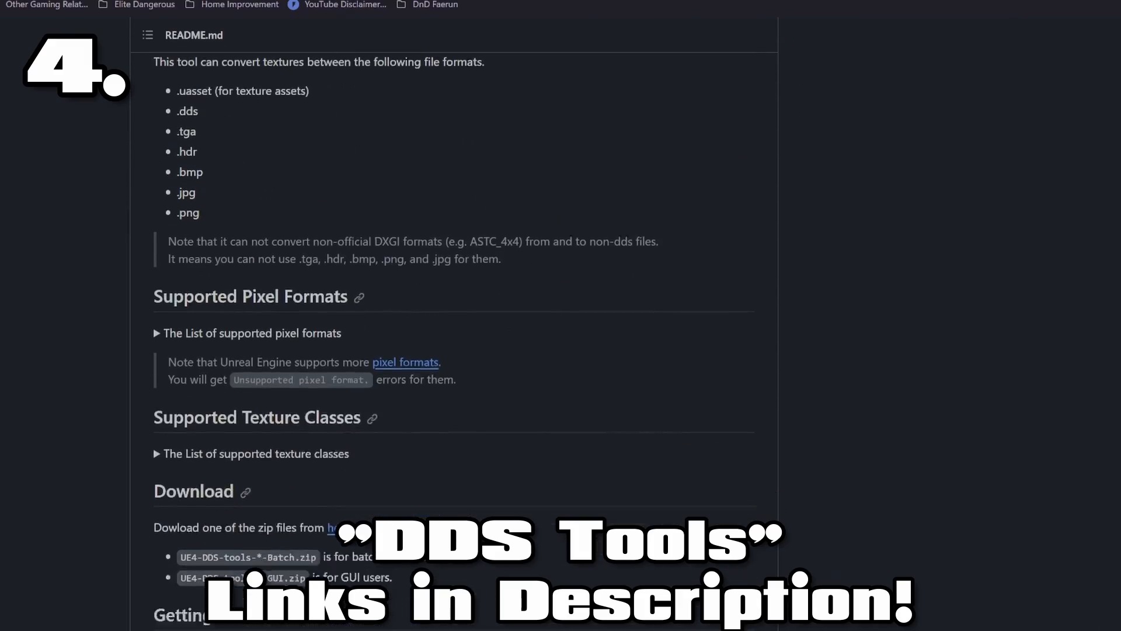
{"action": "scroll", "scroll_direction": "down", "scroll_amount": 3}
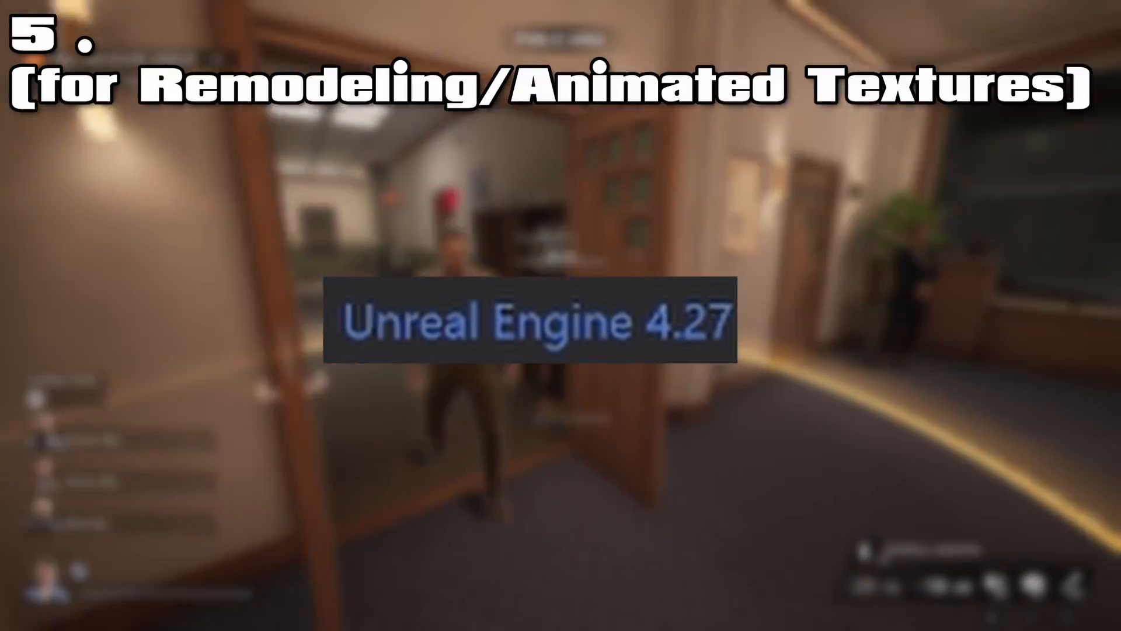
{"action": "mouse_move", "coordinate": [560, 315]}
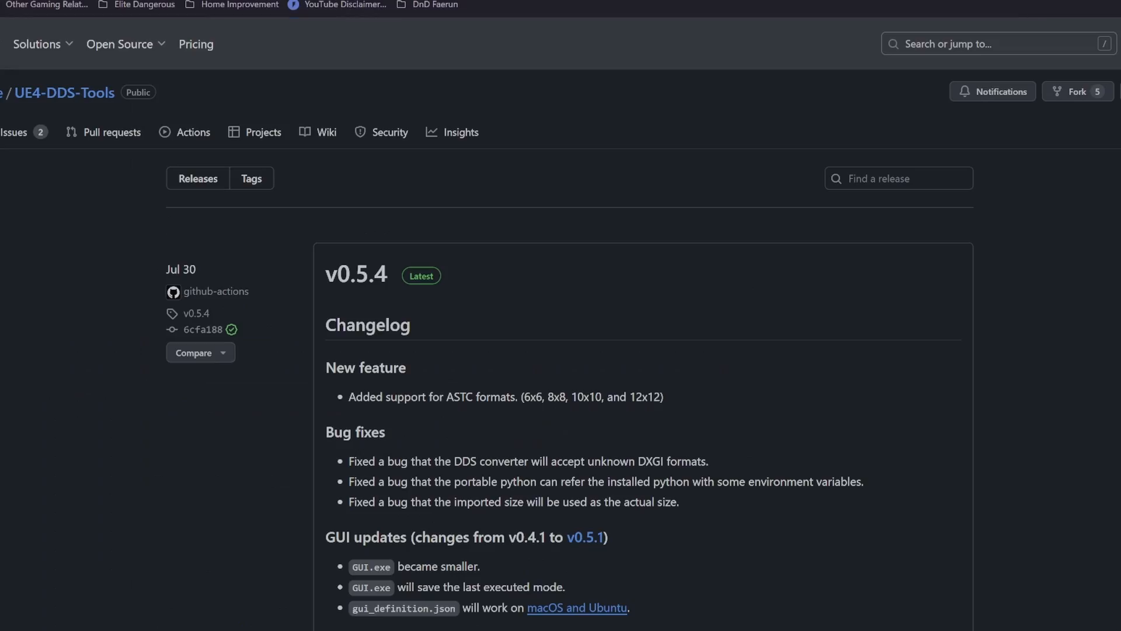
{"action": "scroll", "scroll_direction": "down", "scroll_amount": 3}
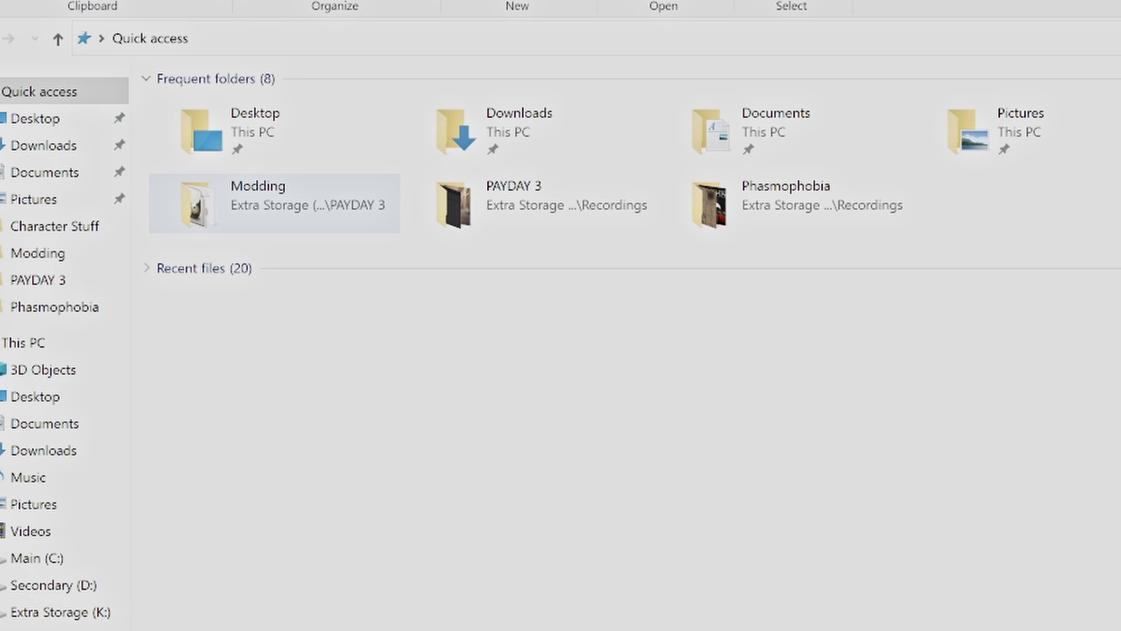
Show repak.exe and FModel.exe in the Modding folder, then launch FModel
{"action": "double_click", "coordinate": [273, 202]}
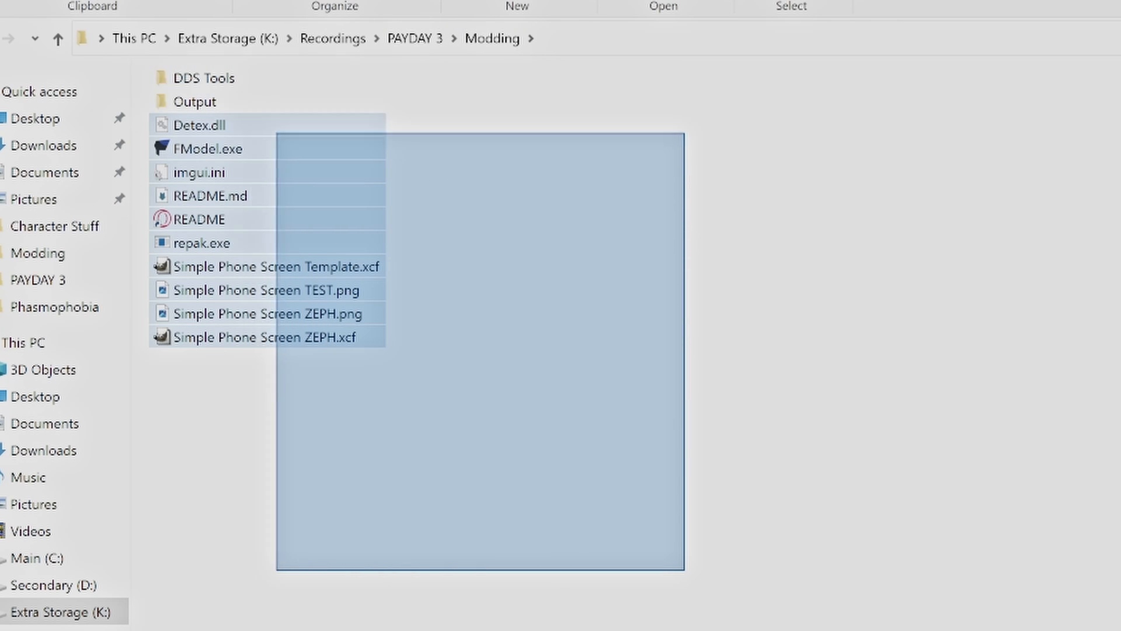
{"action": "left_click", "coordinate": [201, 243]}
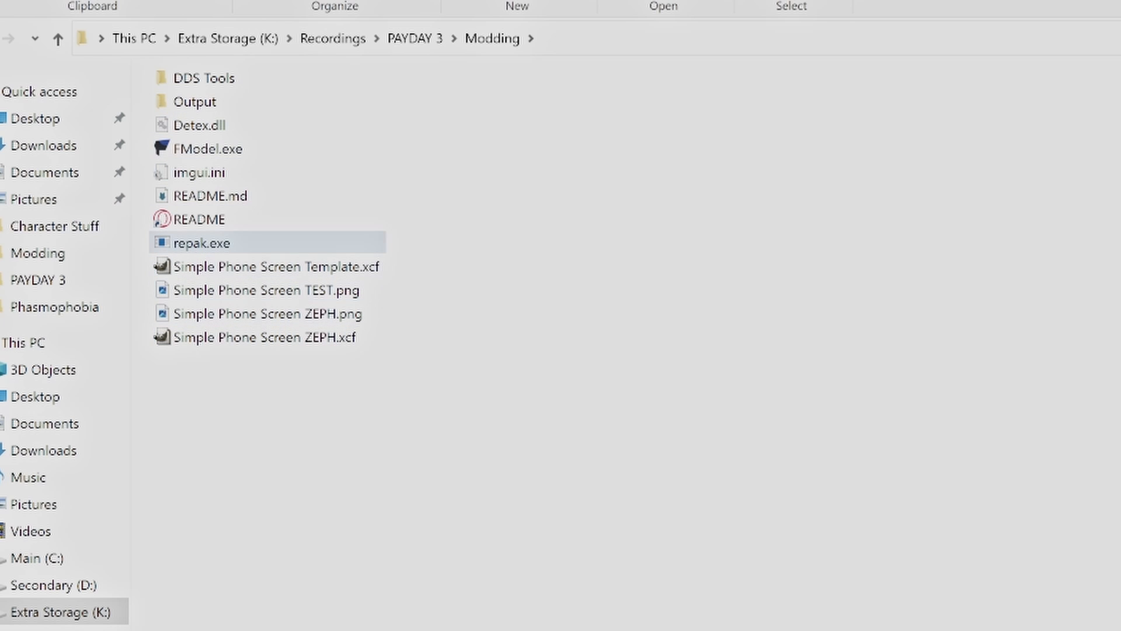
{"action": "left_click", "coordinate": [199, 219]}
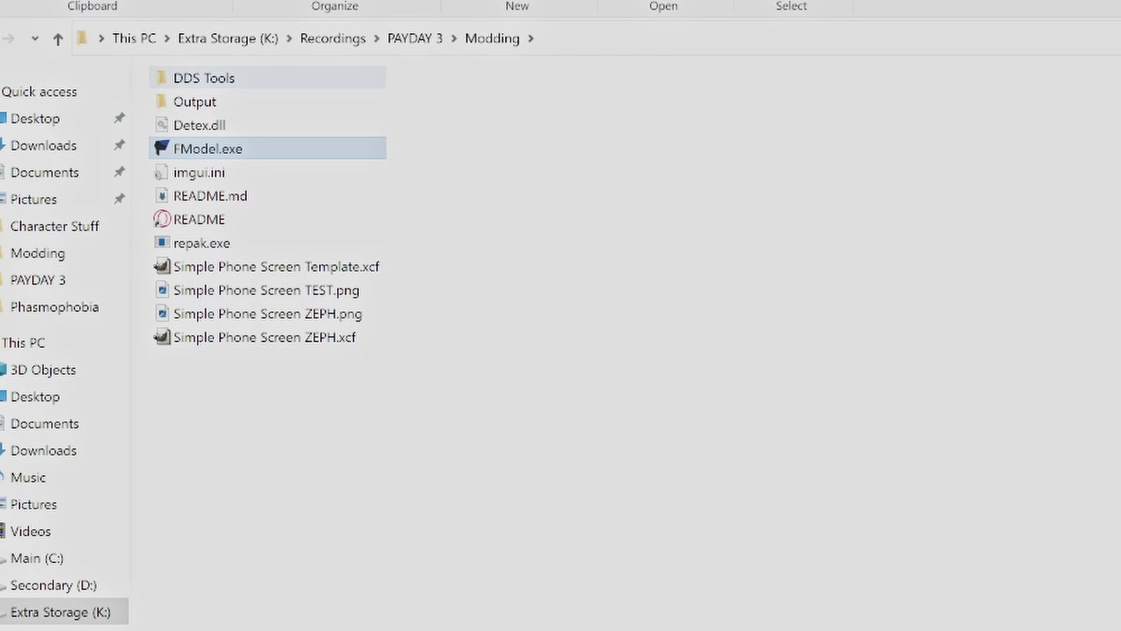
{"action": "double_click", "coordinate": [203, 77]}
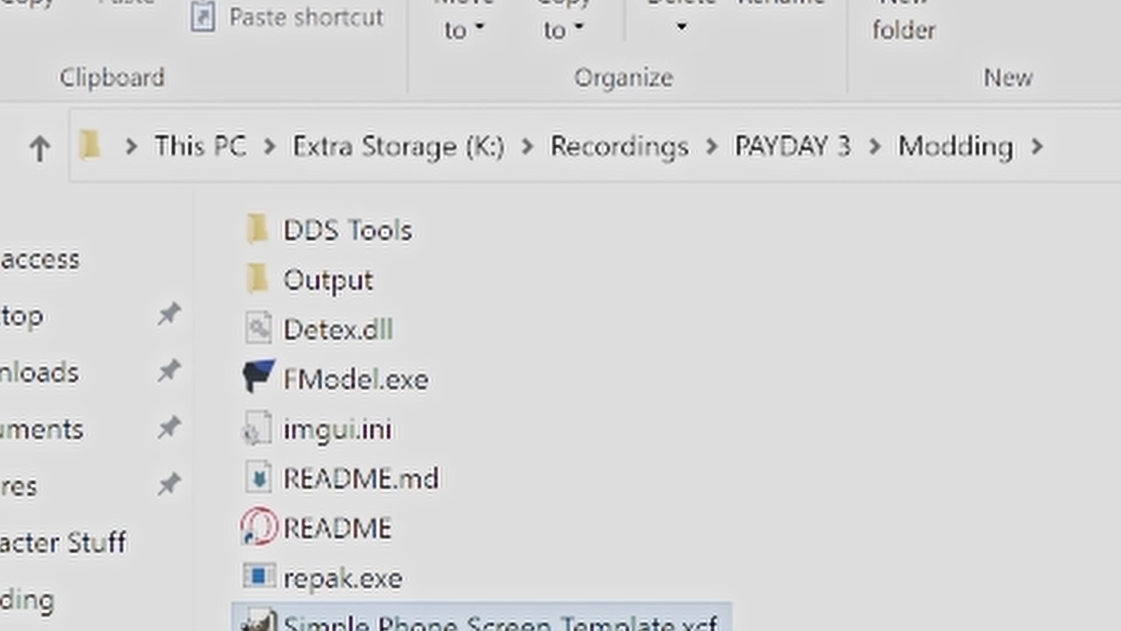
{"action": "double_click", "coordinate": [352, 379]}
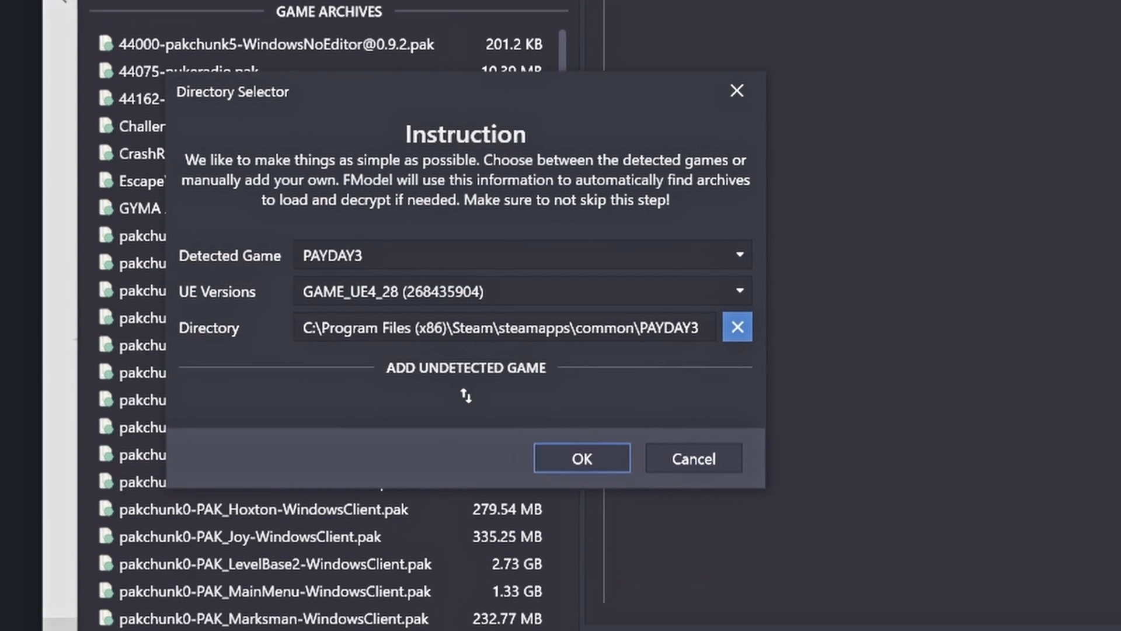
Add an undetected game named PAYDAY3 pointing at its Steam install folder and confirm
{"action": "left_click", "coordinate": [465, 396]}
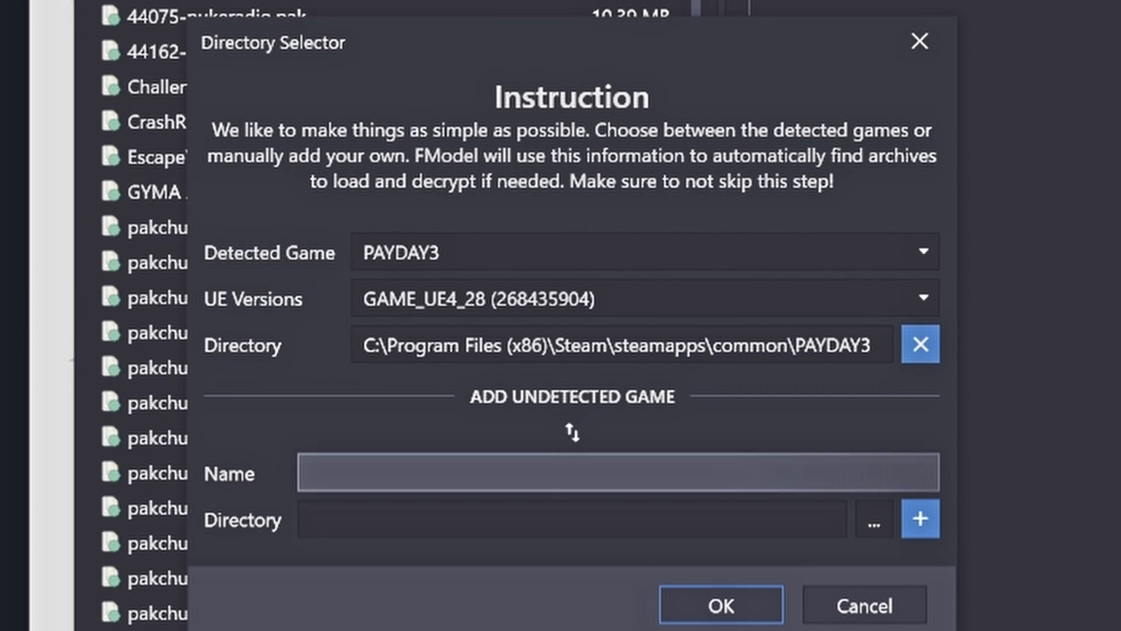
{"action": "type", "text": "P"}
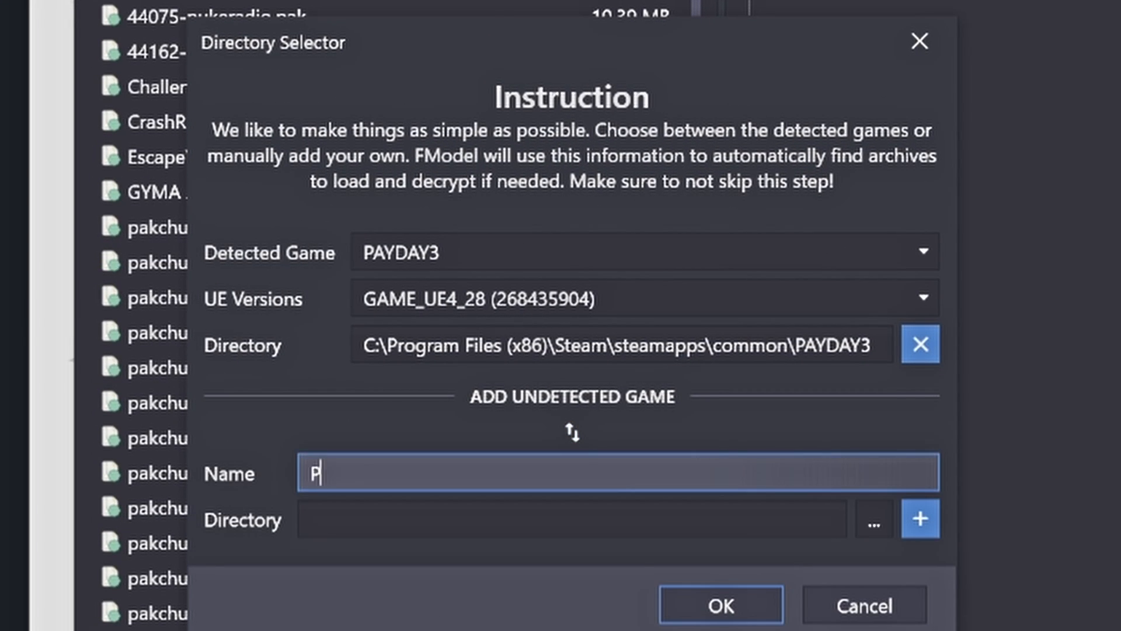
{"action": "type", "text": "AYDAY3"}
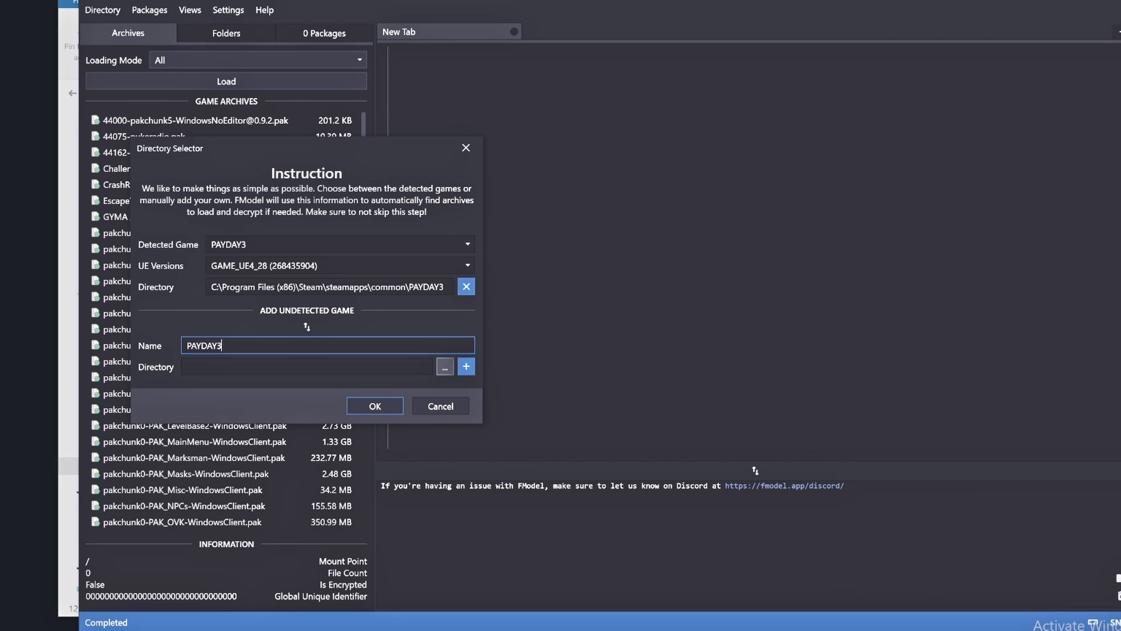
{"action": "left_click", "coordinate": [443, 366]}
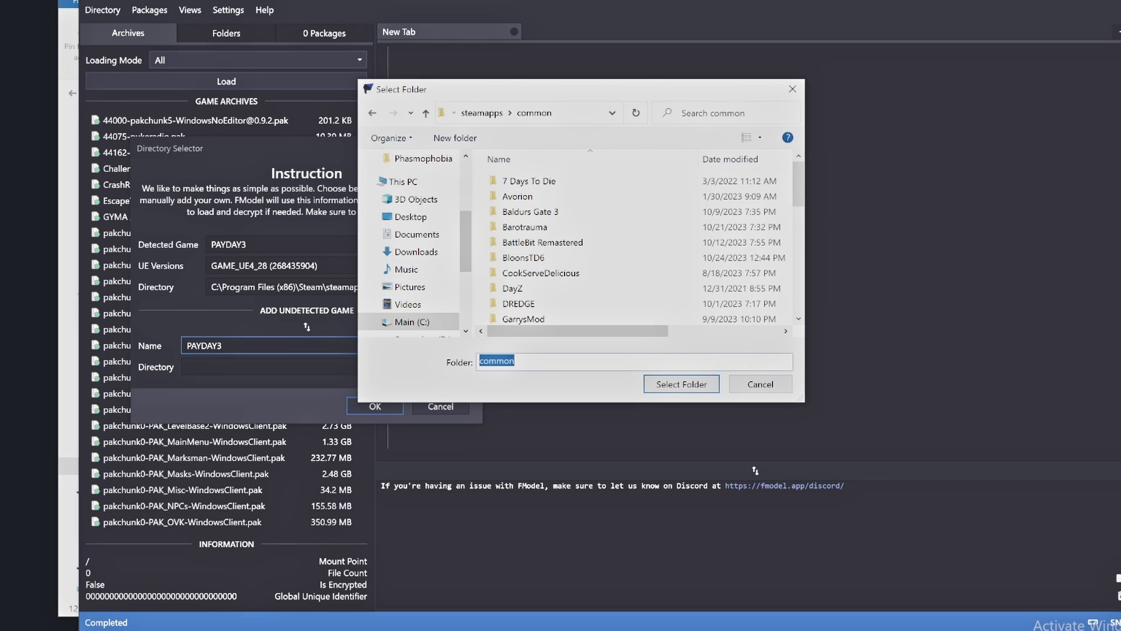
{"action": "scroll", "scroll_direction": "down", "scroll_amount": 3}
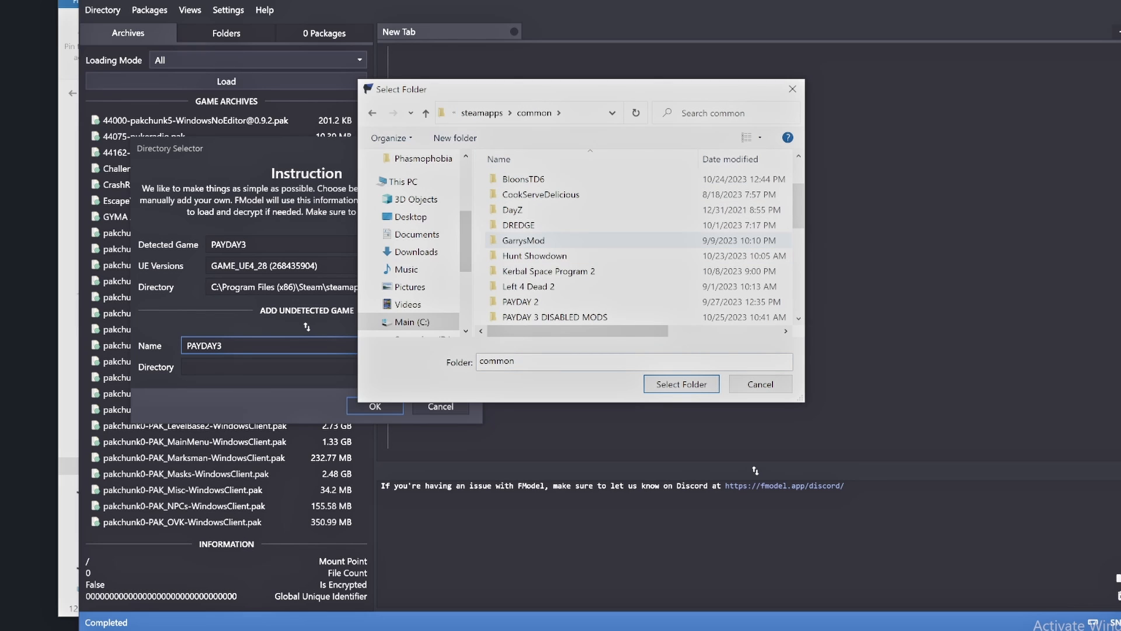
{"action": "scroll", "scroll_direction": "down", "scroll_amount": 3}
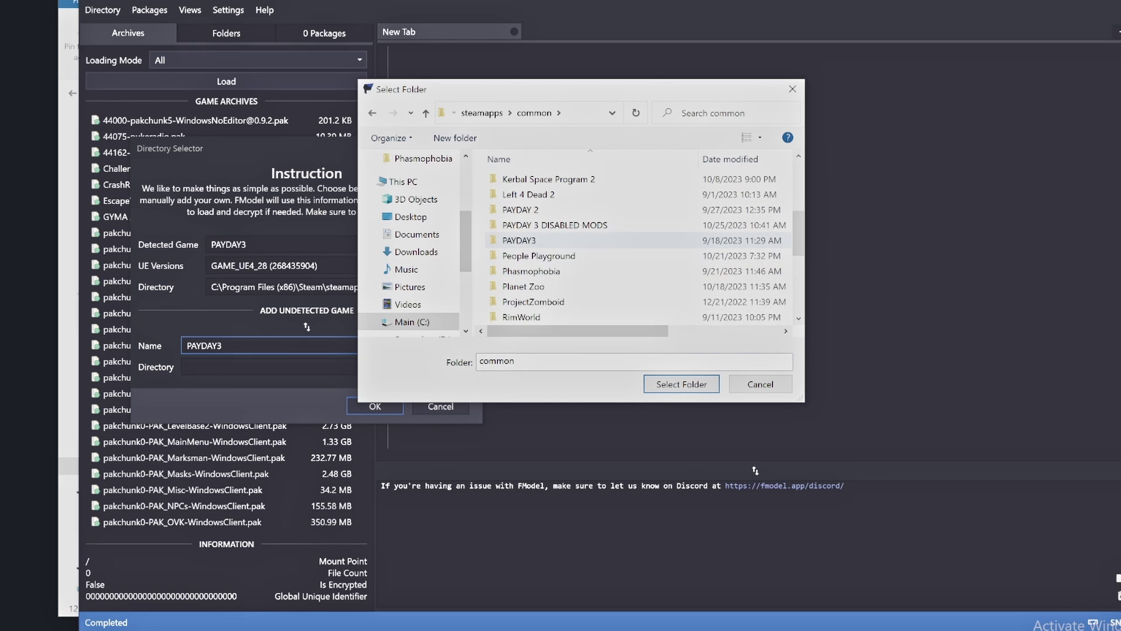
{"action": "left_click", "coordinate": [519, 240]}
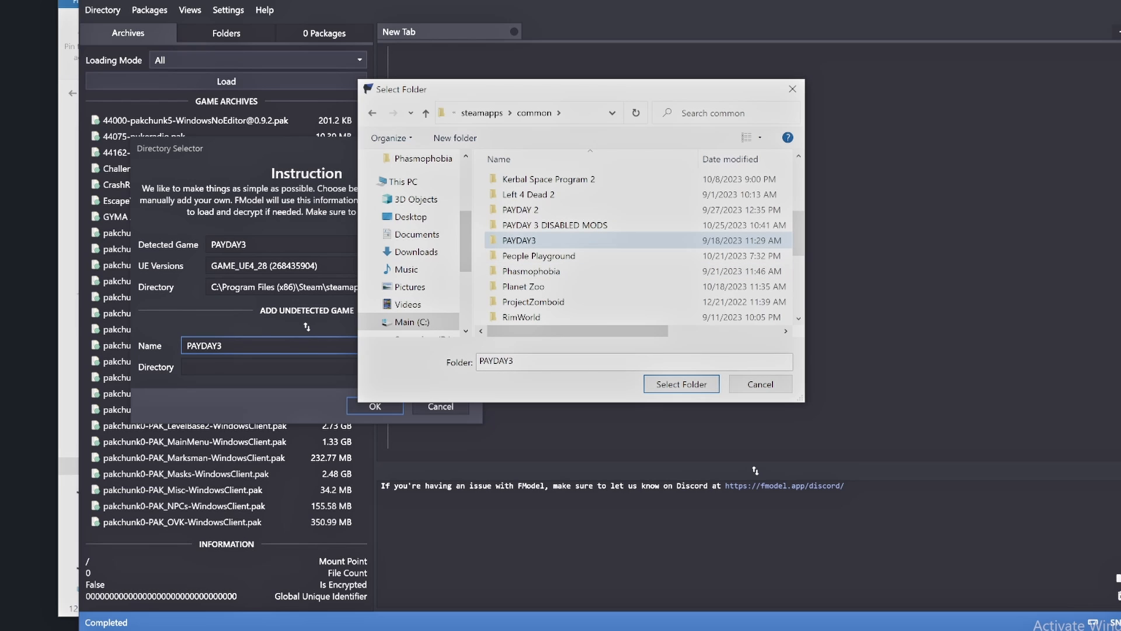
{"action": "left_click", "coordinate": [680, 384]}
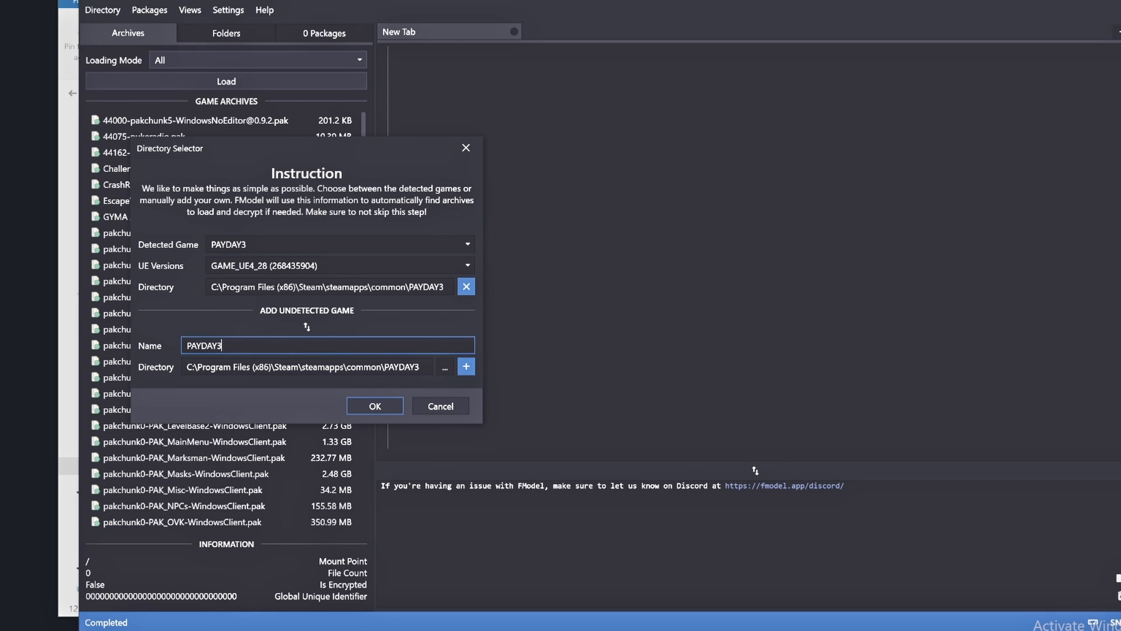
{"action": "left_click", "coordinate": [374, 405]}
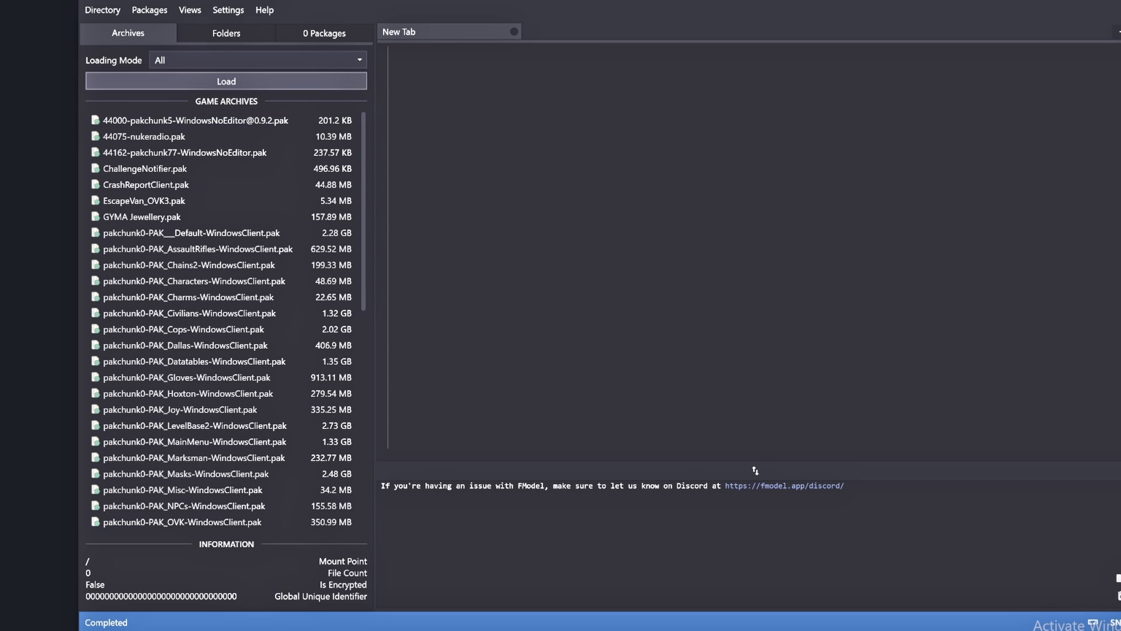
Load the archives, expand Content, and confirm the main static AES key
{"action": "left_click", "coordinate": [226, 32]}
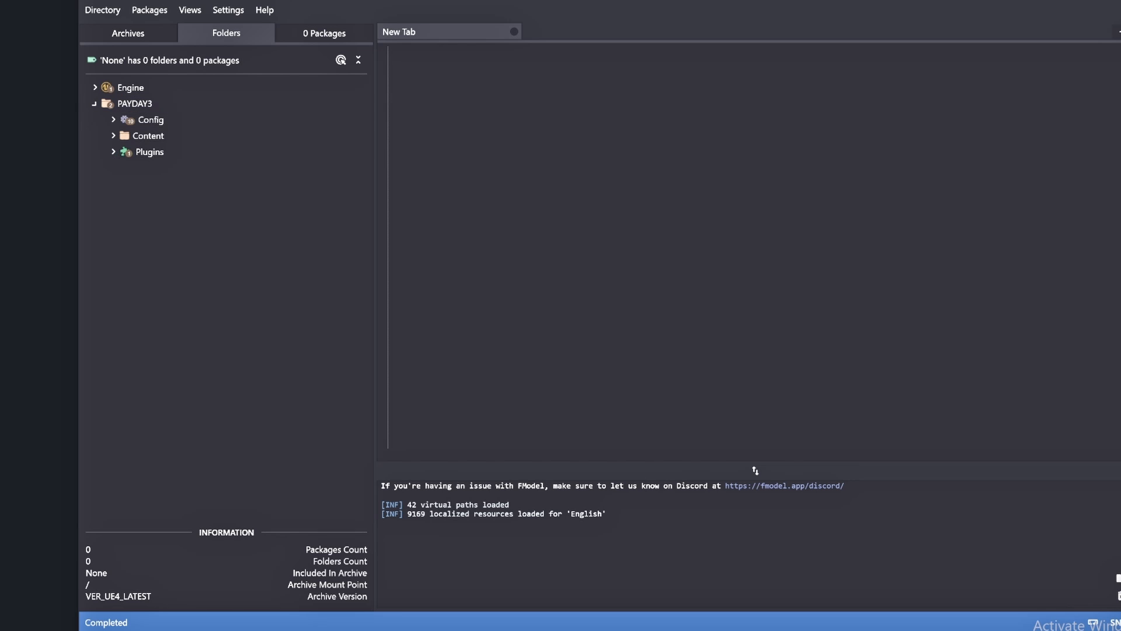
{"action": "left_click", "coordinate": [149, 136]}
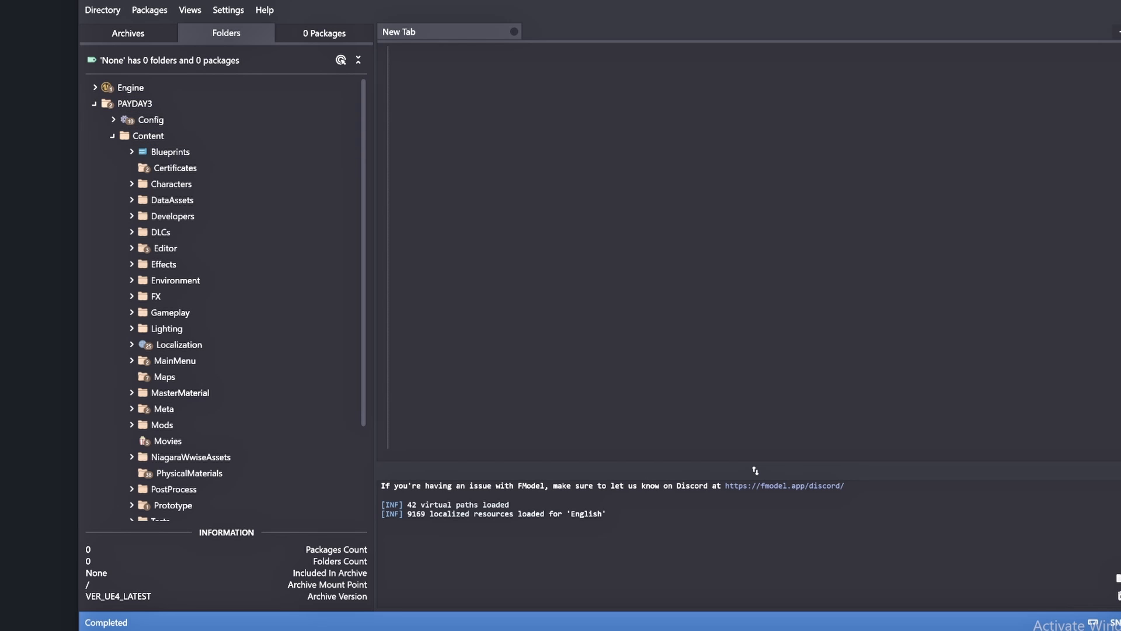
{"action": "left_click", "coordinate": [148, 135]}
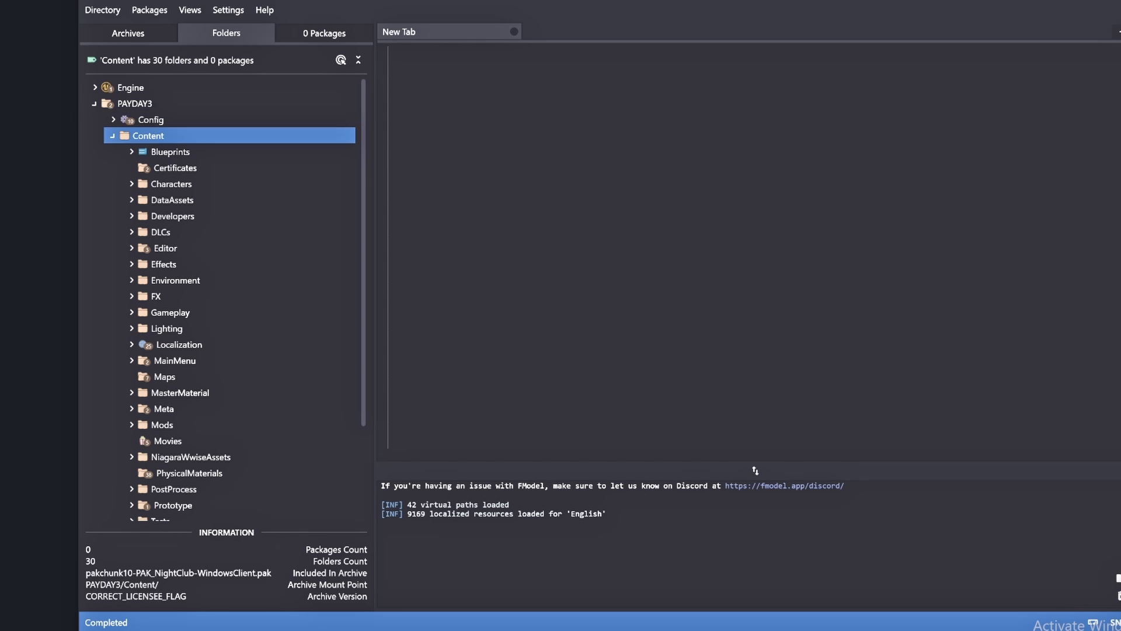
{"action": "left_click", "coordinate": [101, 10]}
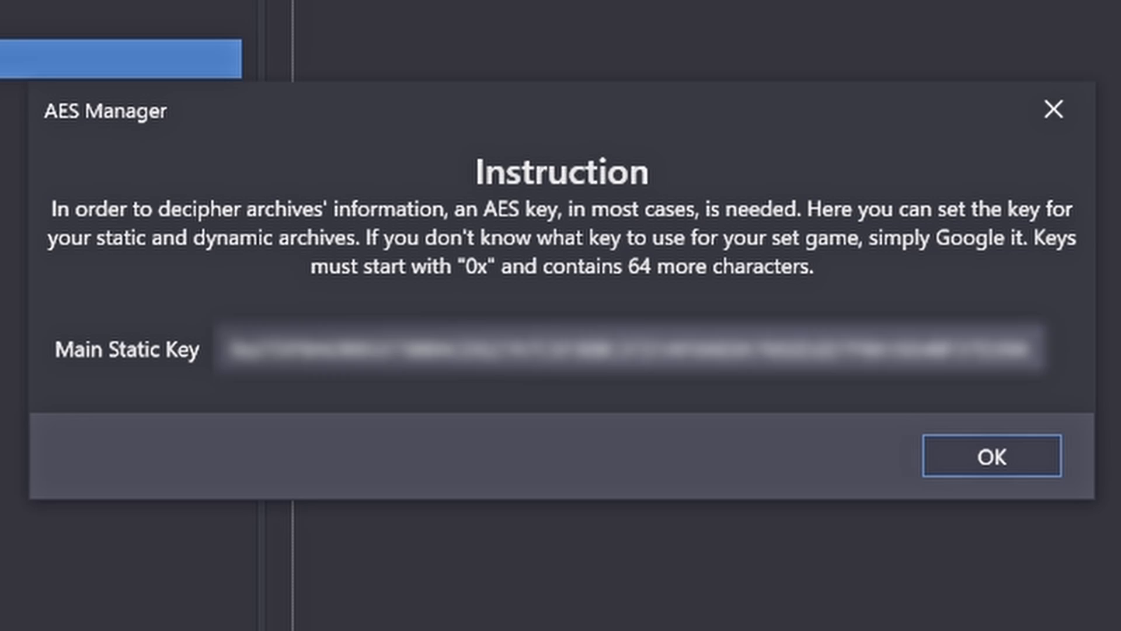
{"action": "left_click", "coordinate": [990, 456]}
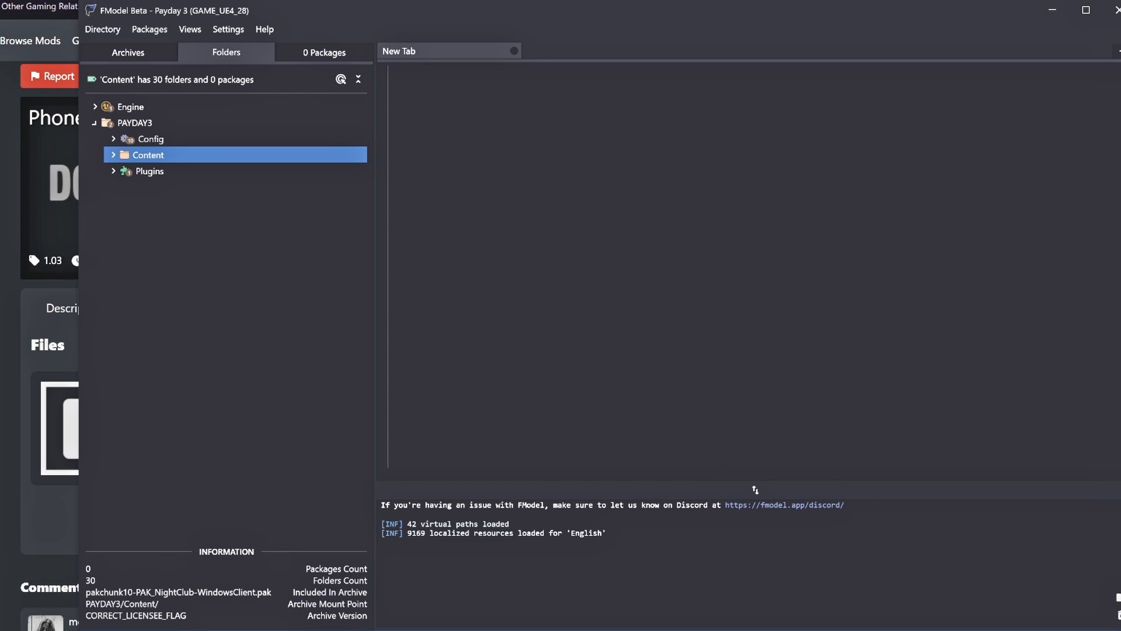
Browse Content > Environment > _Common > Interactable to MobilePhone_01's Component packages
{"action": "left_click", "coordinate": [151, 139]}
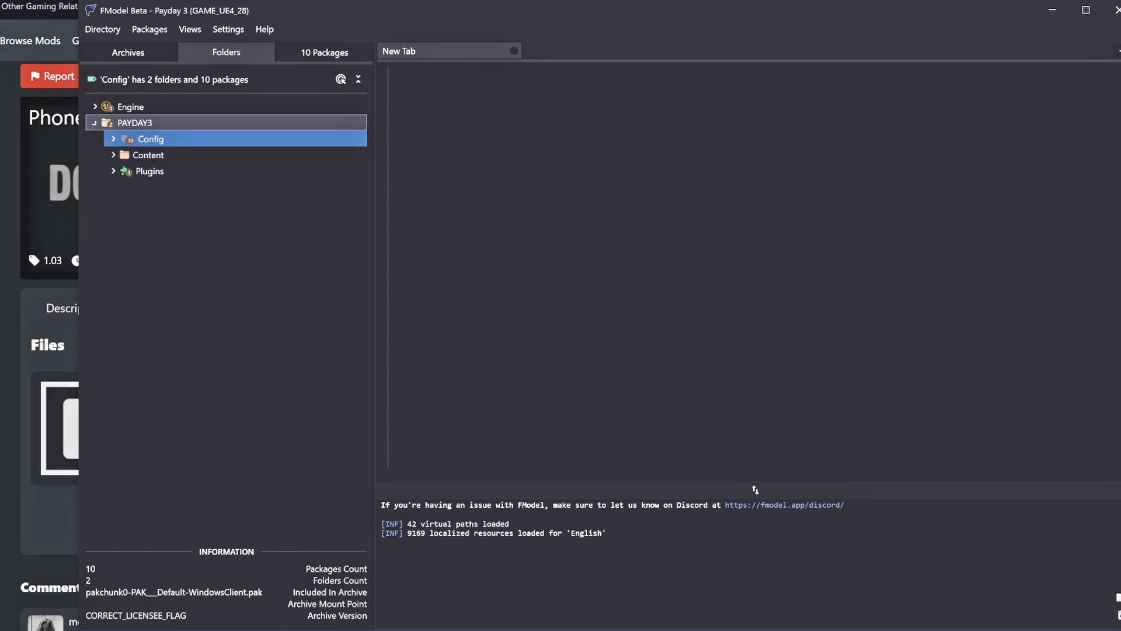
{"action": "left_click", "coordinate": [148, 154]}
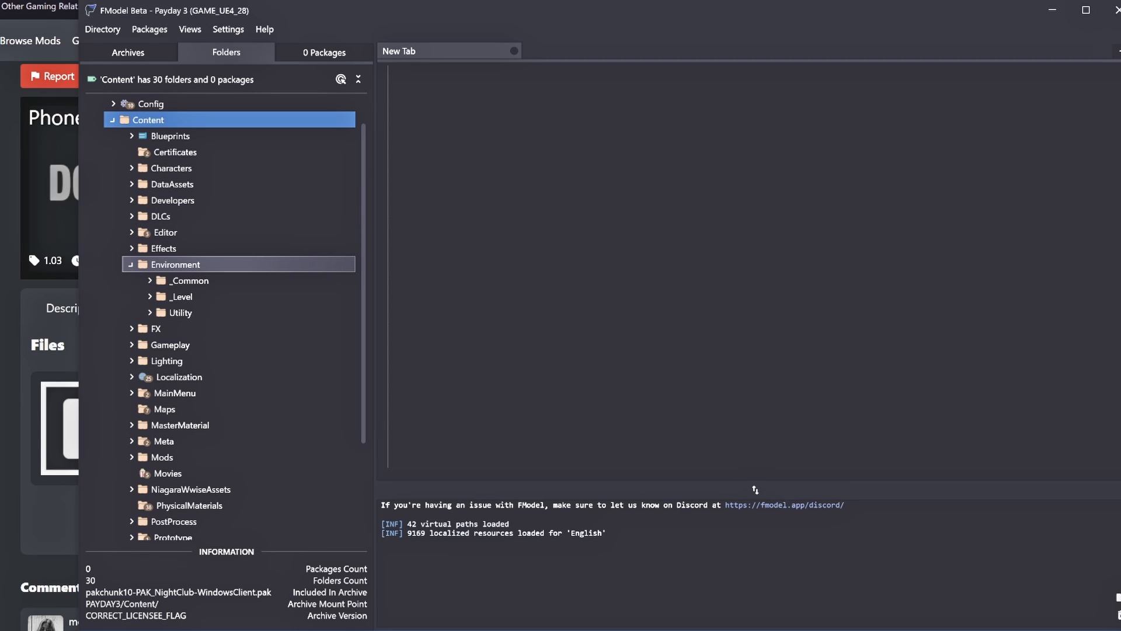
{"action": "left_click", "coordinate": [190, 280]}
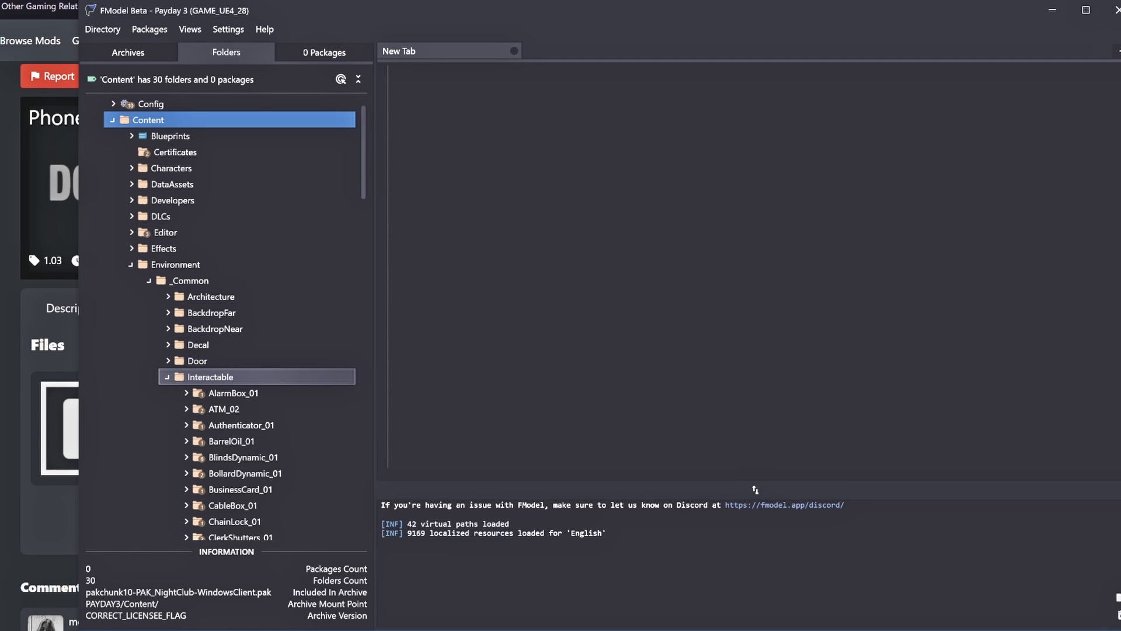
{"action": "scroll", "scroll_direction": "down", "scroll_amount": 3}
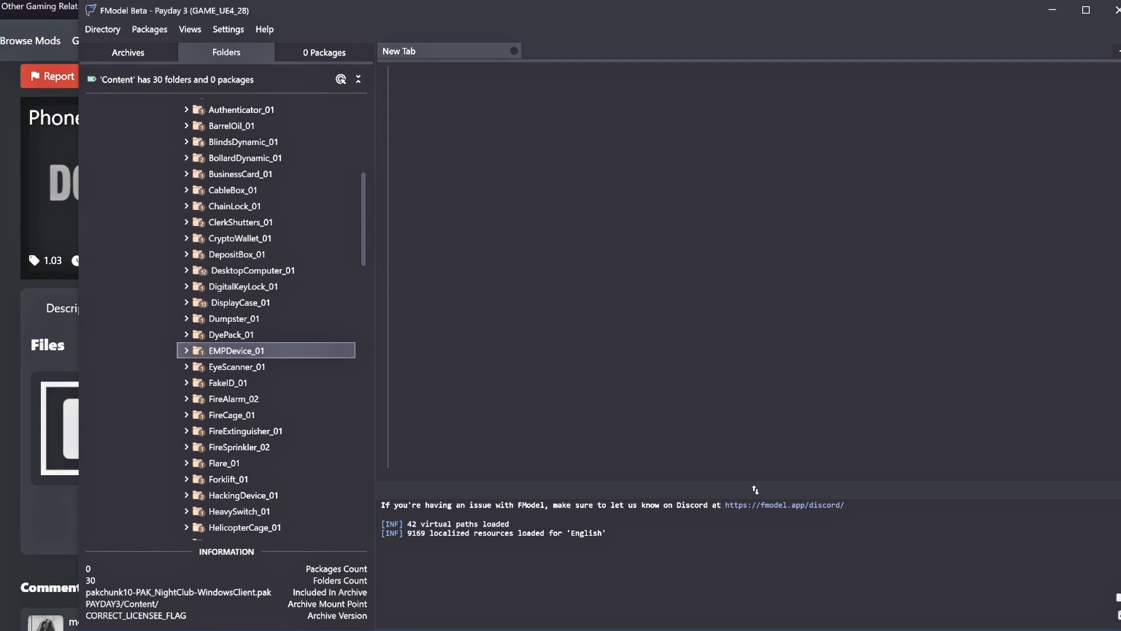
{"action": "scroll", "scroll_direction": "down", "scroll_amount": 3}
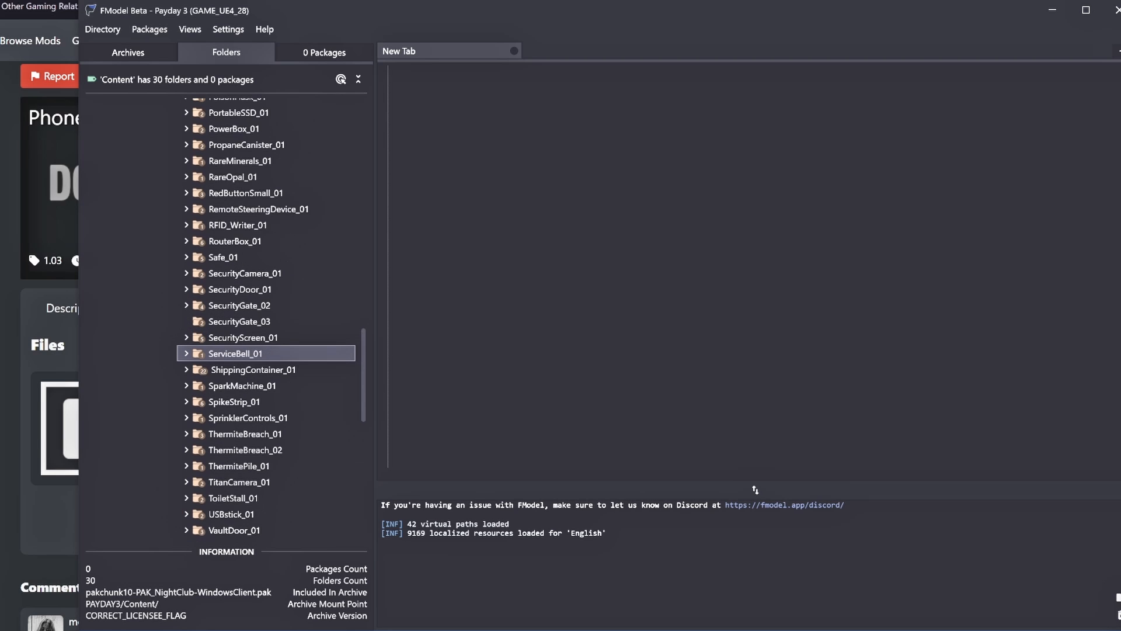
{"action": "scroll", "scroll_direction": "up", "scroll_amount": 3}
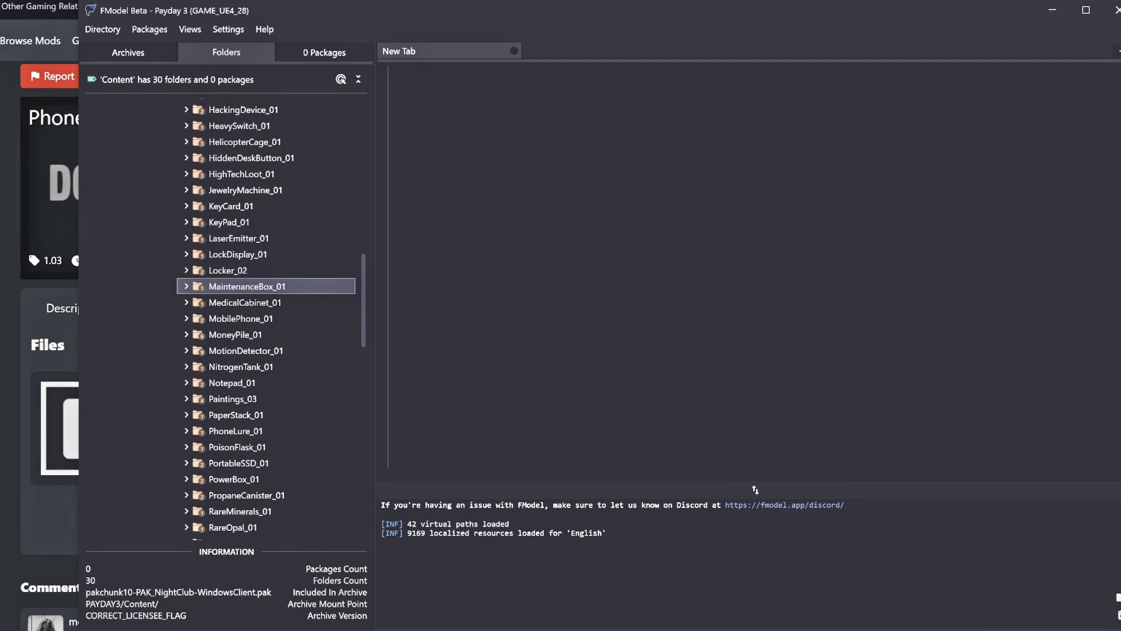
{"action": "left_click", "coordinate": [240, 317]}
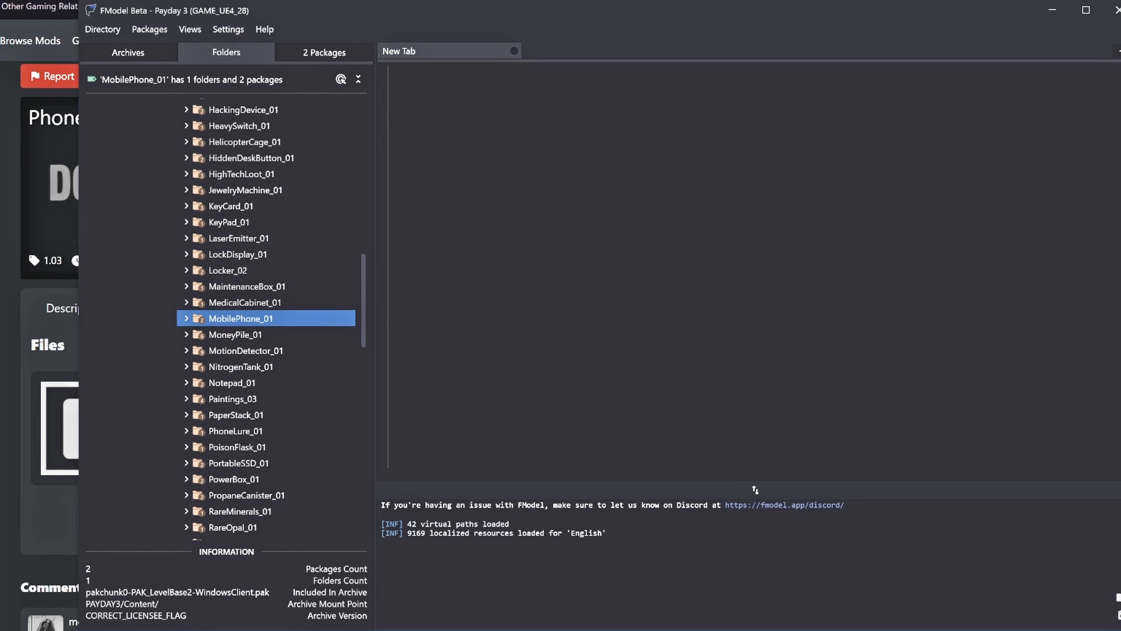
{"action": "left_click", "coordinate": [185, 317]}
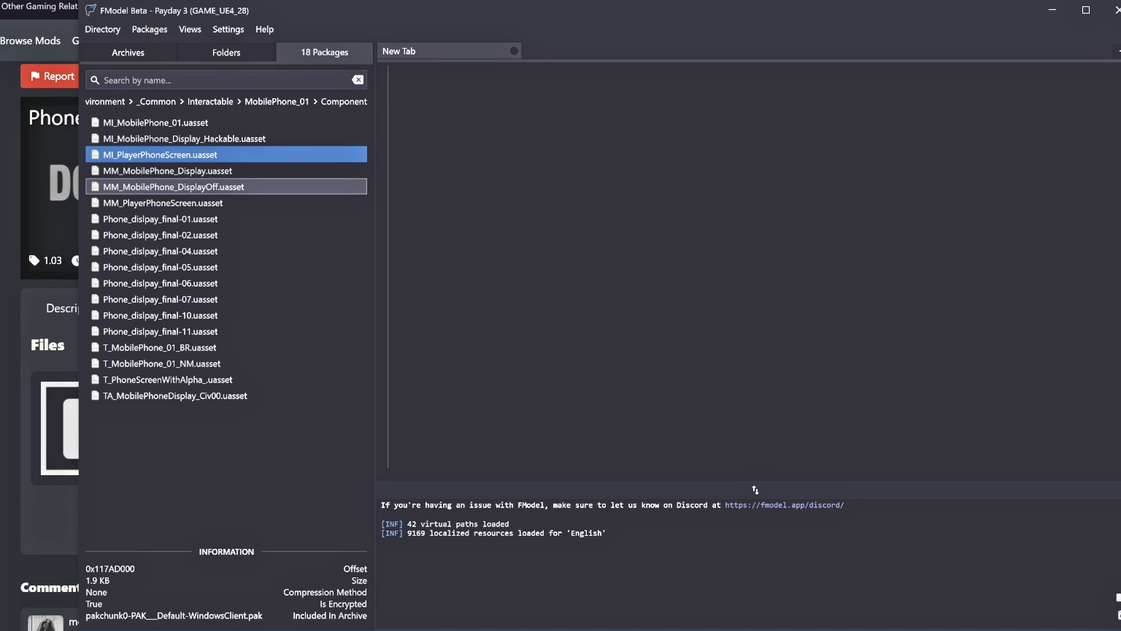
Save the T_PhoneScreenWithAlpha_ texture as a PNG
{"action": "left_click", "coordinate": [160, 315]}
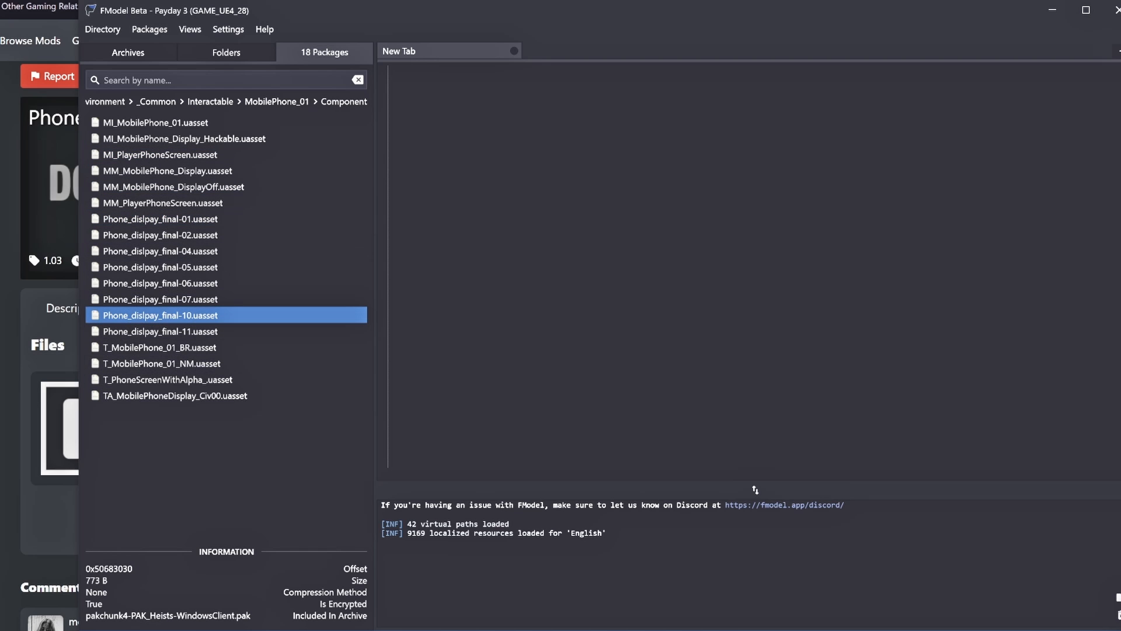
{"action": "left_click", "coordinate": [174, 396]}
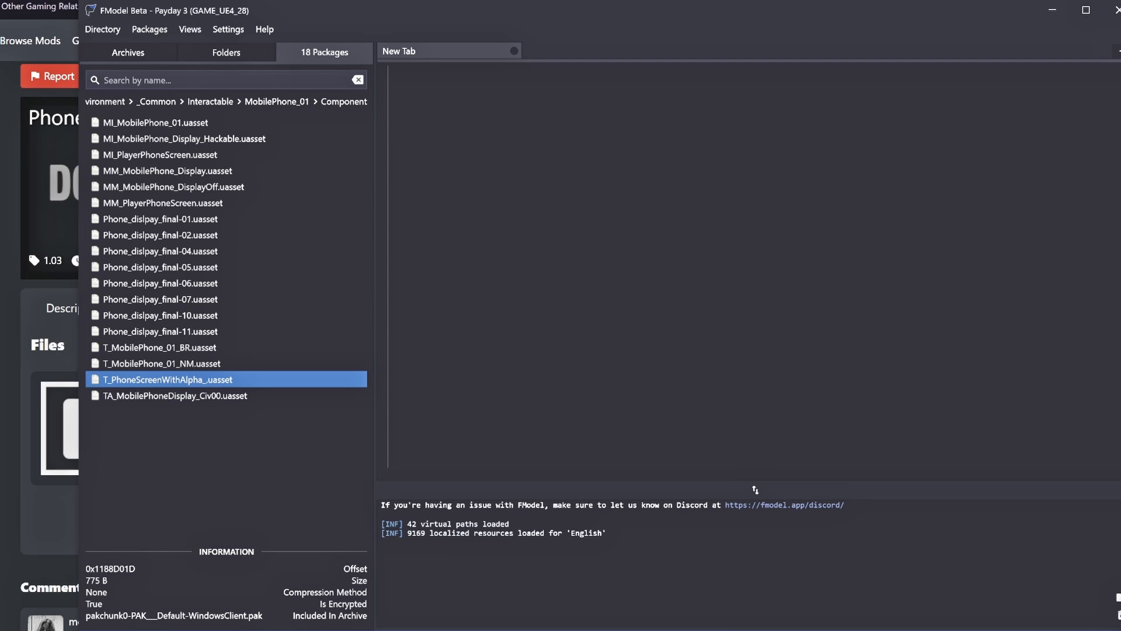
{"action": "right_click", "coordinate": [166, 378]}
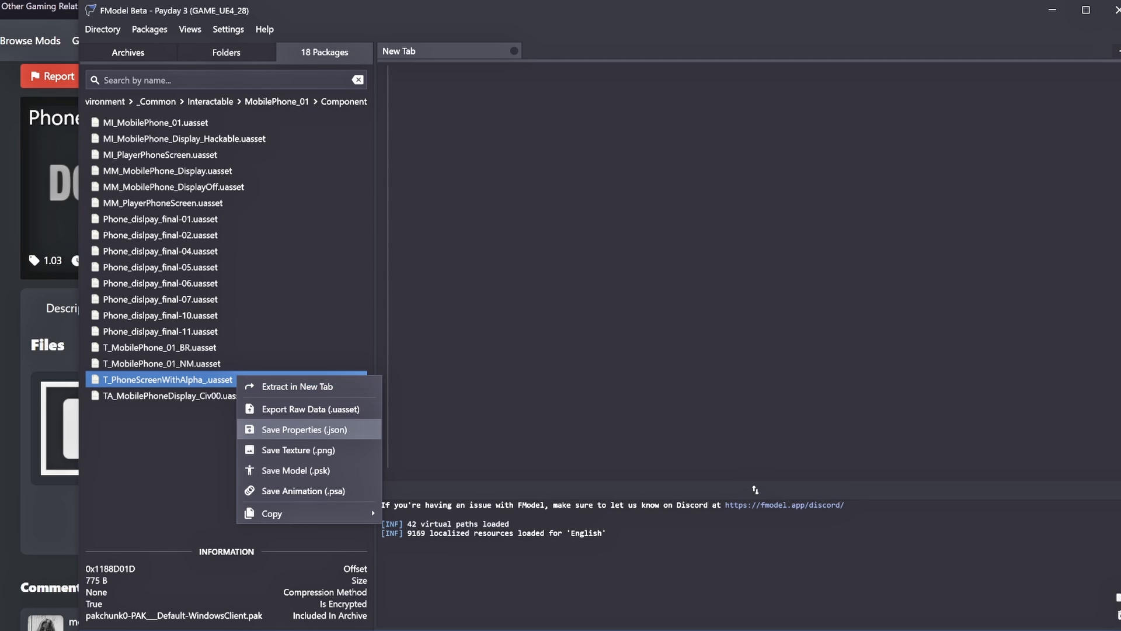
{"action": "left_click", "coordinate": [300, 428]}
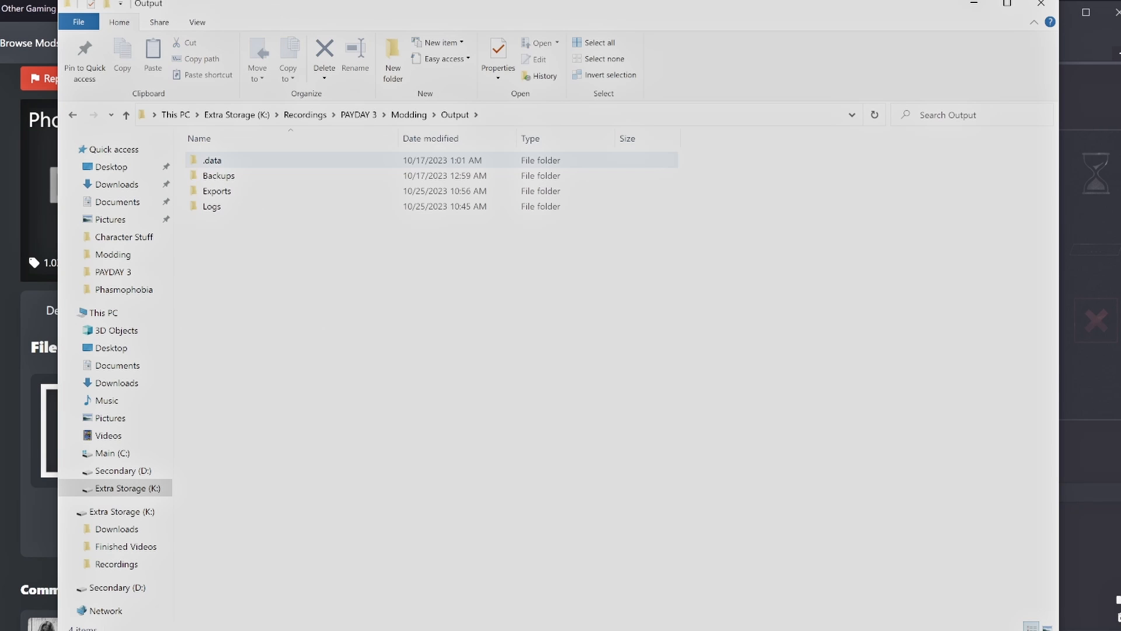
Drill through Exports down to MobilePhone_01's Component folder and view the exported phone screen PNG
{"action": "double_click", "coordinate": [216, 190]}
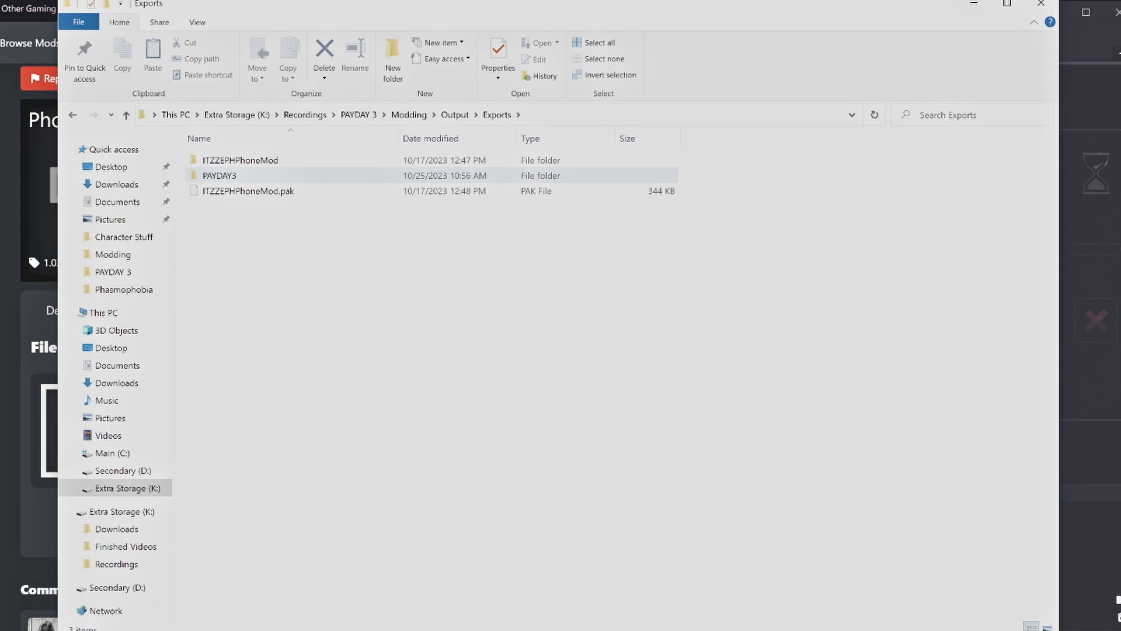
{"action": "double_click", "coordinate": [218, 175]}
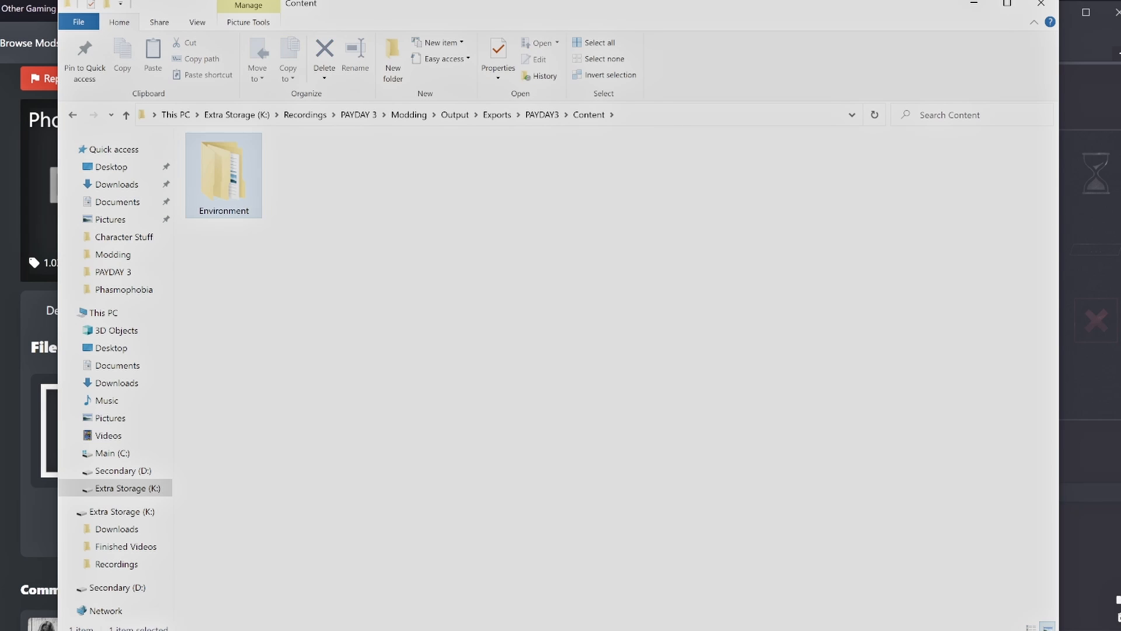
{"action": "double_click", "coordinate": [223, 165]}
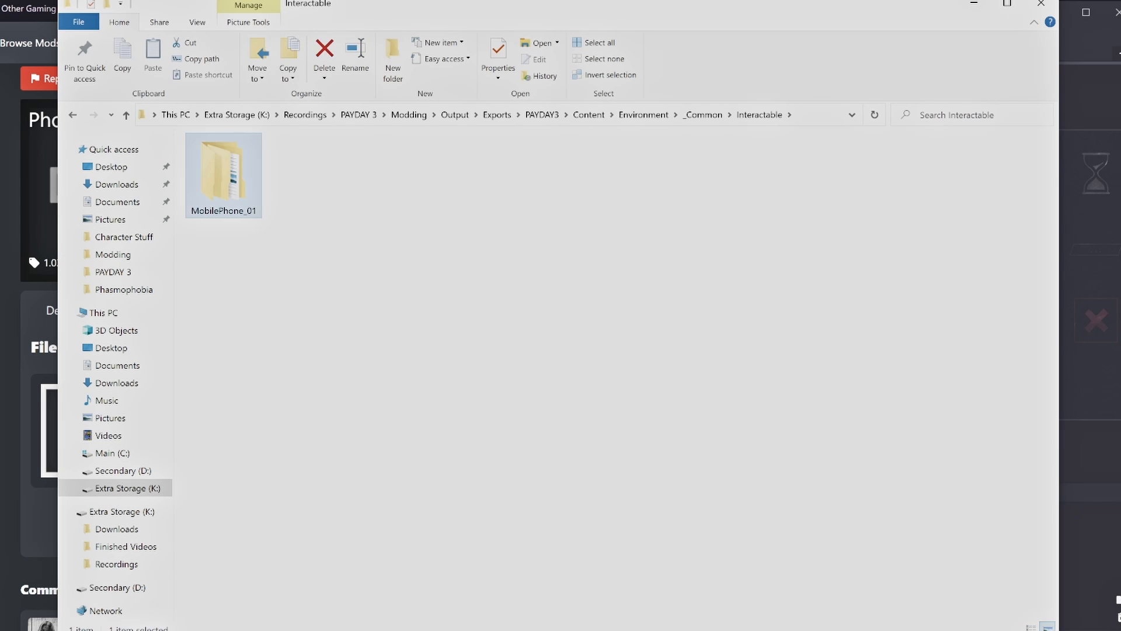
{"action": "double_click", "coordinate": [222, 166]}
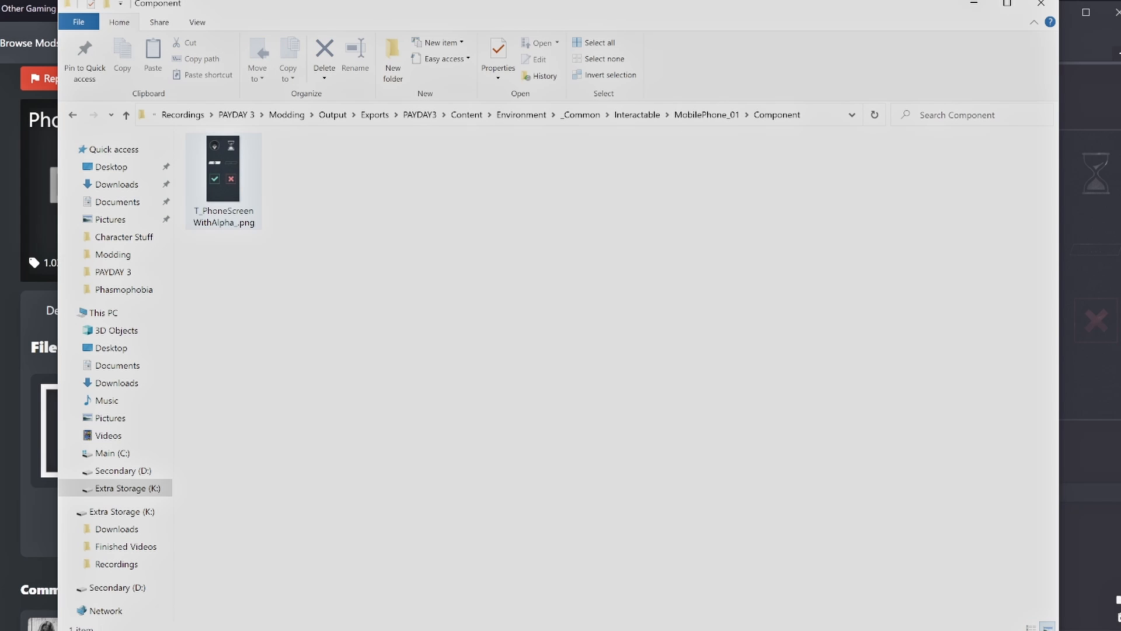
{"action": "left_click", "coordinate": [223, 175]}
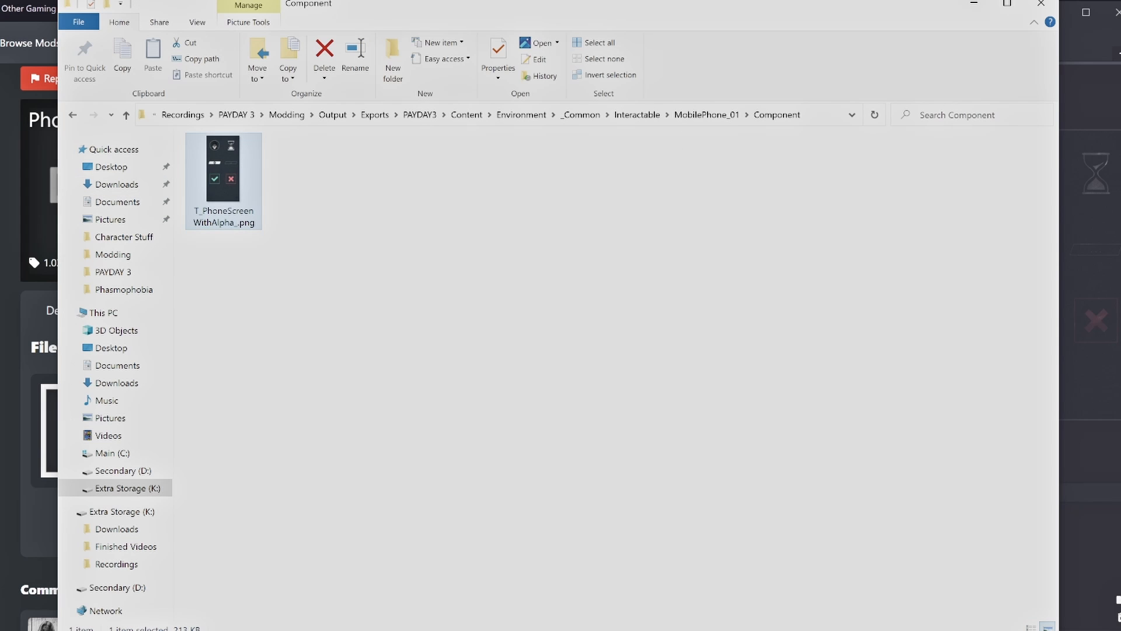
{"action": "double_click", "coordinate": [222, 167]}
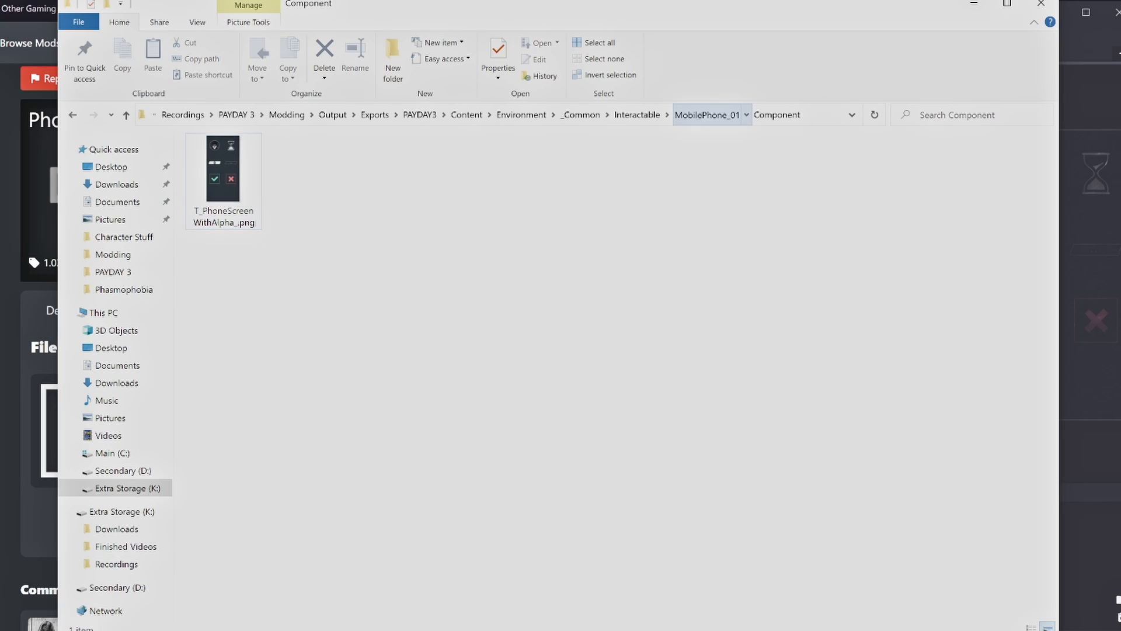
{"action": "left_click", "coordinate": [465, 114]}
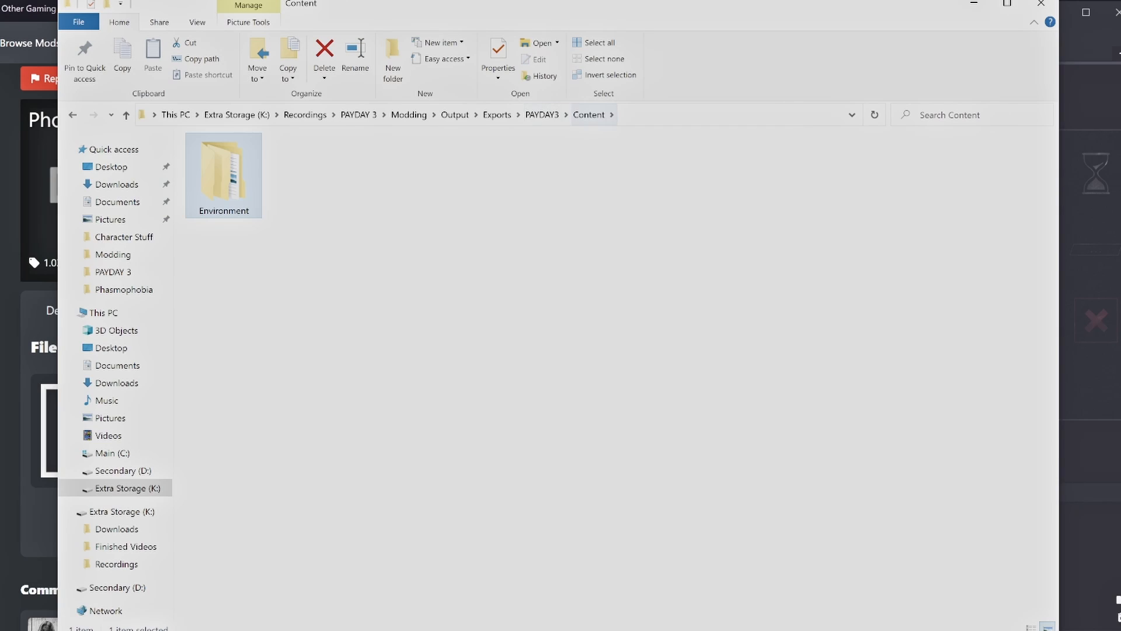
{"action": "double_click", "coordinate": [223, 168]}
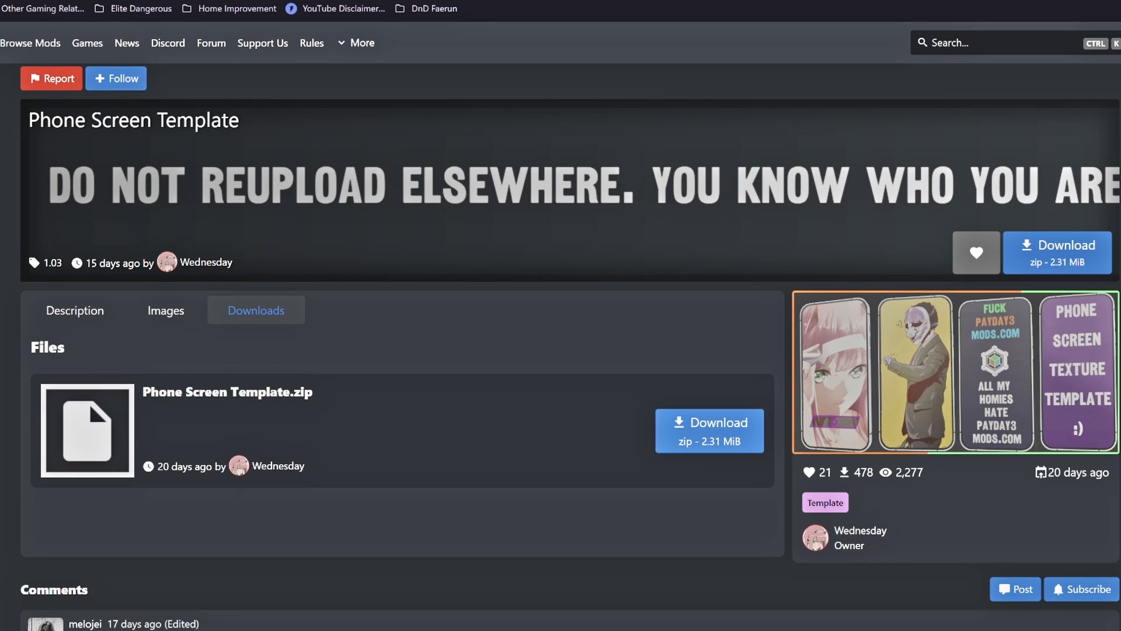
Download Phone Screen Template.zip from ModWorkshop
{"action": "left_click", "coordinate": [708, 430]}
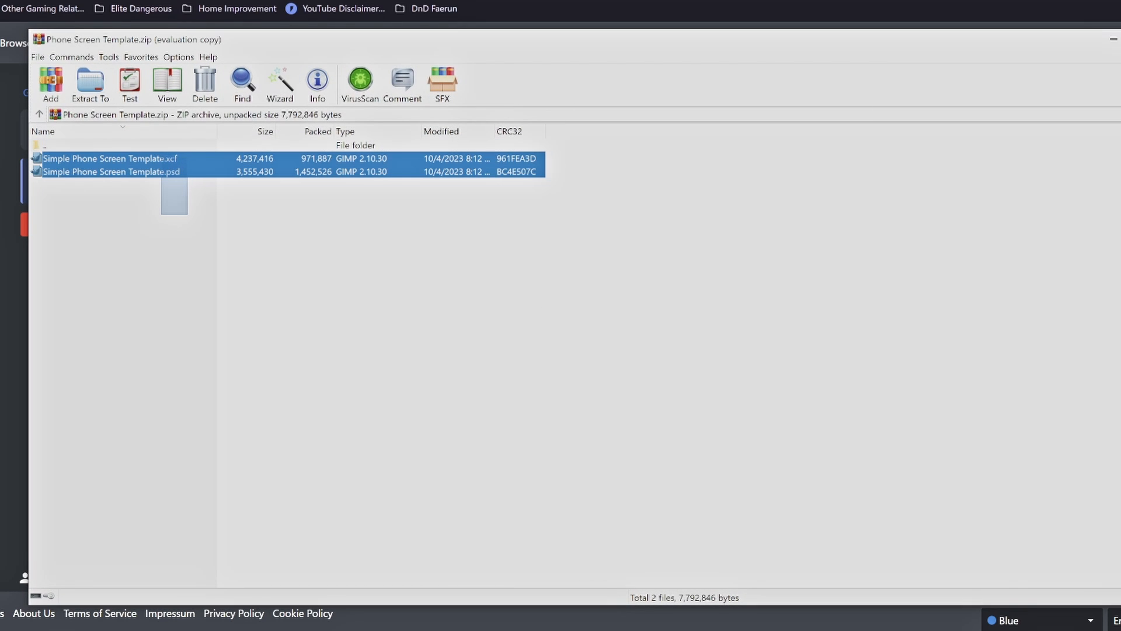
Delete the .psd from the archive and extract the Simple Phone Screen Template .xcf
{"action": "left_click", "coordinate": [286, 287]}
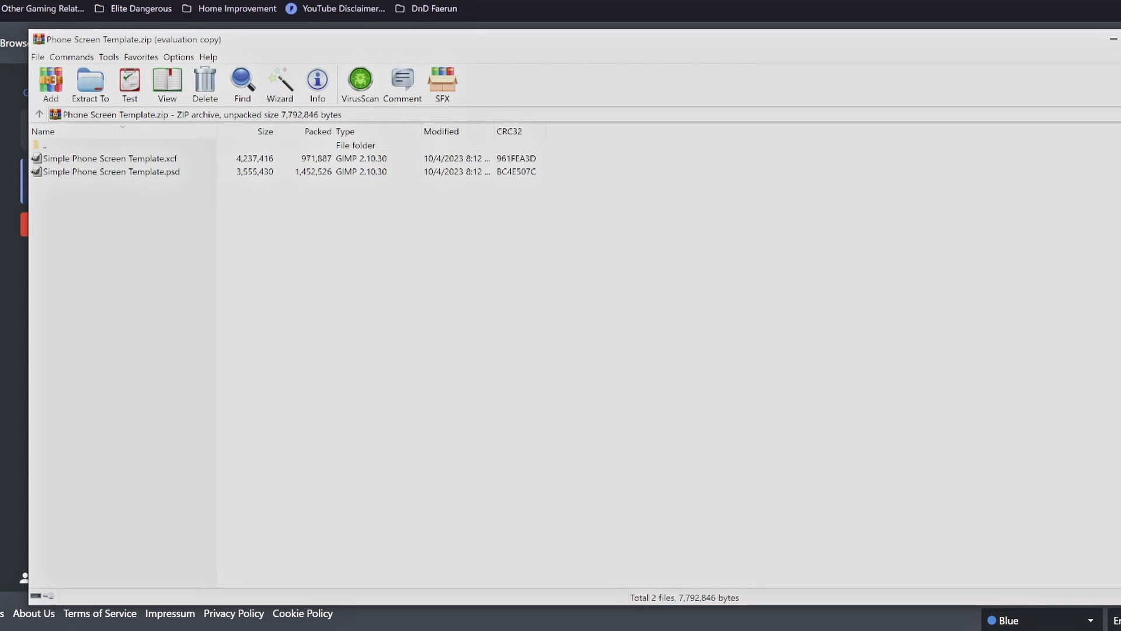
{"action": "left_click", "coordinate": [111, 172]}
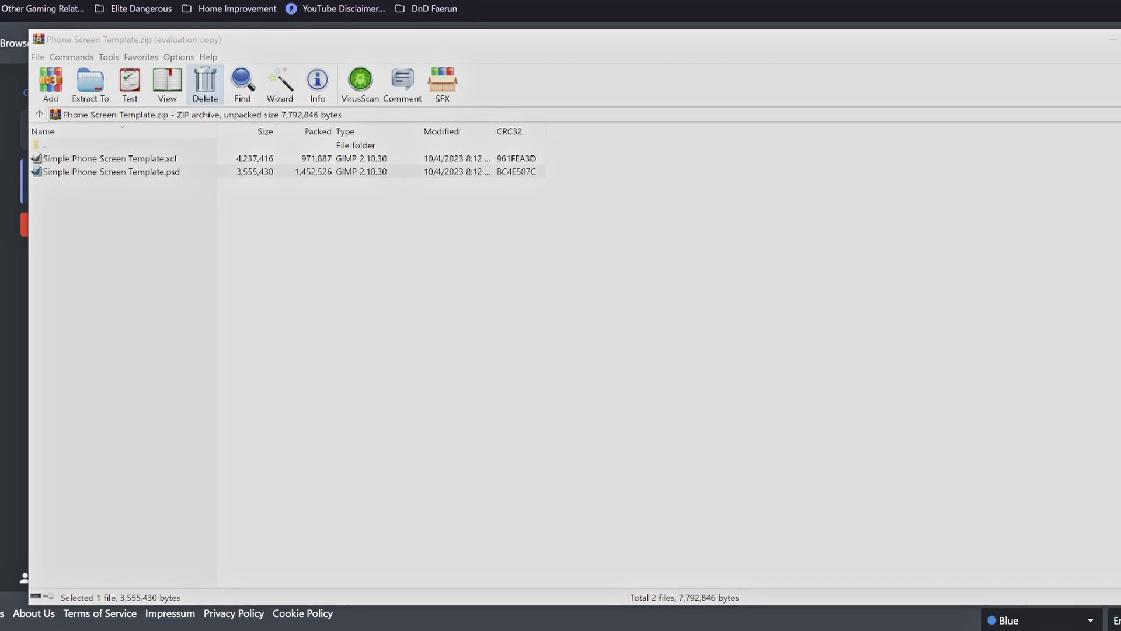
{"action": "left_click", "coordinate": [204, 84]}
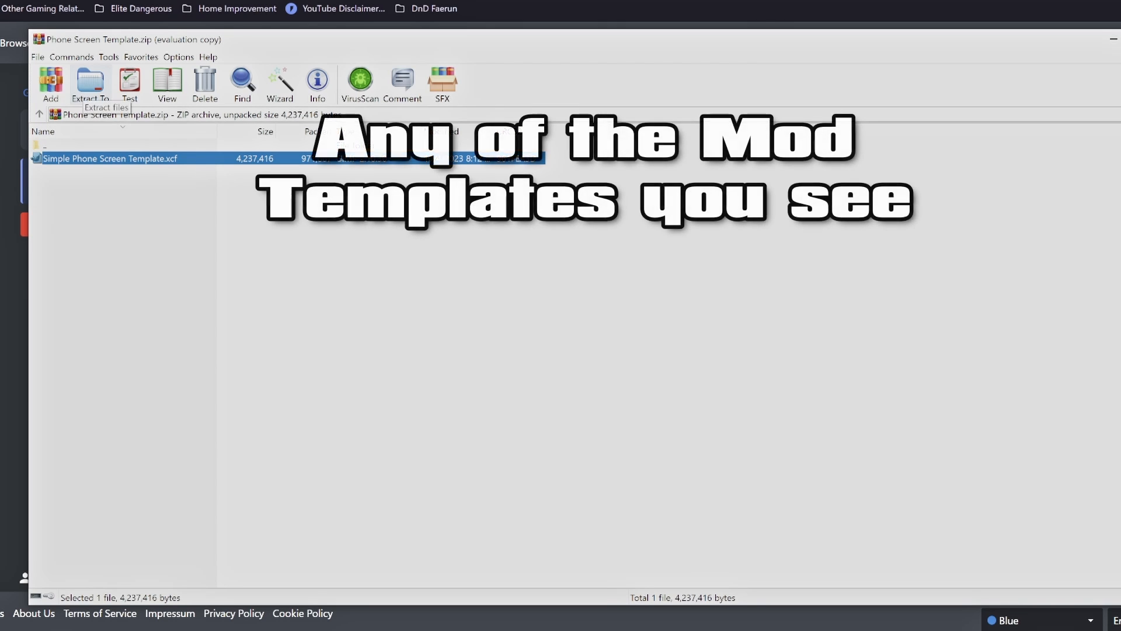
{"action": "left_click", "coordinate": [90, 82]}
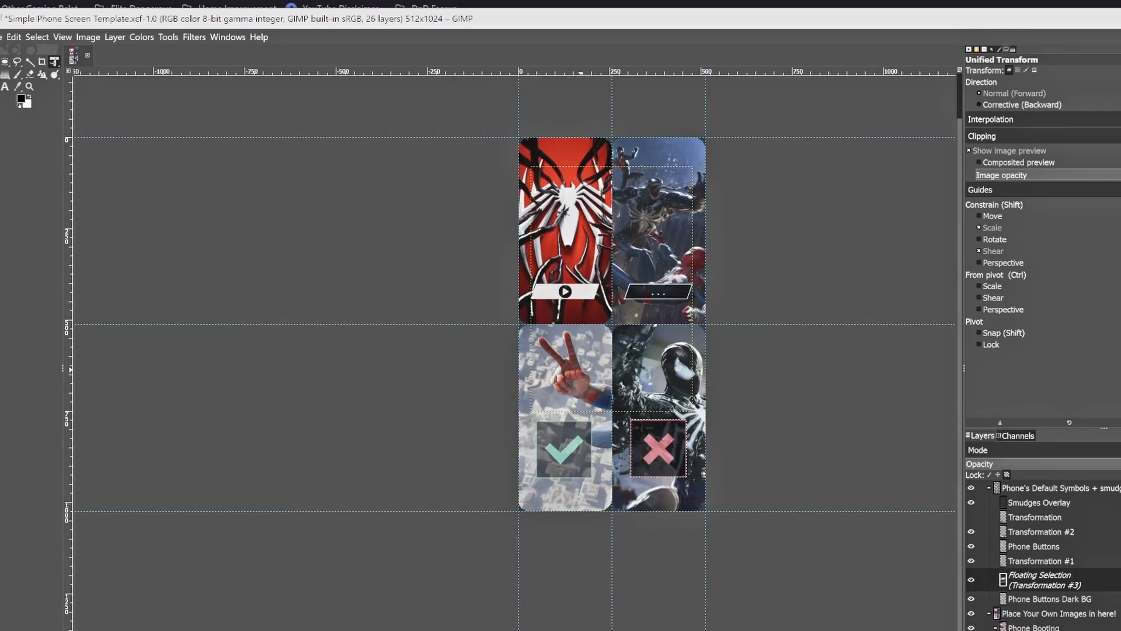
Export the finished phone screen as Spiderman2 Phone Texture.png into the Modding folder
{"action": "key", "text": "ctrl+q"}
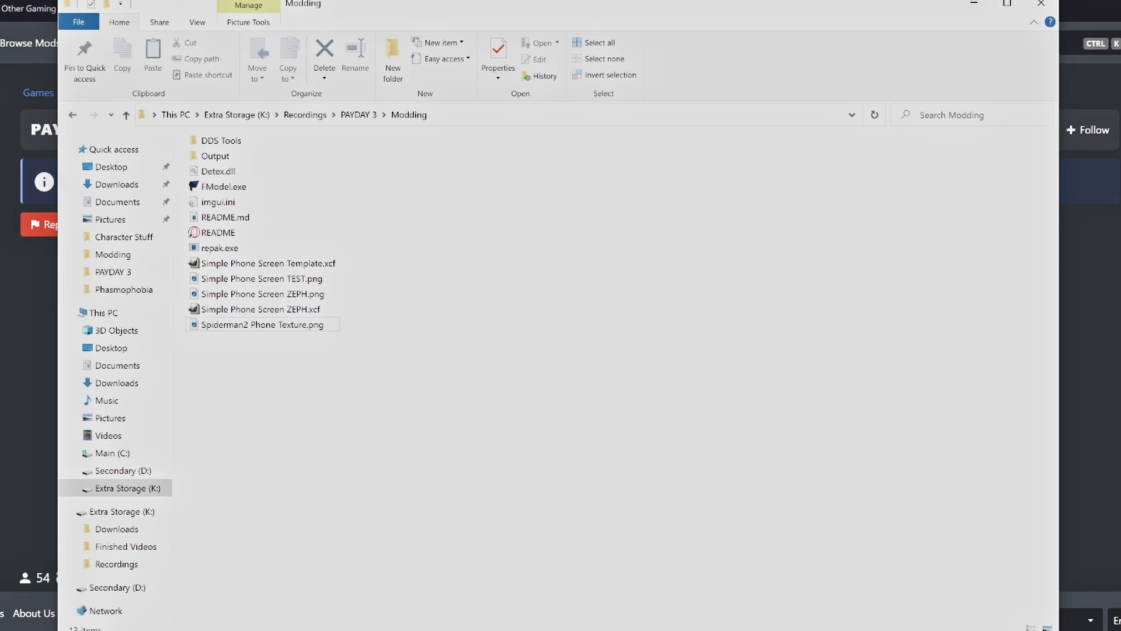
{"action": "mouse_move", "coordinate": [215, 155]}
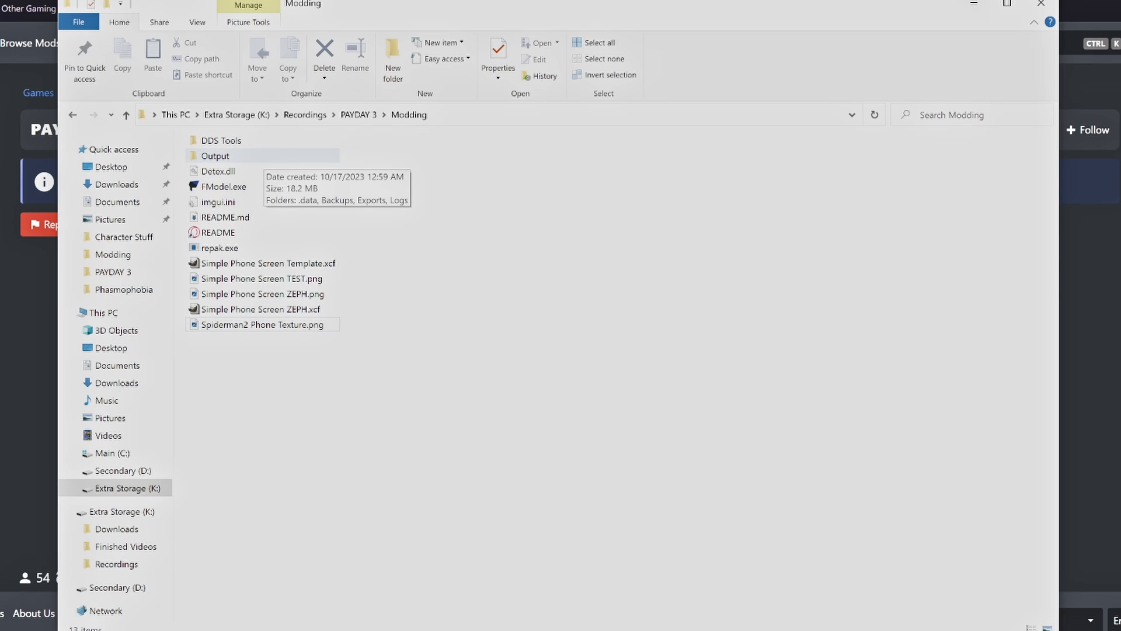
Launch GUI.exe from the DDS Tools folder to start the UE4-DDS-Tools injector
{"action": "double_click", "coordinate": [216, 155]}
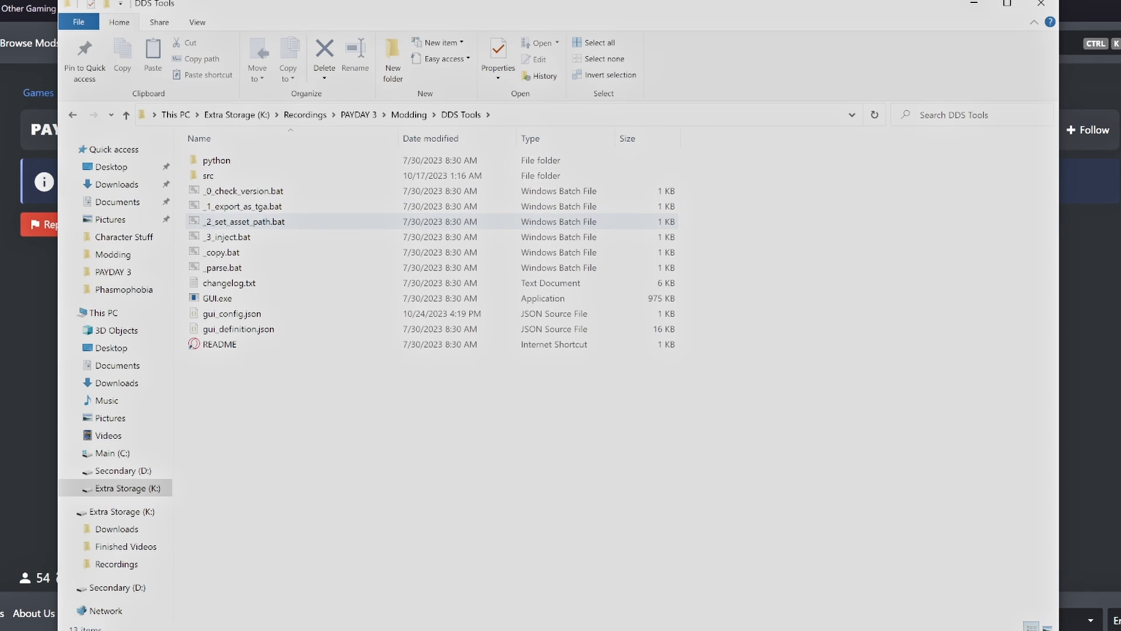
{"action": "left_click", "coordinate": [217, 298]}
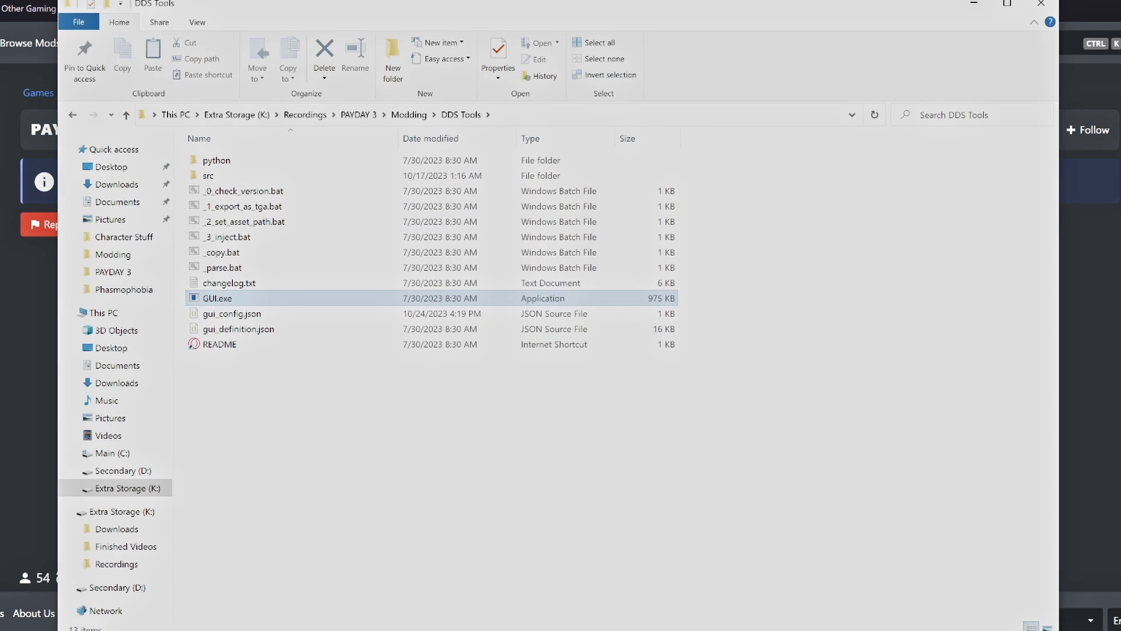
{"action": "double_click", "coordinate": [217, 298]}
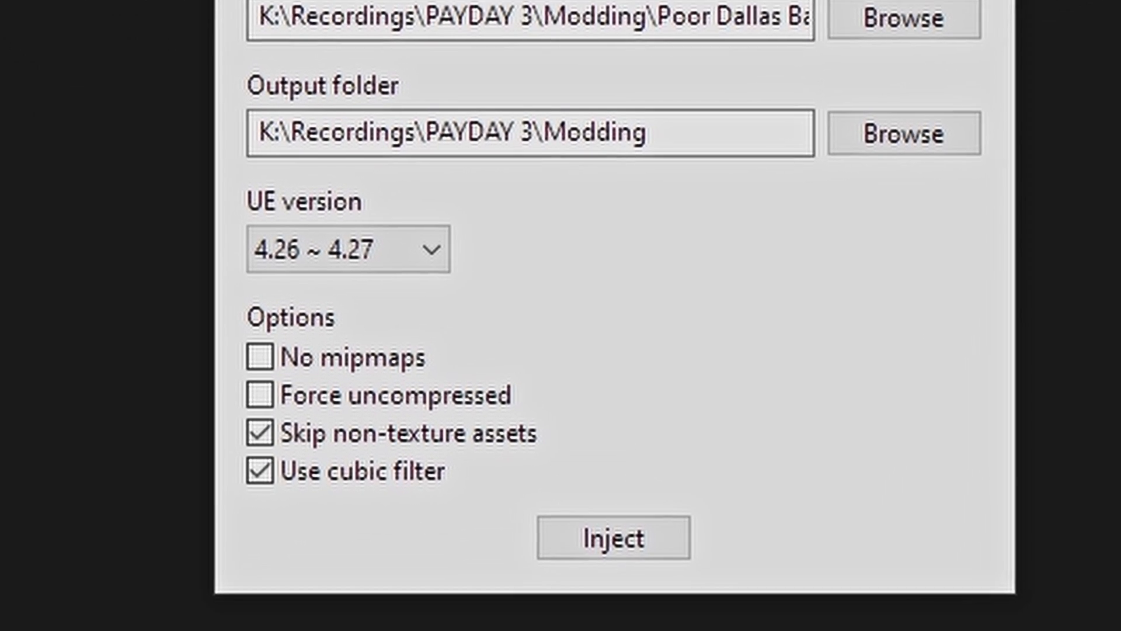
Review the Inject mode options, then return to FModel's T_PhoneScreenWithAlpha_ asset
{"action": "scroll", "scroll_direction": "down", "scroll_amount": 3}
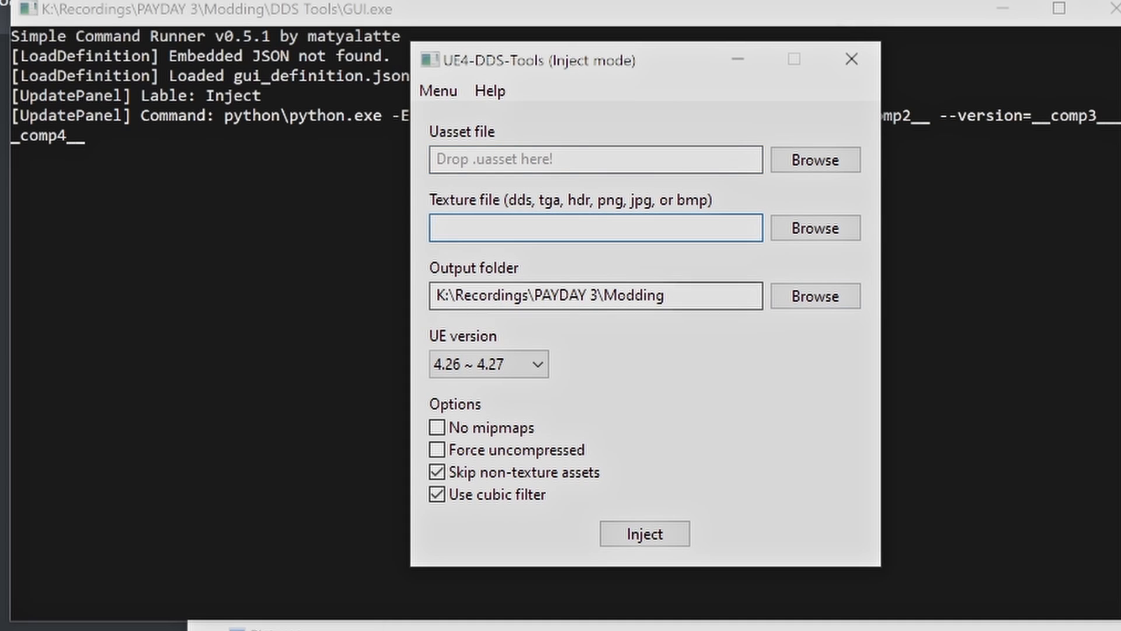
{"action": "left_click", "coordinate": [595, 296]}
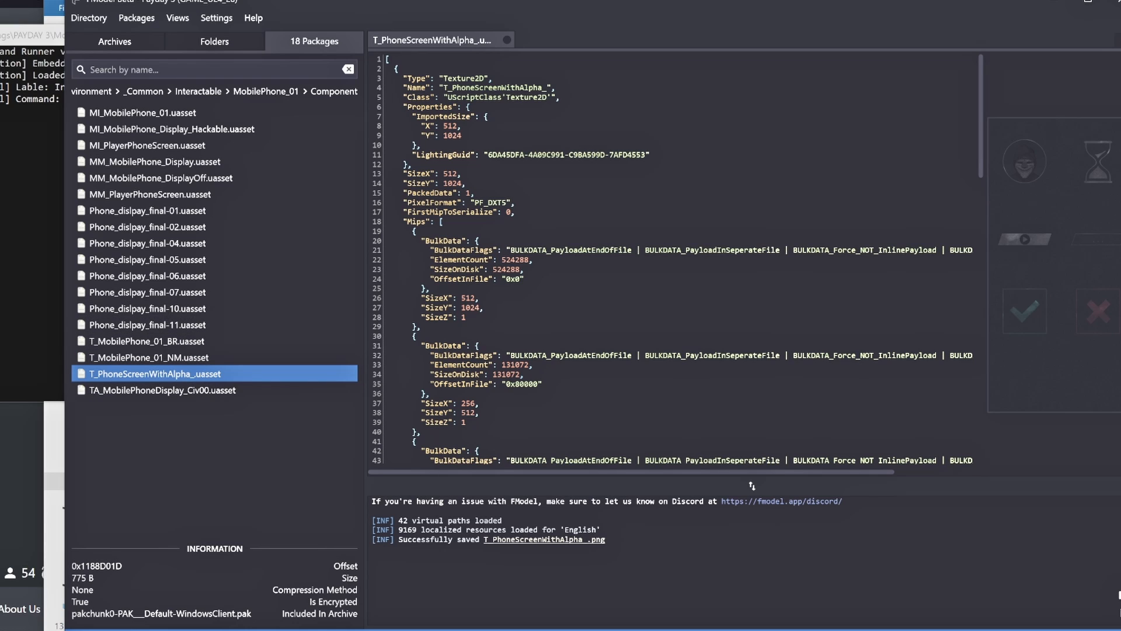
Export T_PhoneScreenWithAlpha_.uasset as raw data into the Exports output folder
{"action": "right_click", "coordinate": [154, 374]}
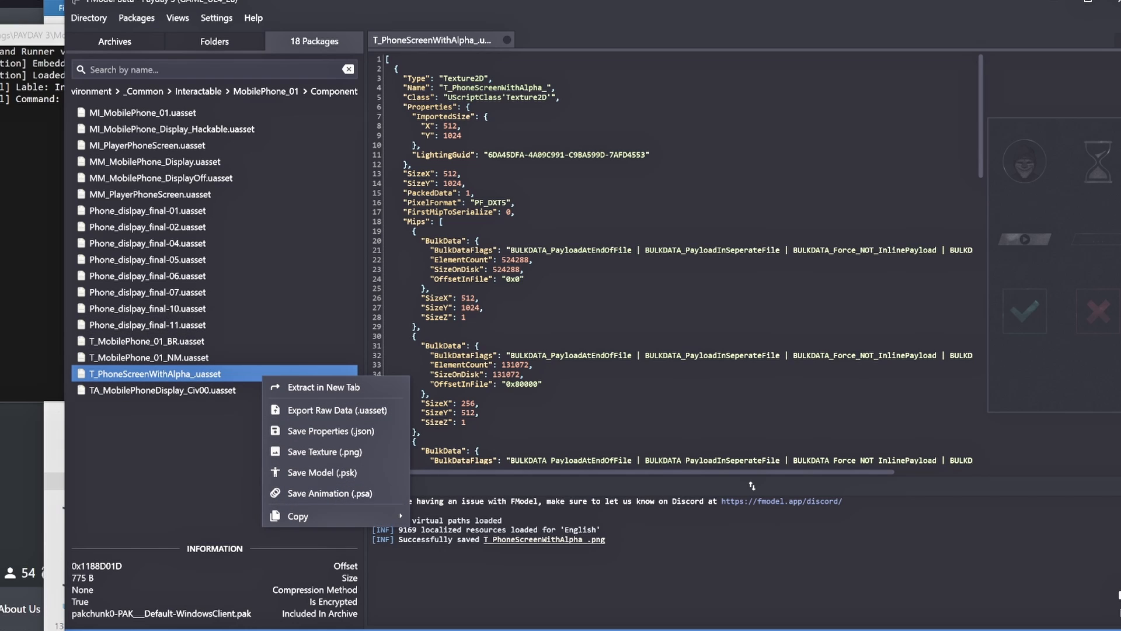
{"action": "mouse_move", "coordinate": [322, 451]}
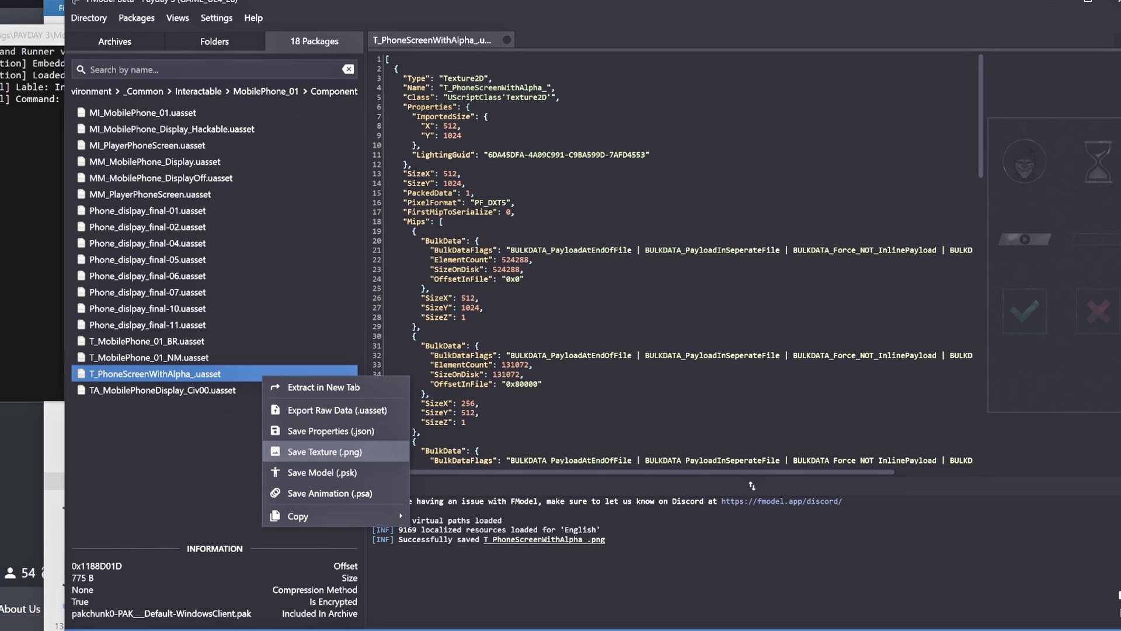
{"action": "mouse_move", "coordinate": [333, 409]}
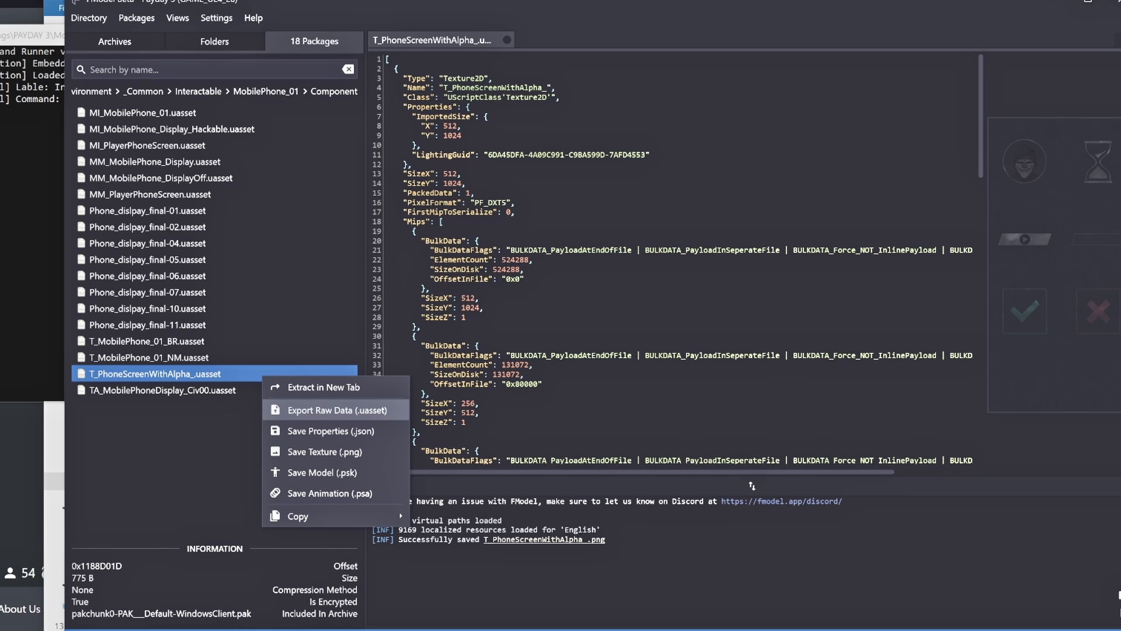
{"action": "left_click", "coordinate": [323, 410]}
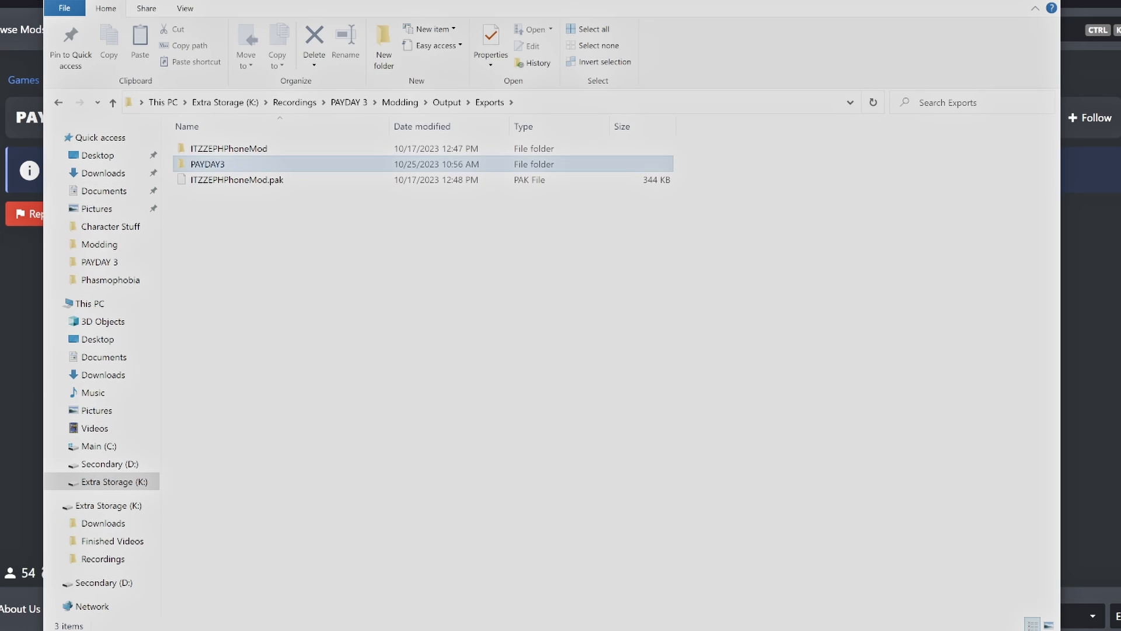
Navigate Exports > PAYDAY3 > ... > MobilePhone_01 > Component to reach the exported asset files
{"action": "double_click", "coordinate": [208, 164]}
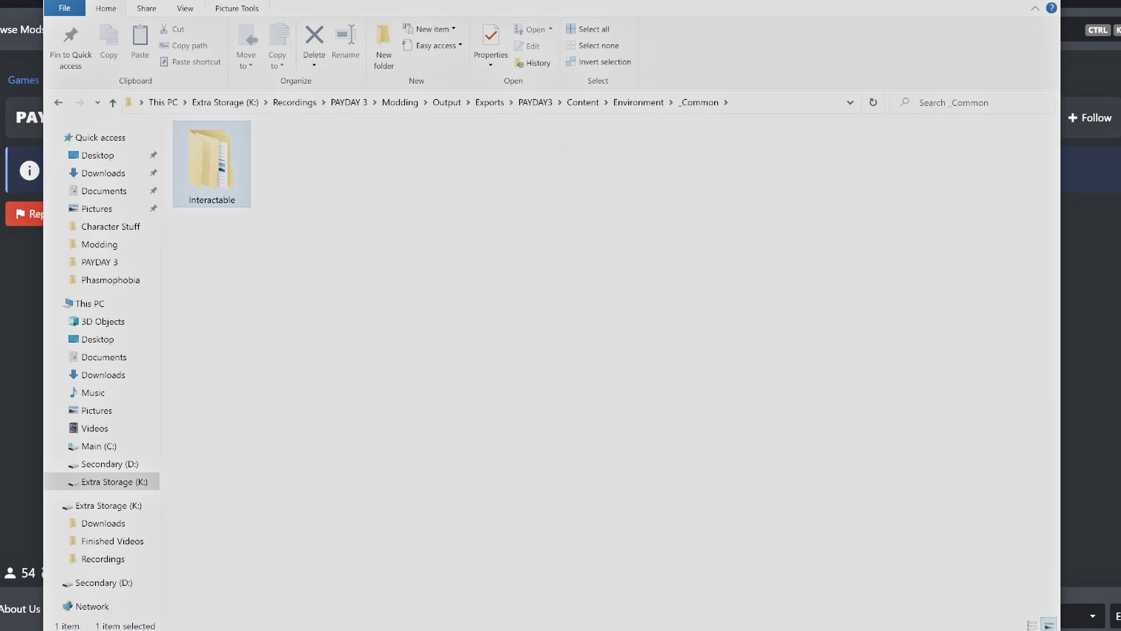
{"action": "double_click", "coordinate": [212, 163]}
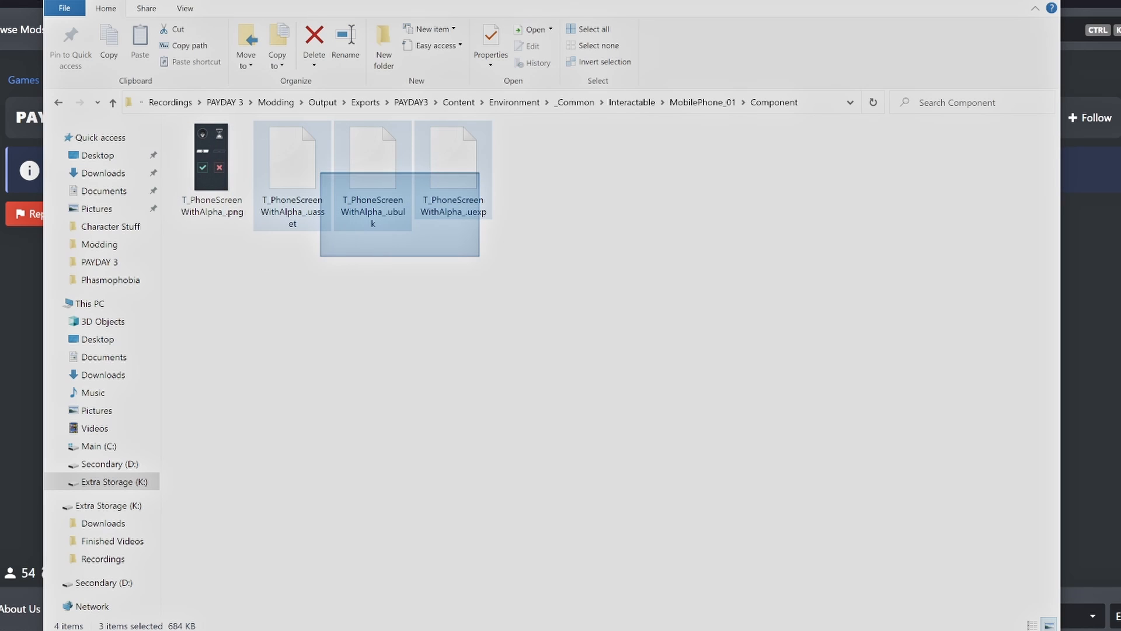
{"action": "left_click", "coordinate": [211, 157]}
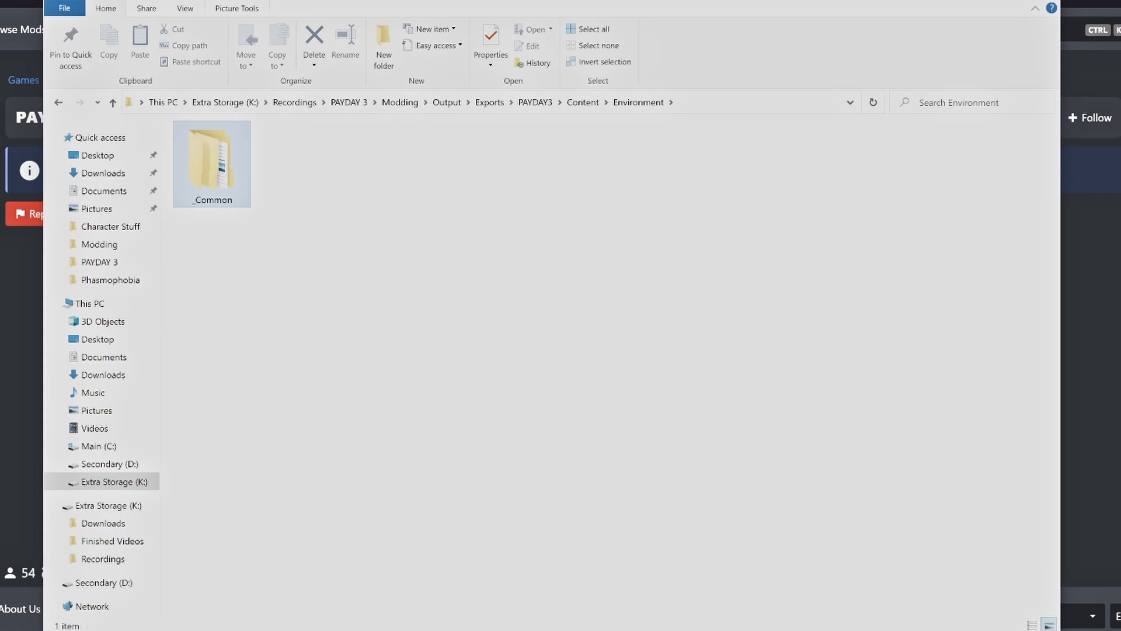
{"action": "double_click", "coordinate": [211, 163]}
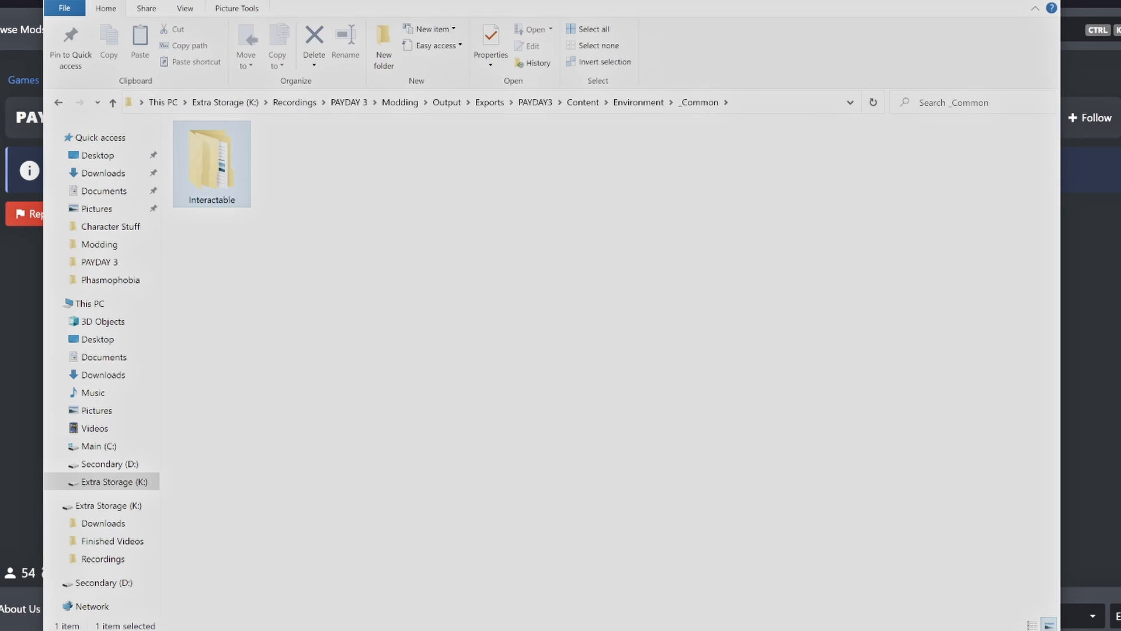
{"action": "double_click", "coordinate": [212, 164]}
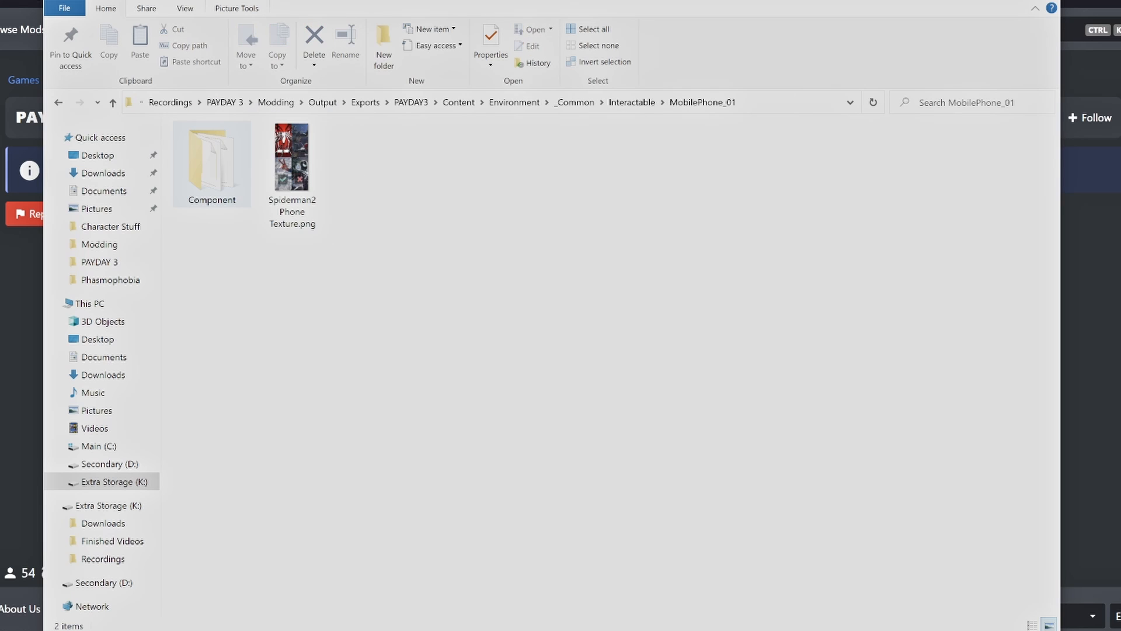
{"action": "double_click", "coordinate": [211, 161]}
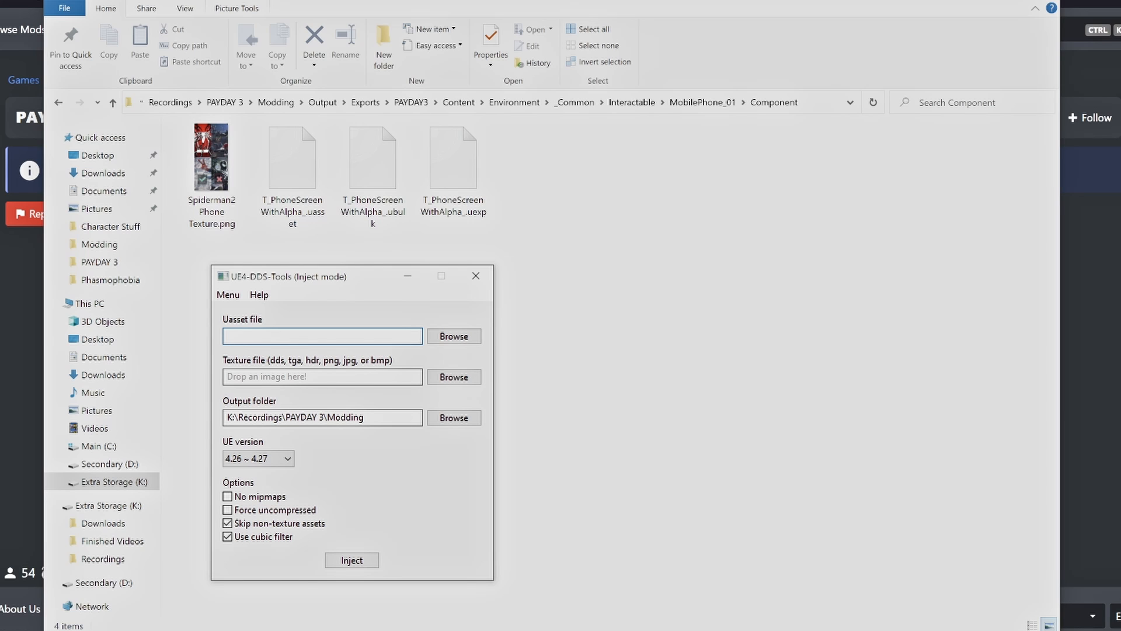
Load T_PhoneScreenWithAlpha_.uasset as the target and browse MobilePhone_01 for the replacement texture
{"action": "left_click", "coordinate": [453, 336]}
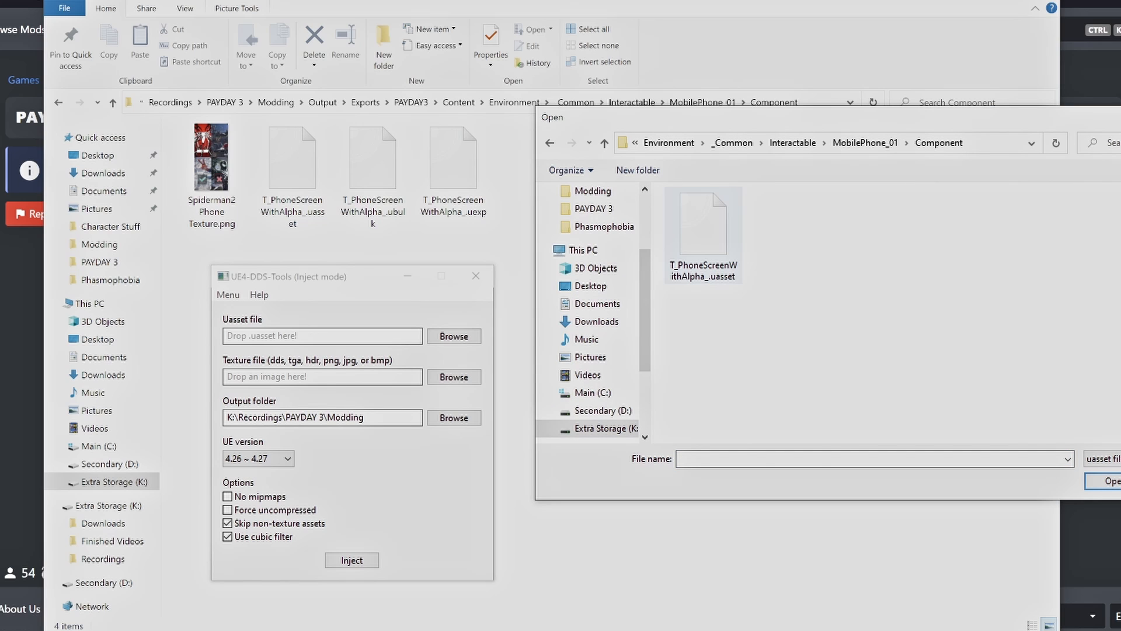
{"action": "left_click", "coordinate": [1113, 480]}
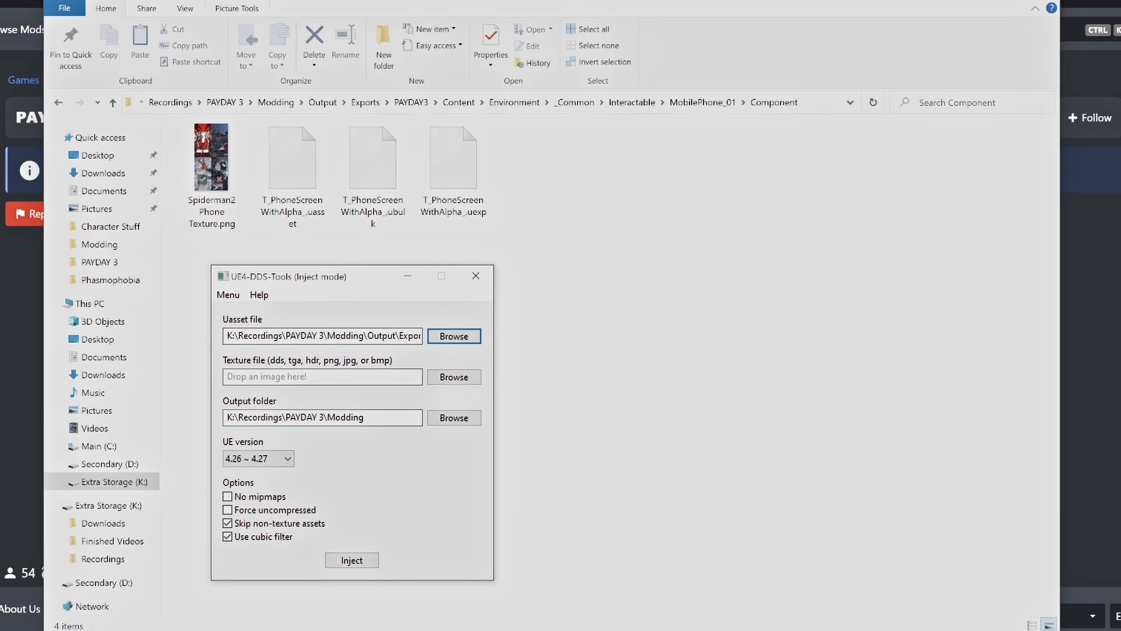
{"action": "left_click", "coordinate": [454, 377]}
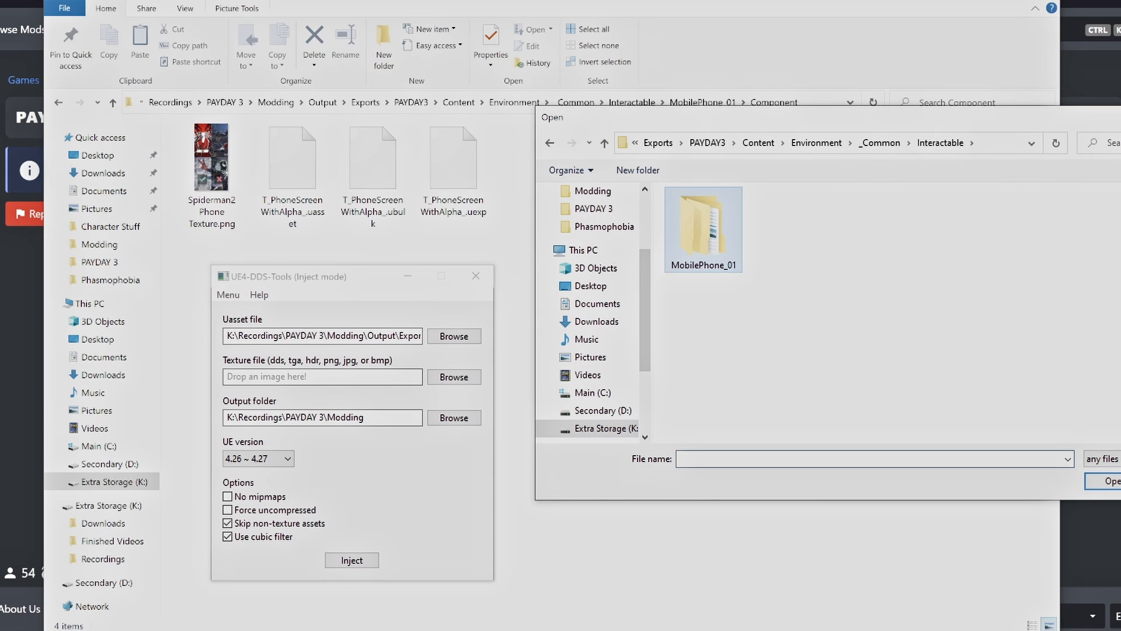
{"action": "double_click", "coordinate": [703, 229]}
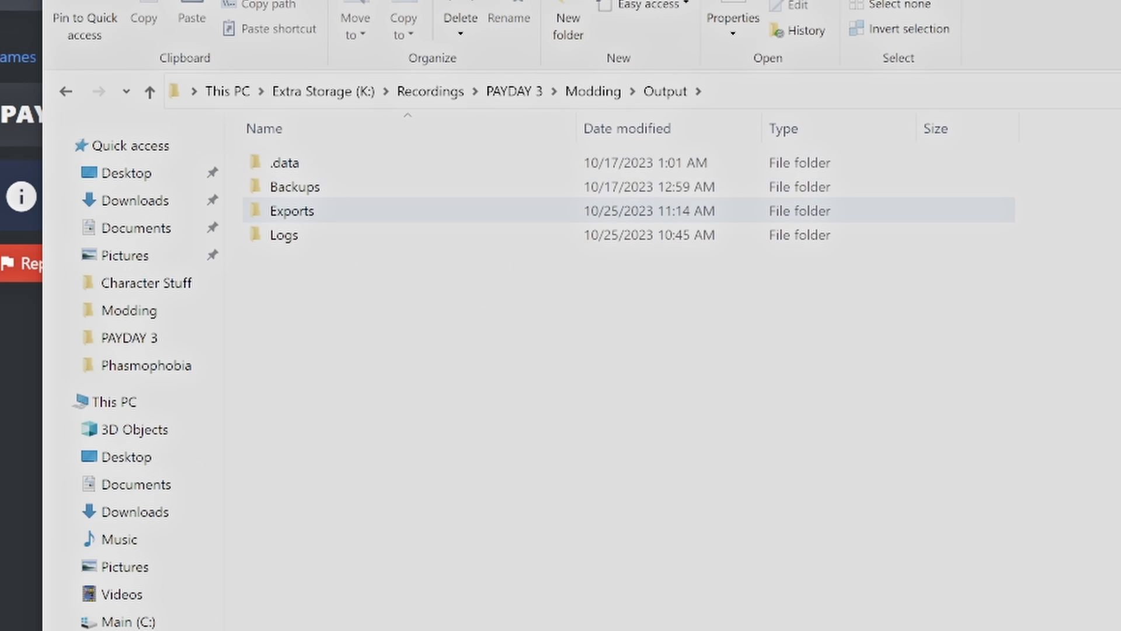
Close the Component folder window, leaving only the Modding folder open
{"action": "double_click", "coordinate": [291, 210]}
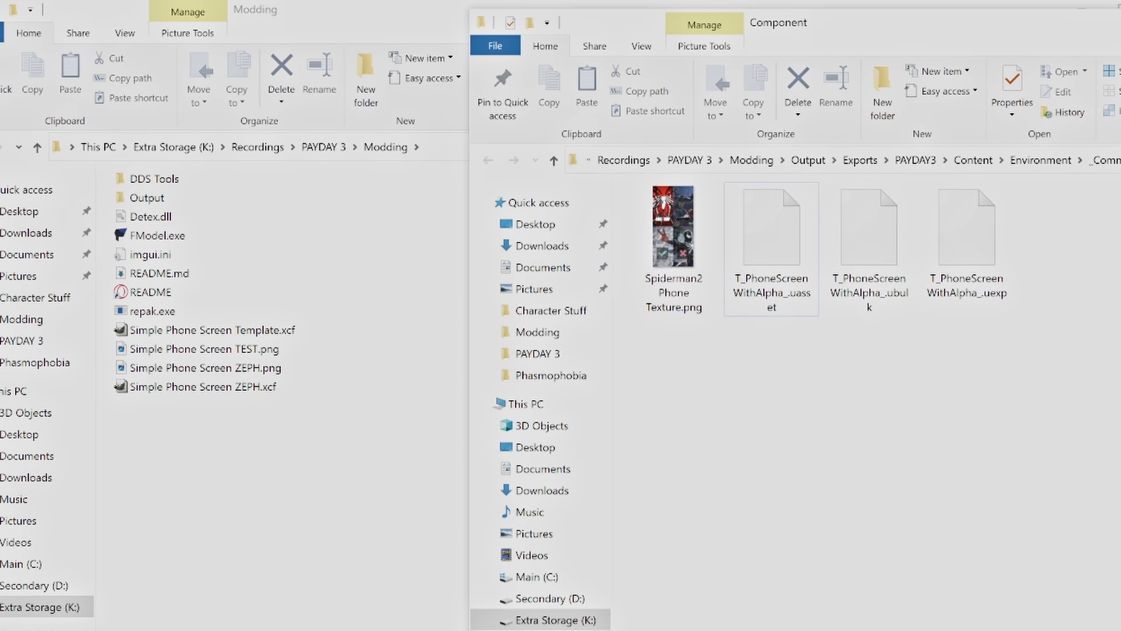
{"action": "left_click", "coordinate": [157, 310]}
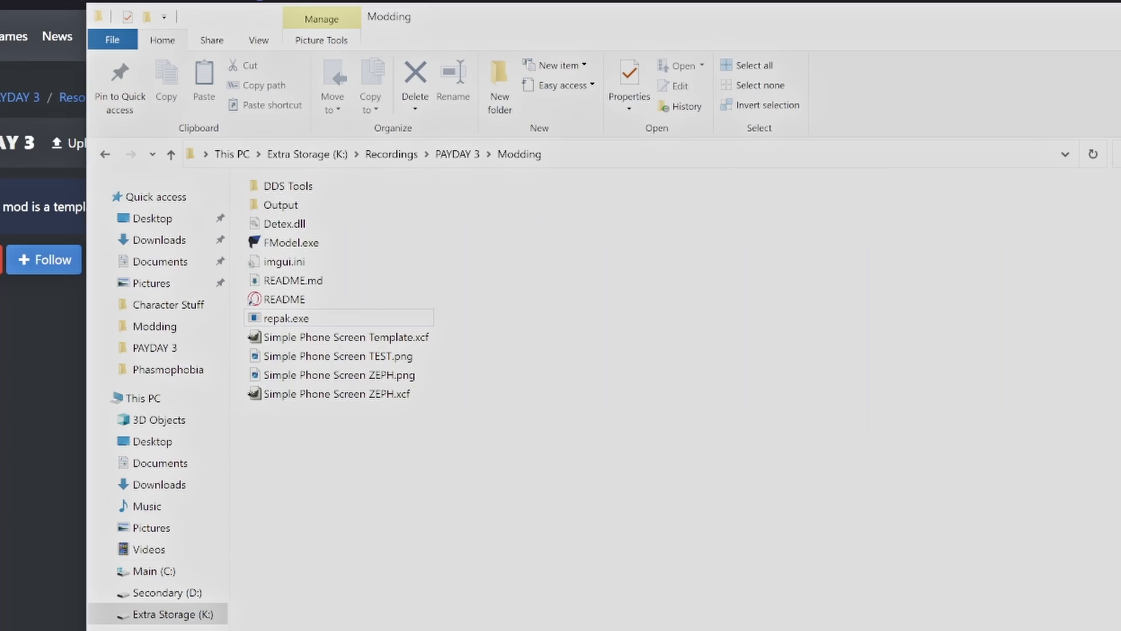
Create a Spiderman2PhoneMod folder in Exports holding the PAYDAY3 tree, then return to Modding
{"action": "left_click", "coordinate": [280, 204]}
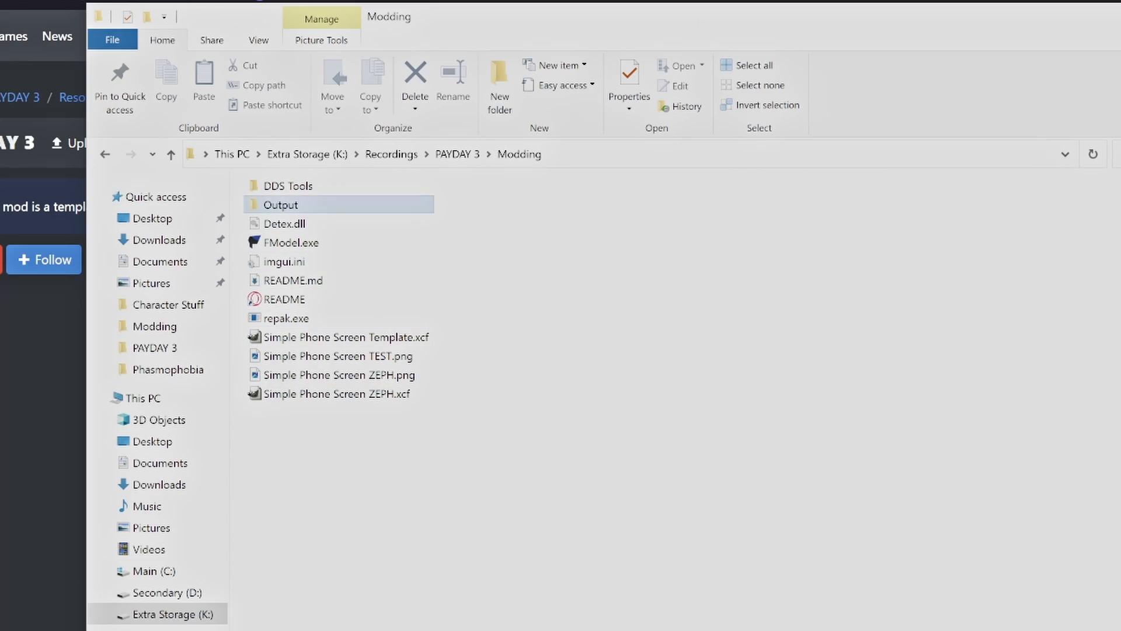
{"action": "double_click", "coordinate": [281, 204]}
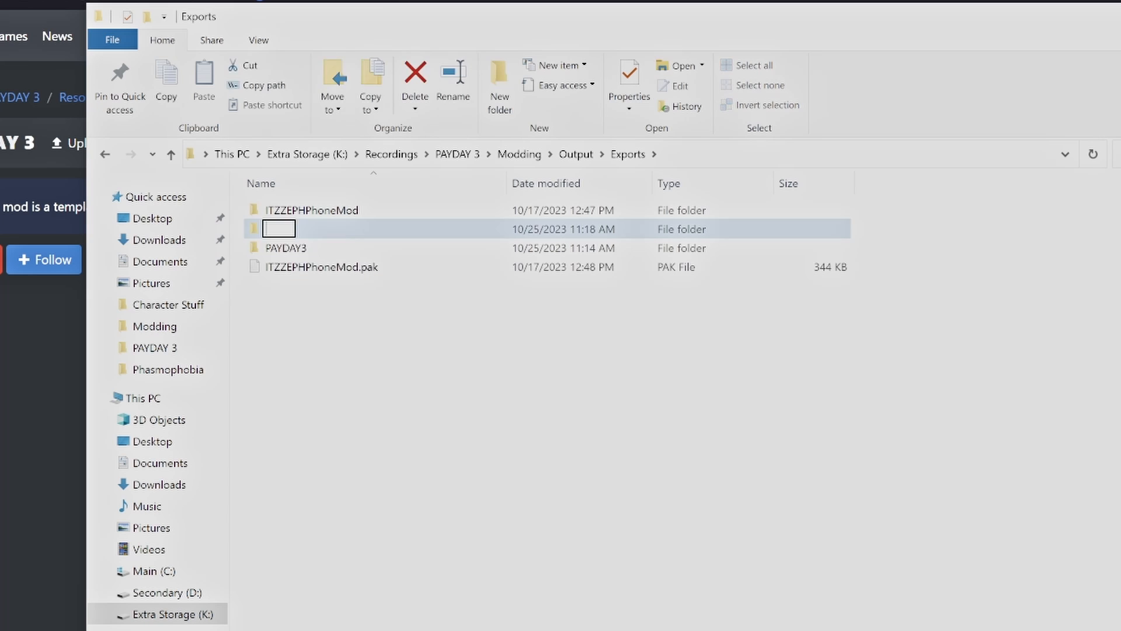
{"action": "type", "text": "Yourn"}
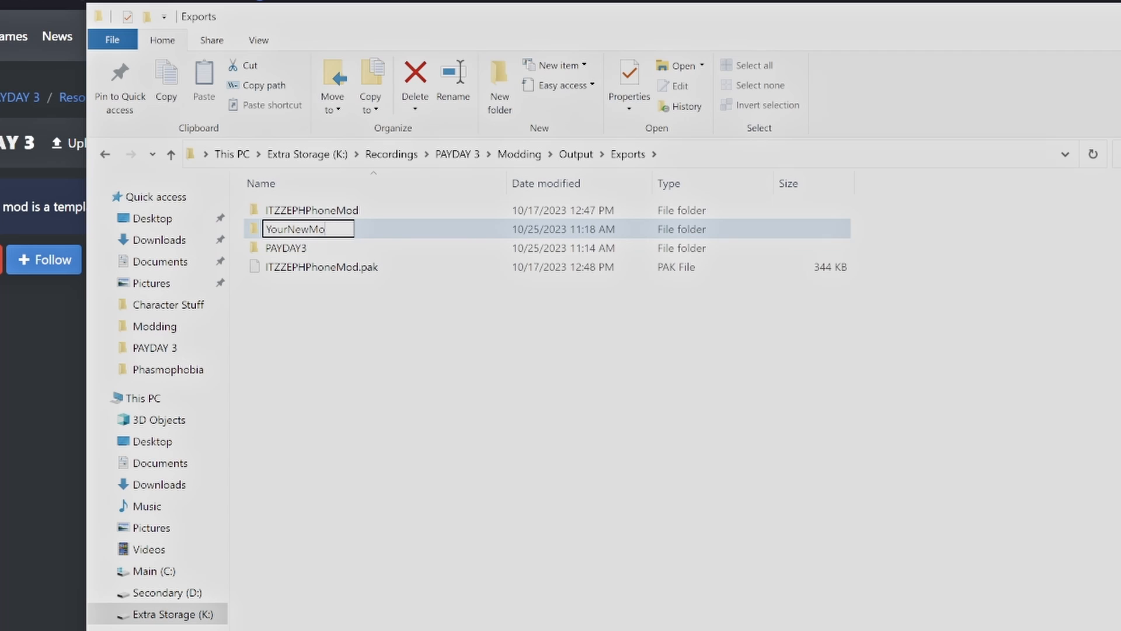
{"action": "type", "text": "Spiderman2P"}
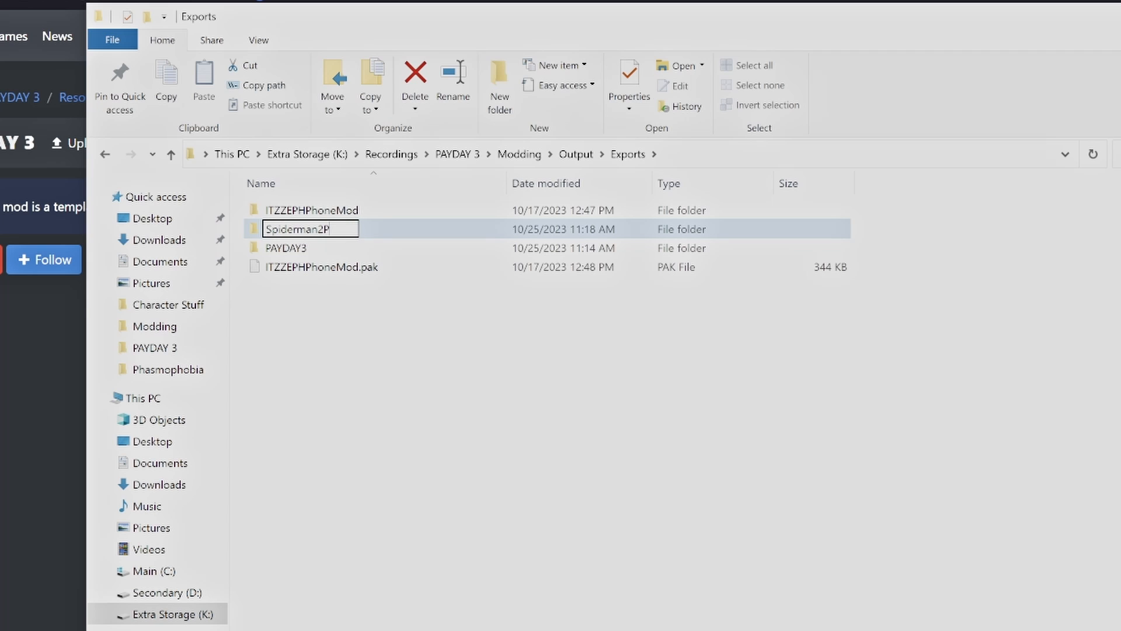
{"action": "type", "text": "honeMo"}
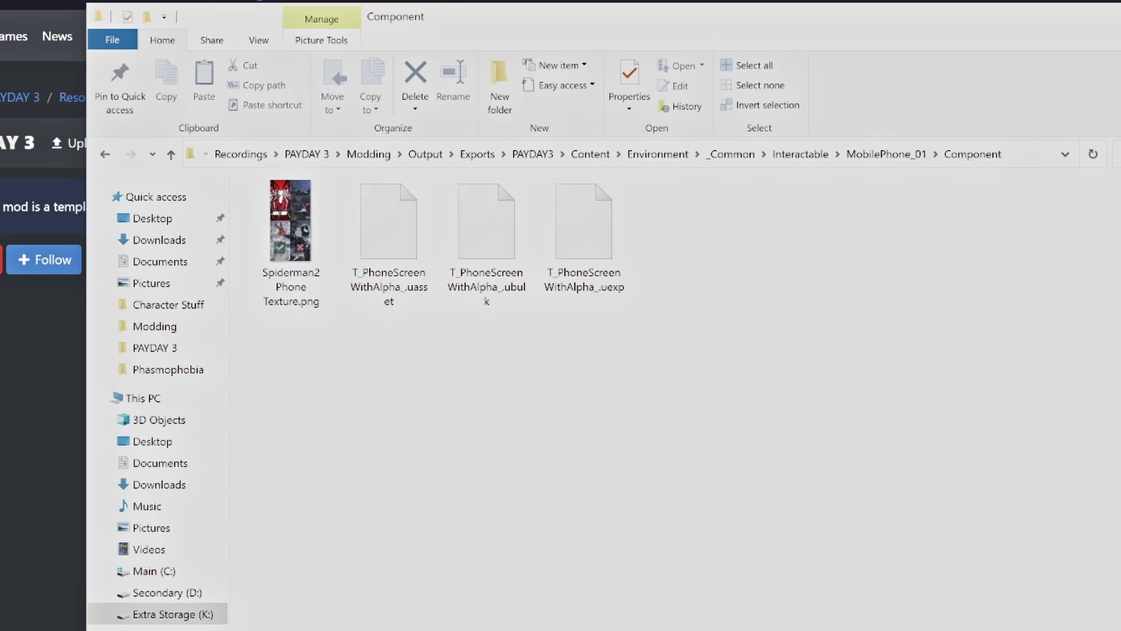
{"action": "mouse_move", "coordinate": [477, 154]}
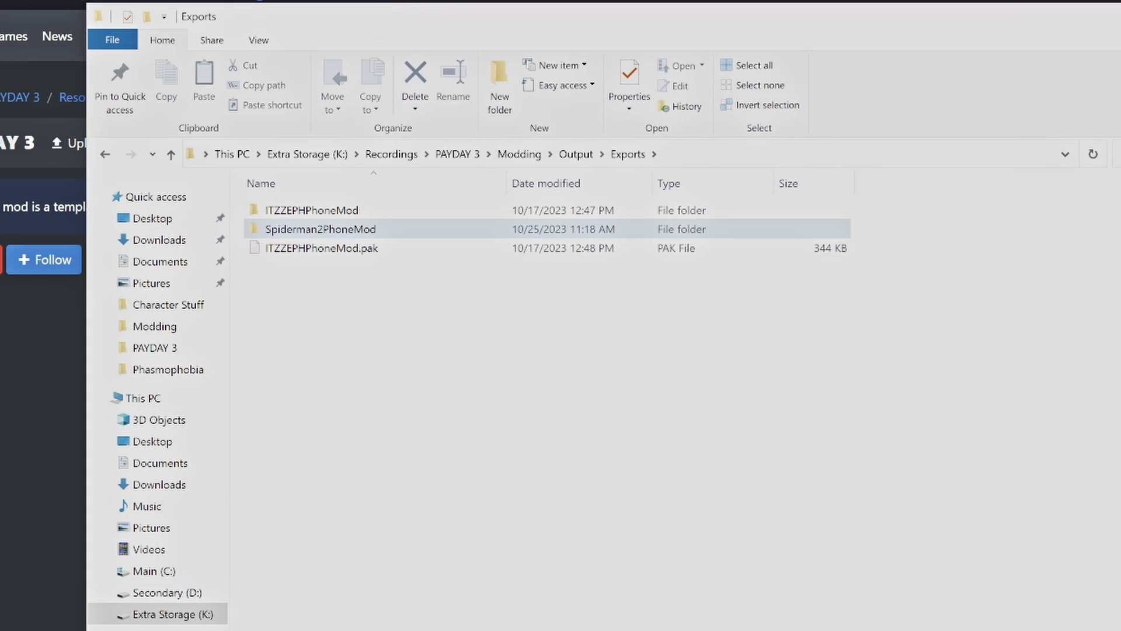
{"action": "mouse_move", "coordinate": [320, 229]}
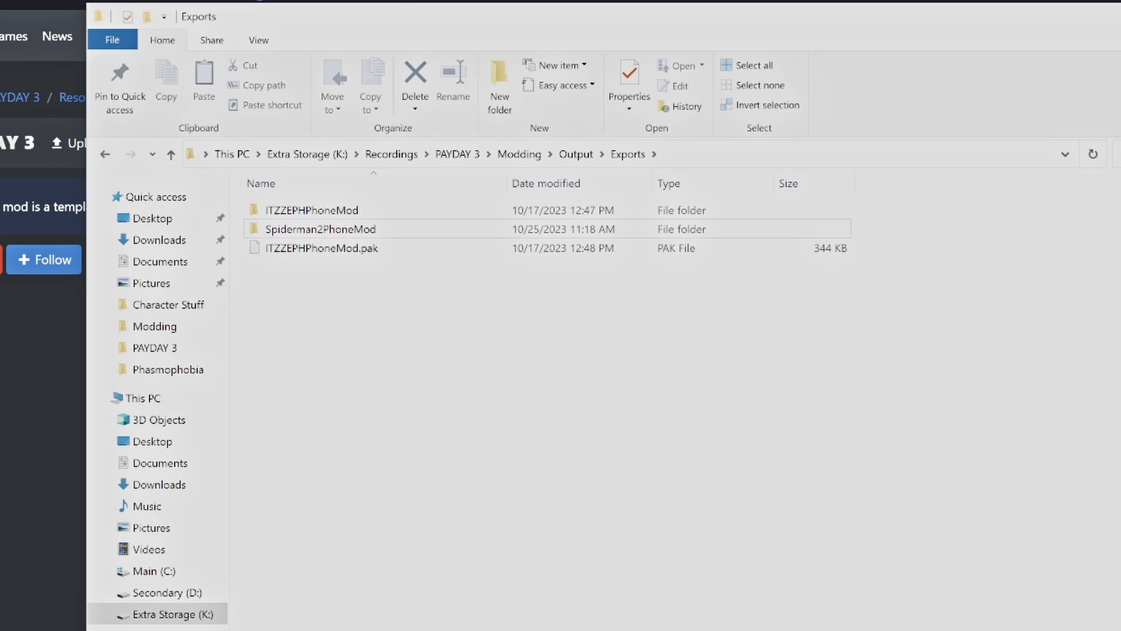
{"action": "left_click", "coordinate": [518, 154]}
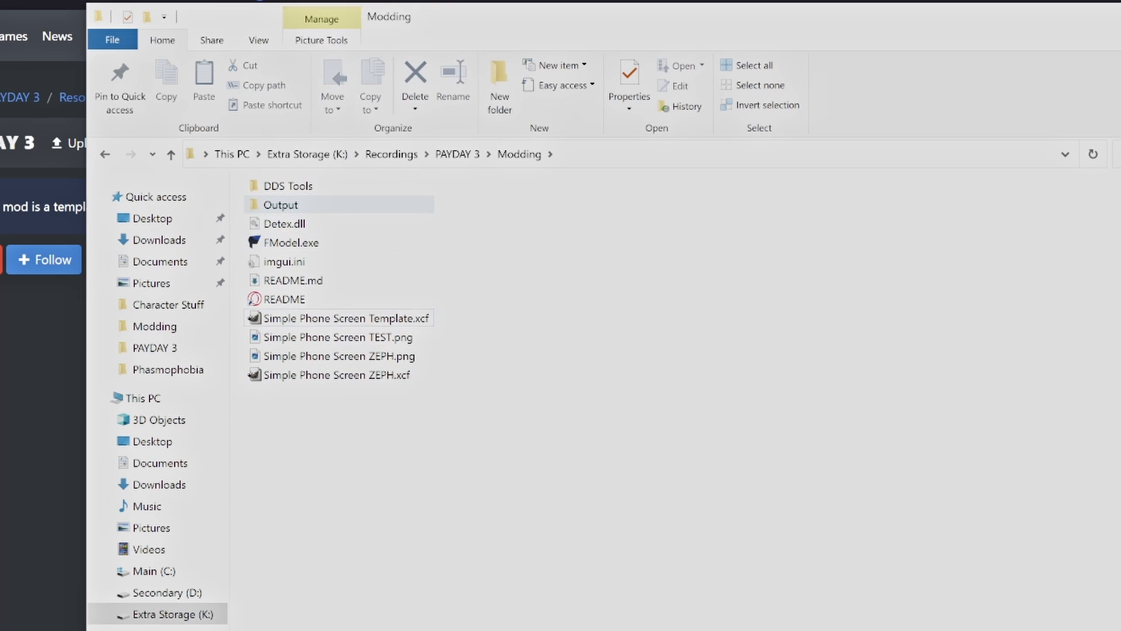
Place repak.exe in Exports beside the mod folder and open PowerShell there
{"action": "double_click", "coordinate": [279, 205]}
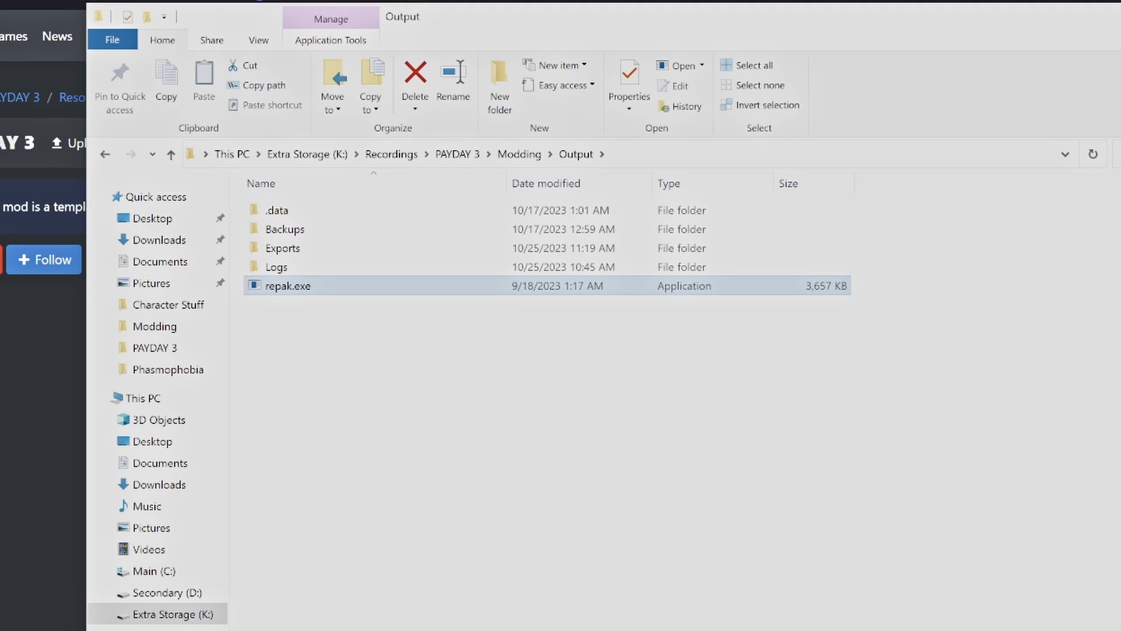
{"action": "double_click", "coordinate": [282, 248]}
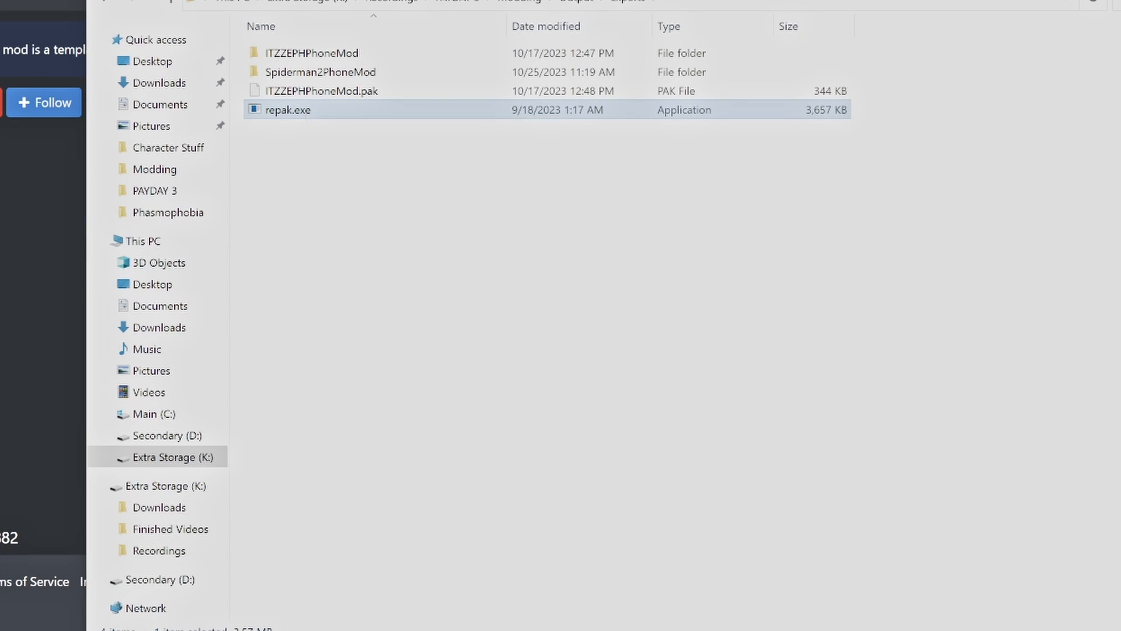
{"action": "right_click", "coordinate": [436, 114]}
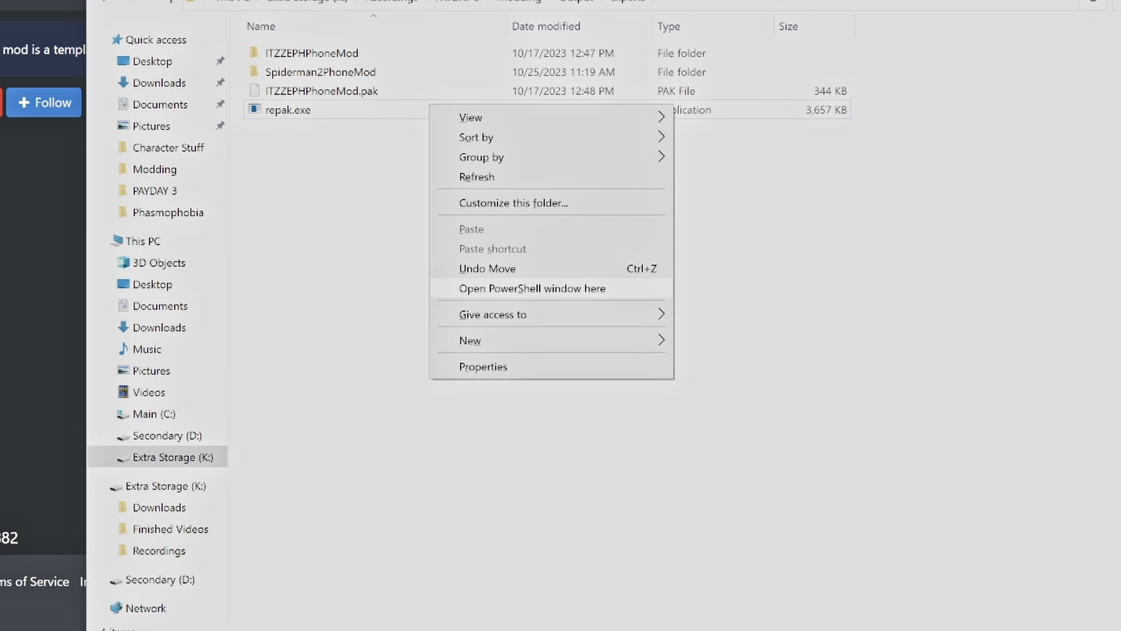
{"action": "left_click", "coordinate": [532, 288]}
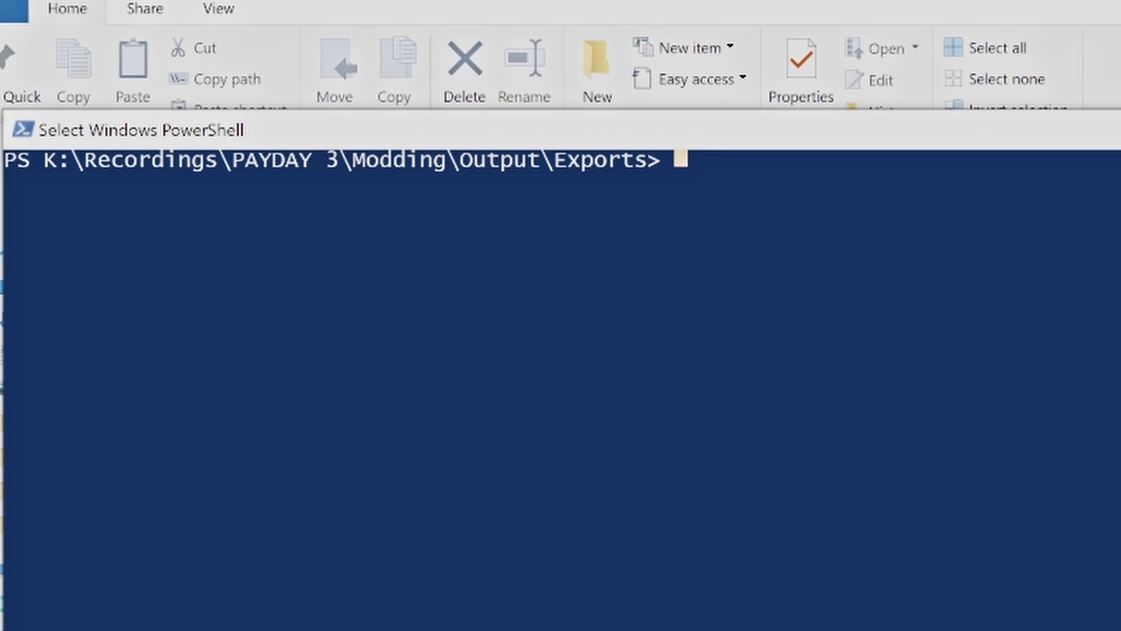
Run ./repak pack Spiderman2PhoneMod to build the mod's .pak file
{"action": "type", "text": "."}
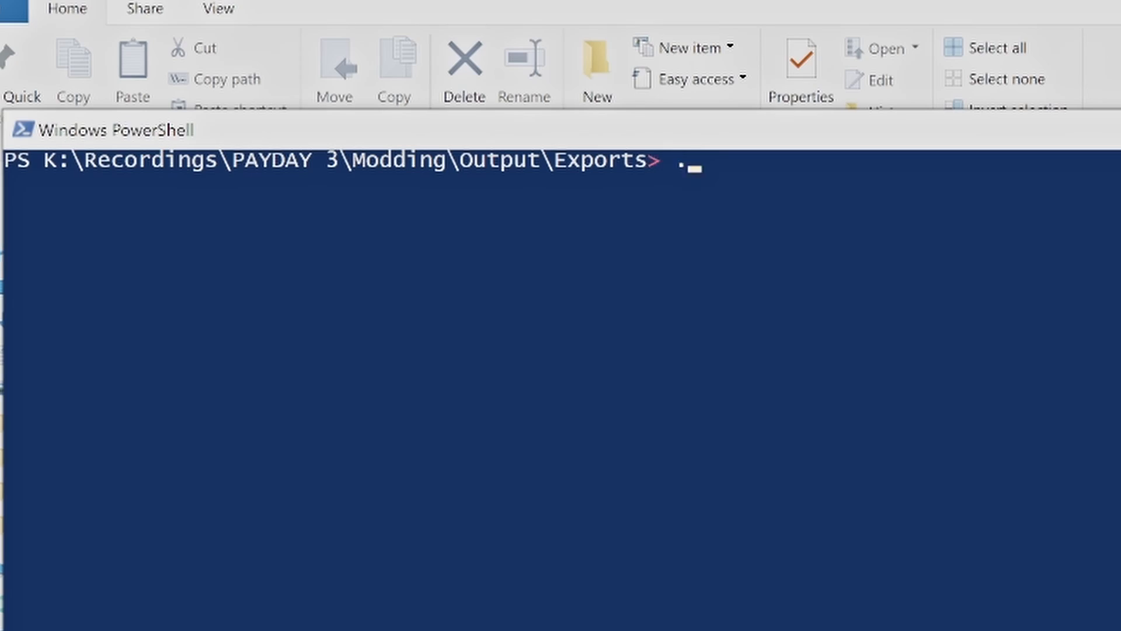
{"action": "type", "text": "/"}
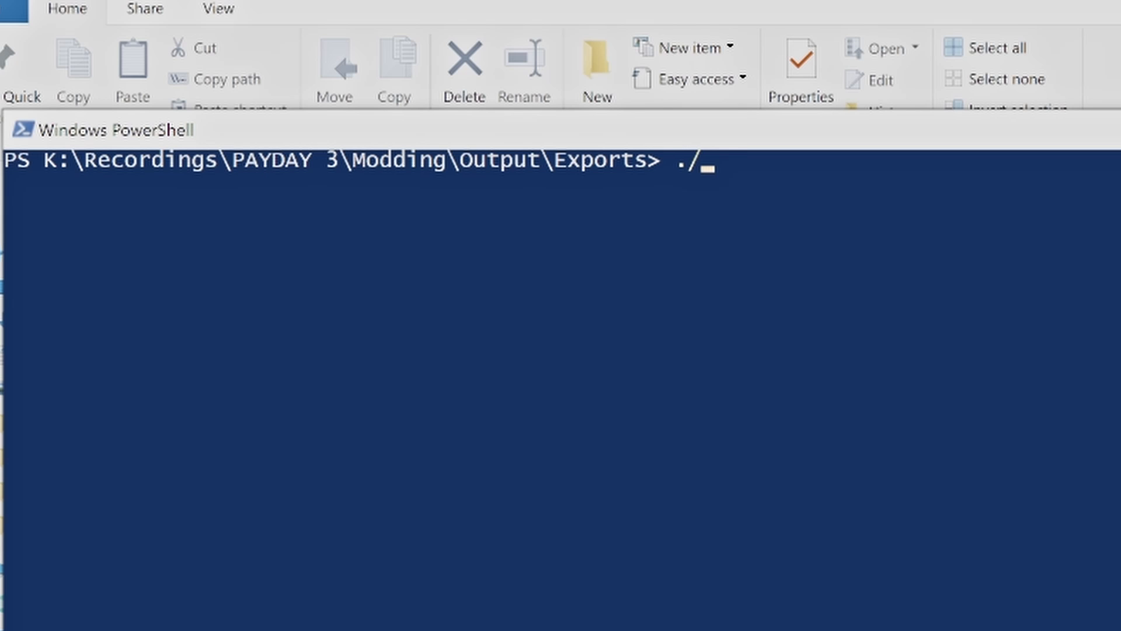
{"action": "type", "text": "rep"}
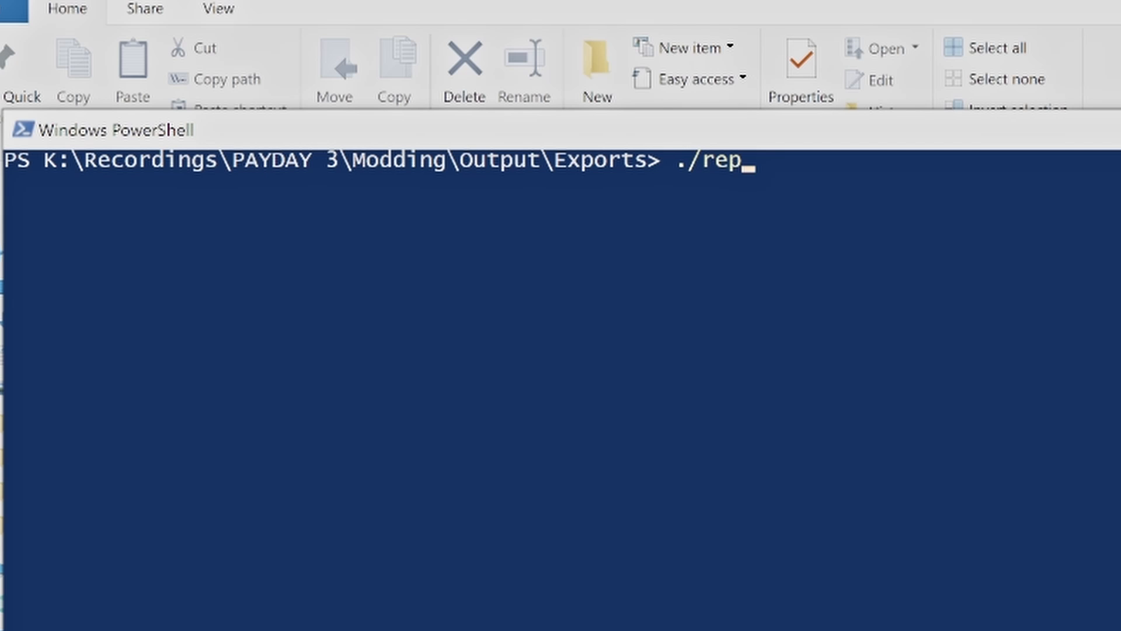
{"action": "type", "text": "ak"}
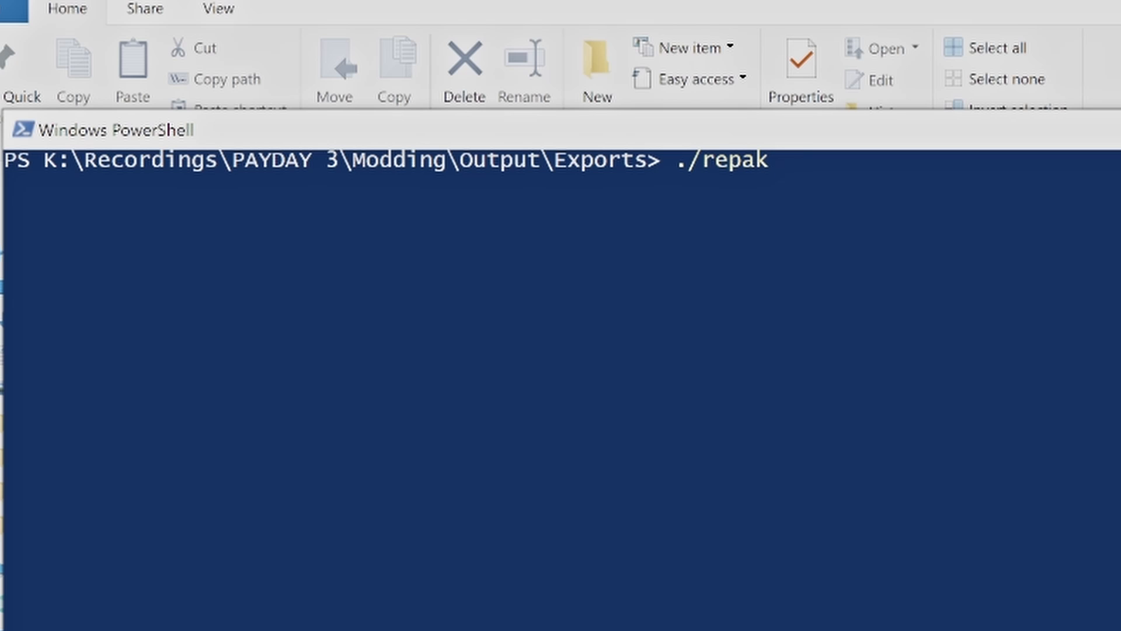
{"action": "type", "text": "pack"}
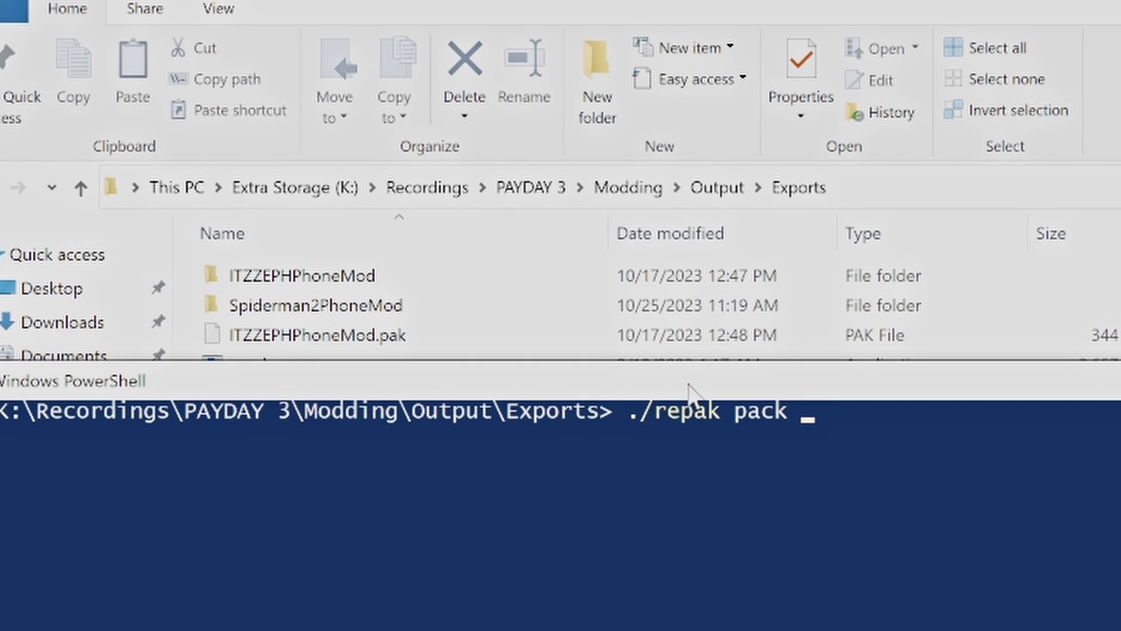
{"action": "type", "text": "Spider"}
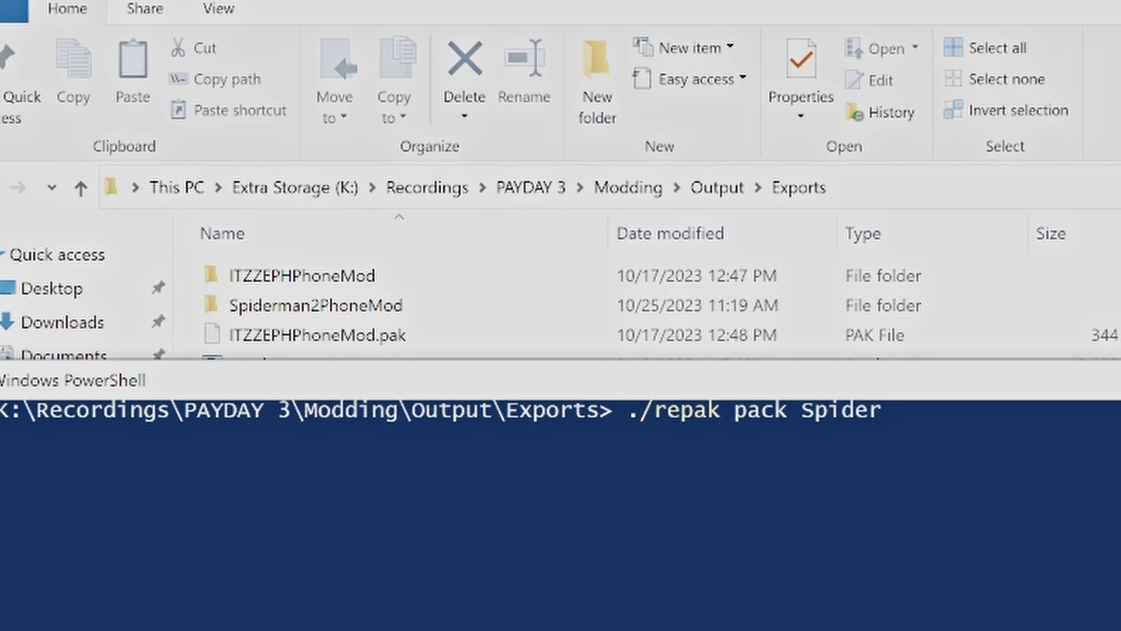
{"action": "type", "text": "man2"}
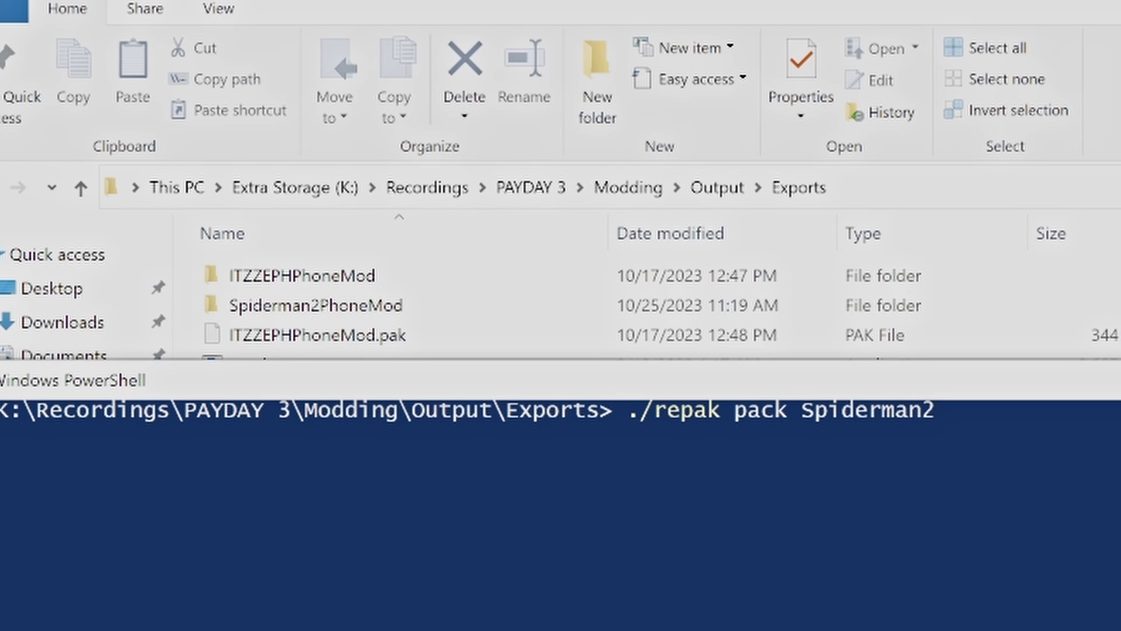
{"action": "type", "text": "Phone"}
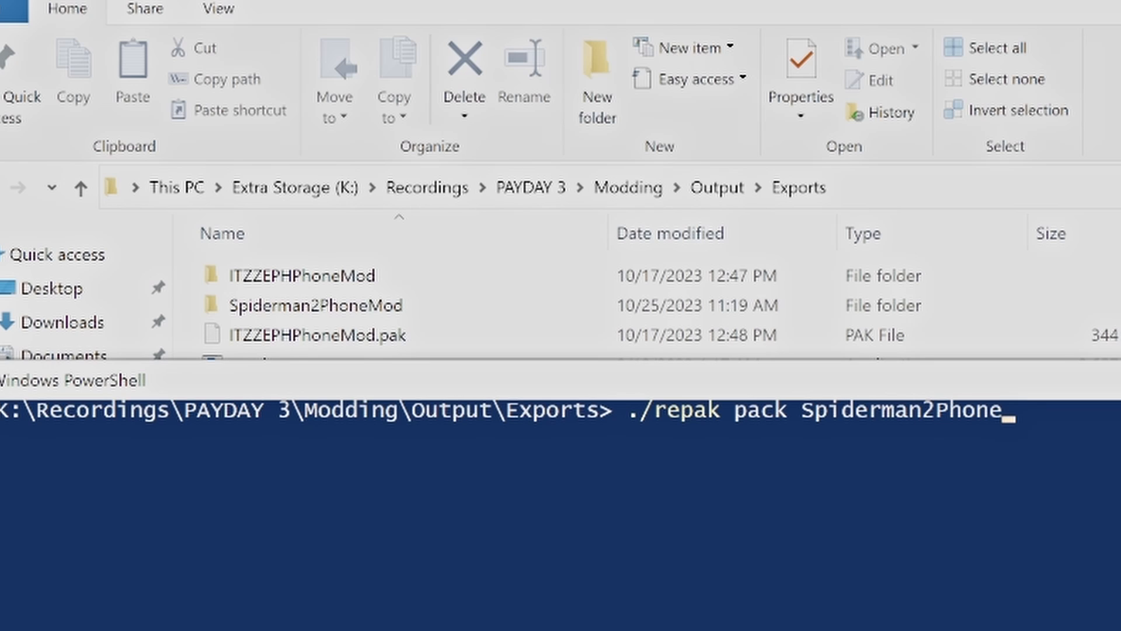
{"action": "type", "text": "Mod"}
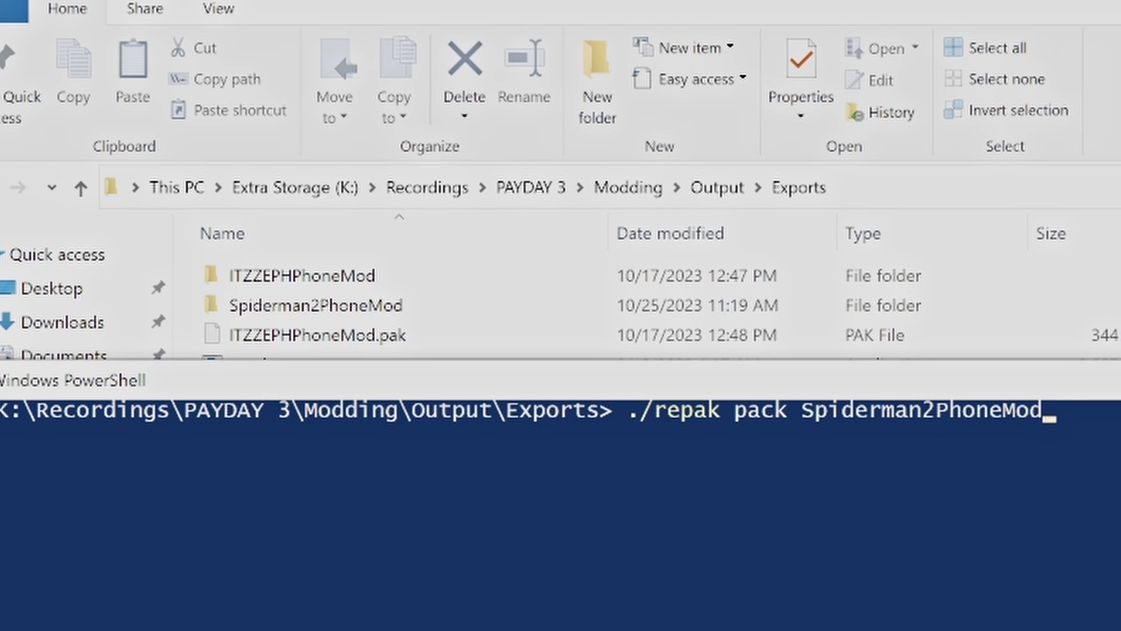
{"action": "key", "text": "Return"}
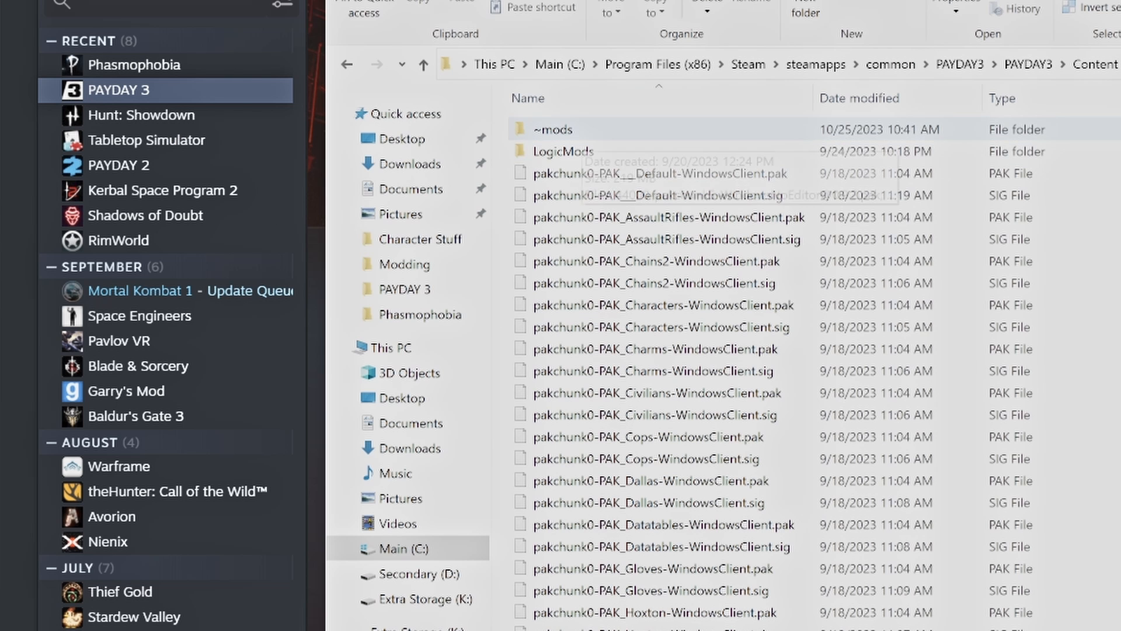
Place Spiderman2PhoneMod.pak in PAYDAY3's Content\Paks\~mods folder
{"action": "double_click", "coordinate": [552, 130]}
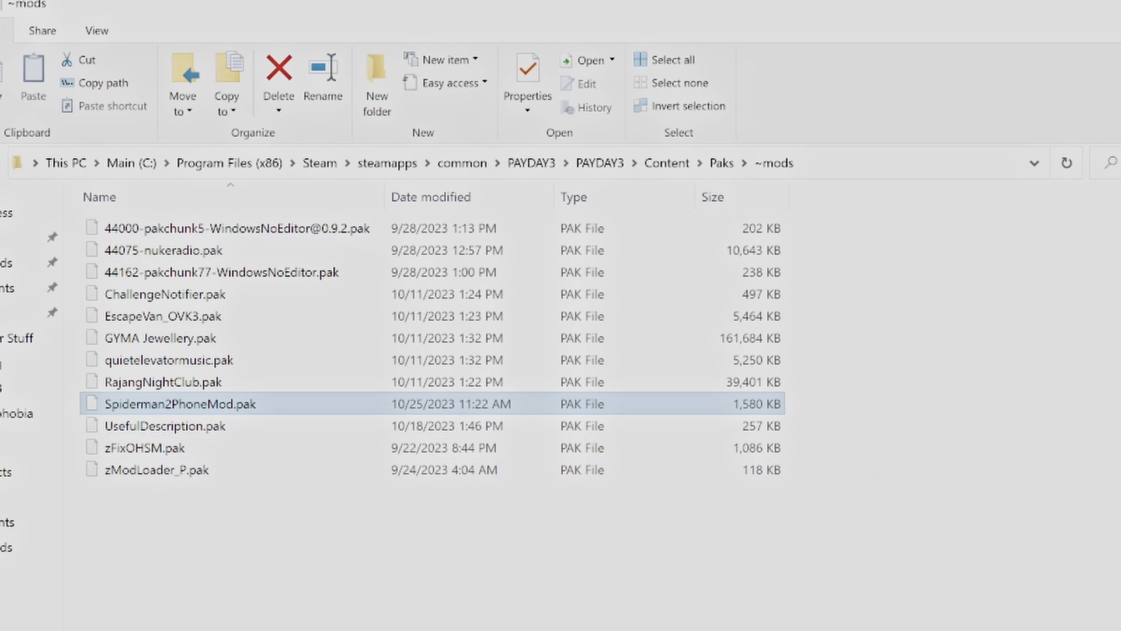
{"action": "mouse_move", "coordinate": [179, 403]}
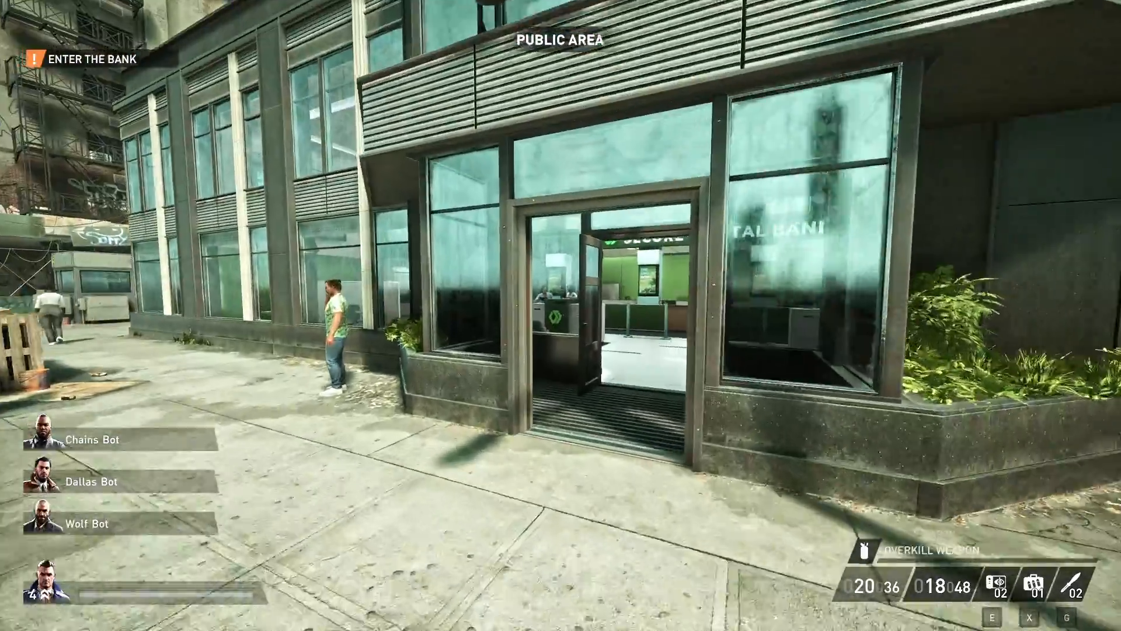
Pull out the in-game phone during the heist to show the Spider-Man 2 screen
{"action": "key", "text": "w"}
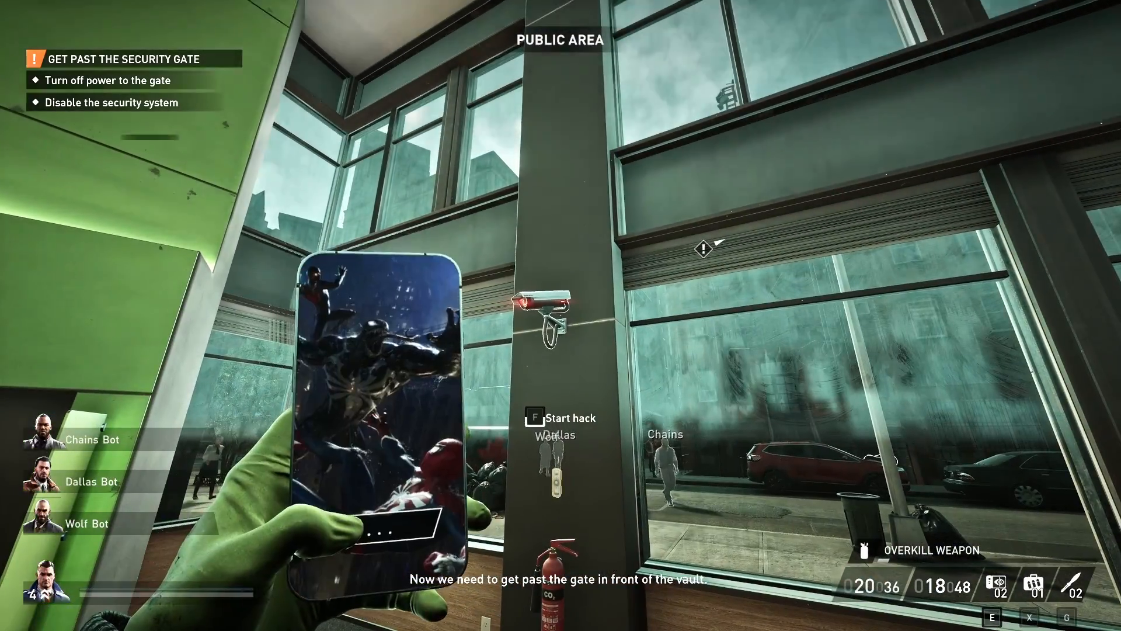
{"action": "key", "text": "f"}
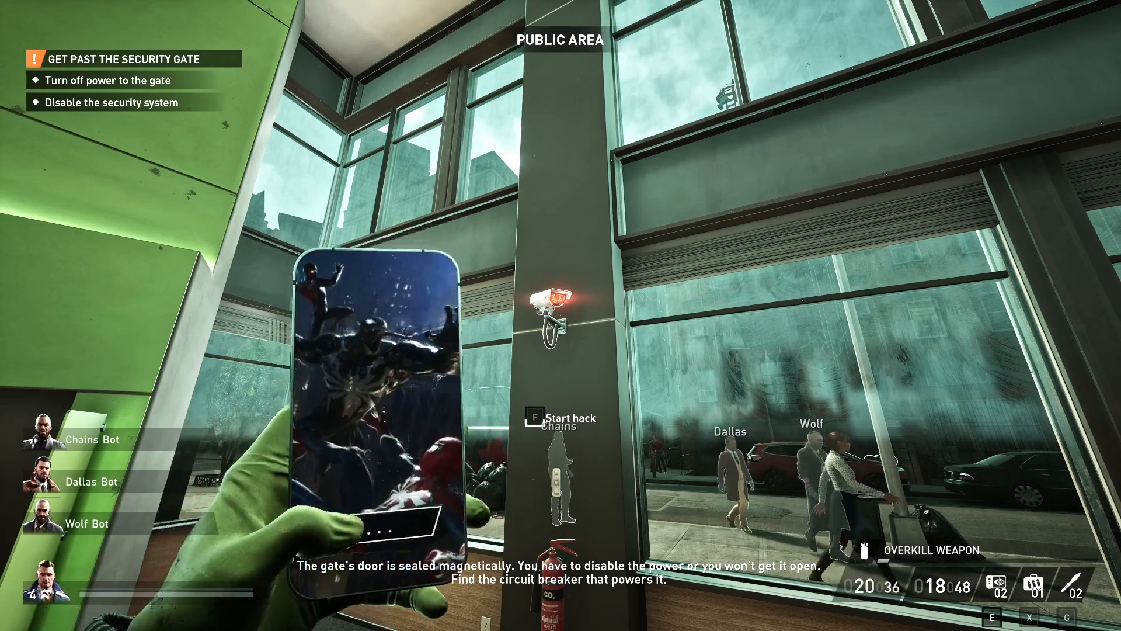
{"action": "key", "text": "f"}
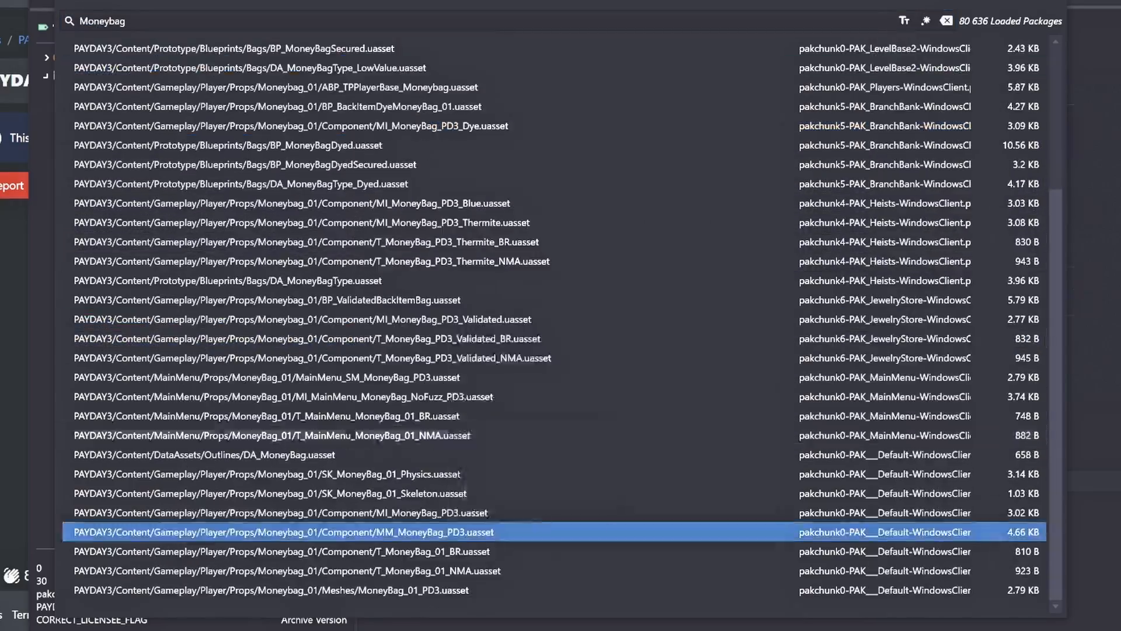
Inspect MM_MoneyBag_PD3 and find the T_Veh_Van_01_EscapeVan texture via an 'EscapeVan' search
{"action": "double_click", "coordinate": [279, 532]}
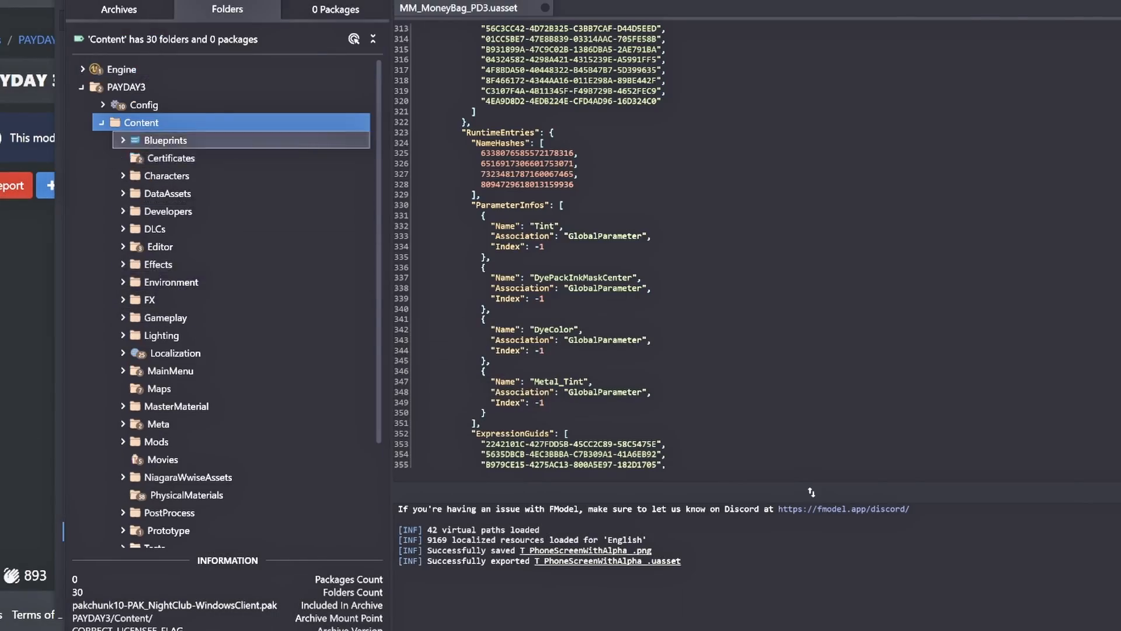
{"action": "type", "text": "Van"}
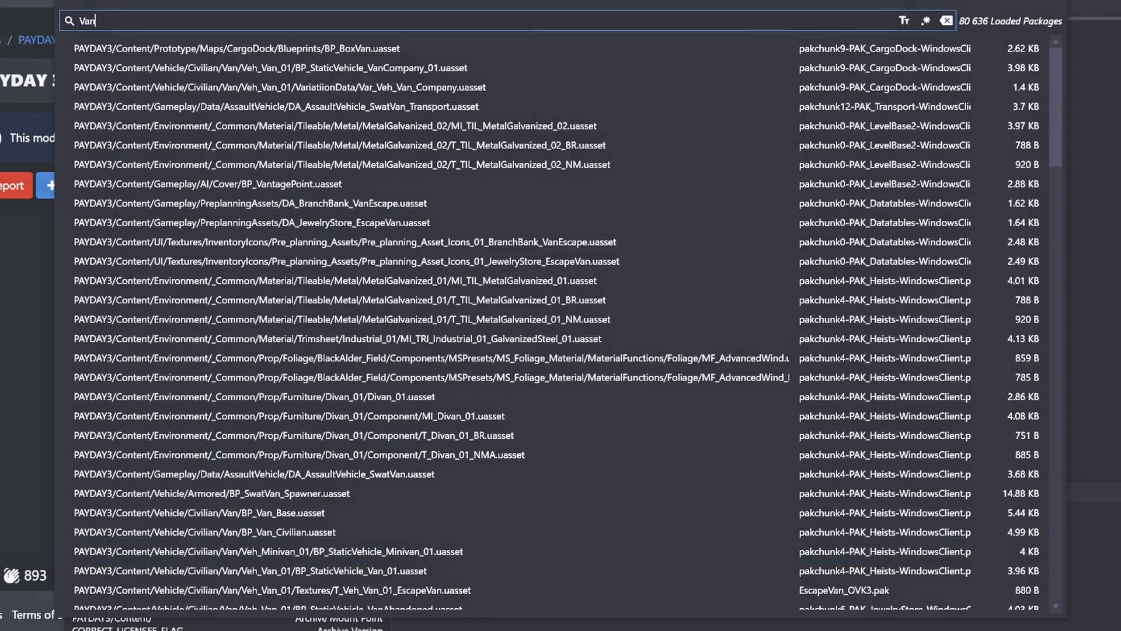
{"action": "scroll", "scroll_direction": "down", "scroll_amount": 3}
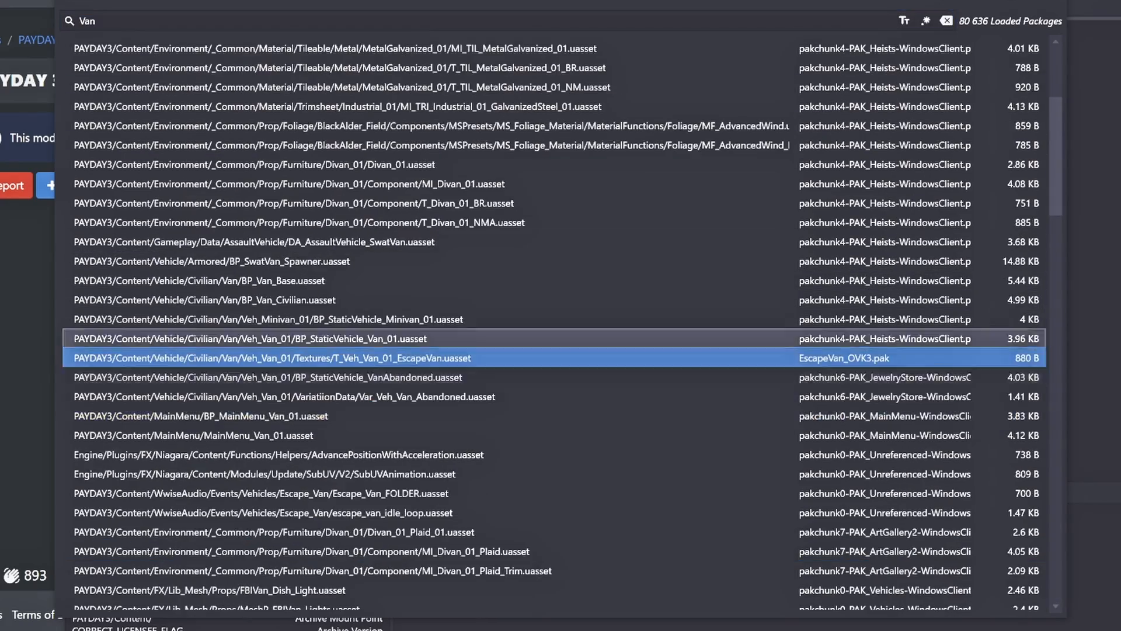
{"action": "left_click", "coordinate": [286, 338]}
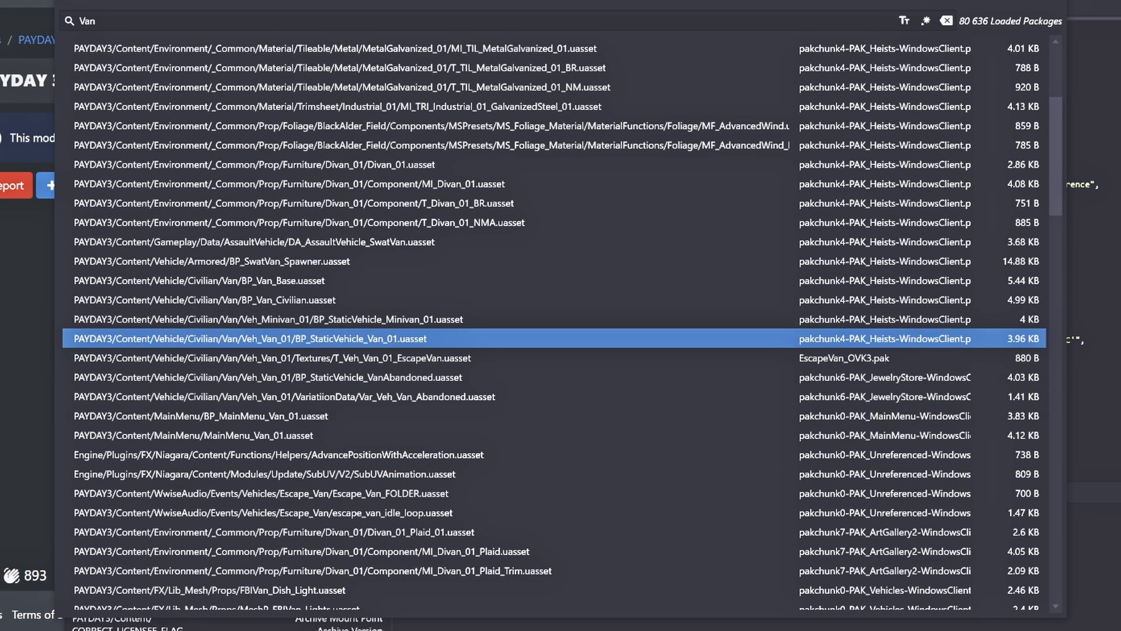
{"action": "type", "text": "EscapeVan"}
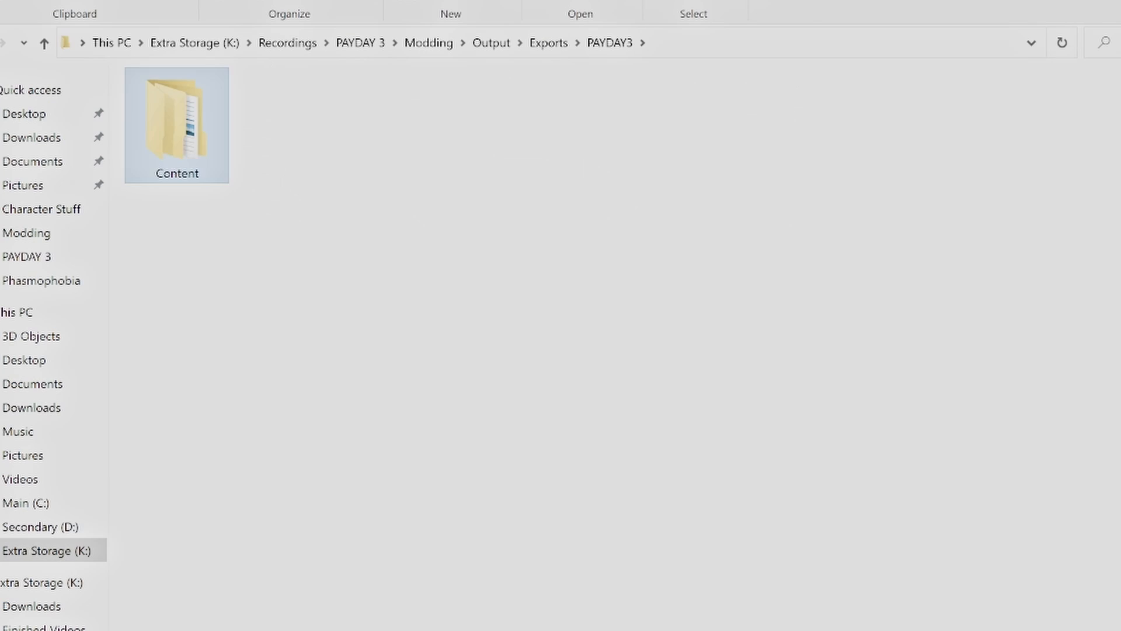
Browse the exported PAYDAY3 Content folder holding Gameplay and Vehicle
{"action": "double_click", "coordinate": [176, 125]}
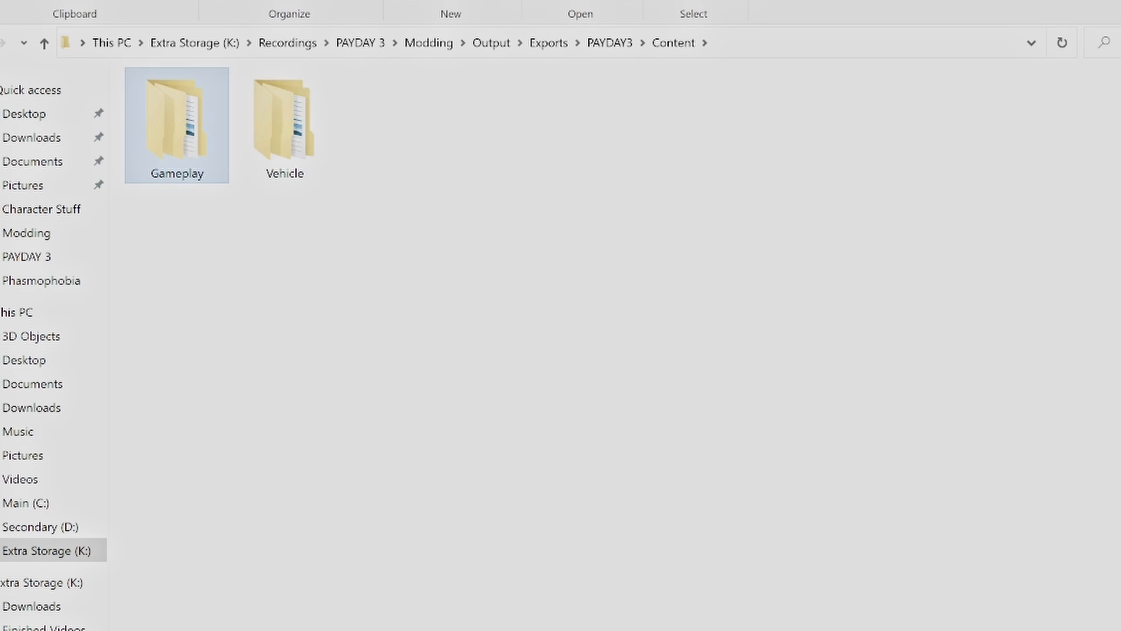
{"action": "double_click", "coordinate": [283, 125]}
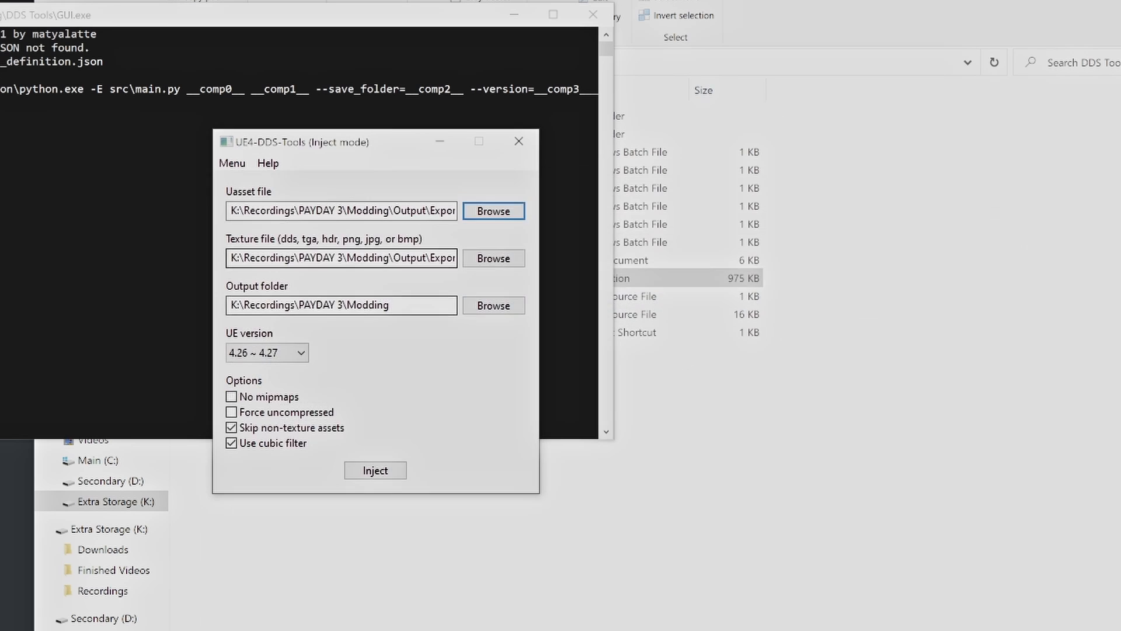
Inject the new money bag texture into its uasset, outputting to the Moneybag folder
{"action": "left_click", "coordinate": [492, 258]}
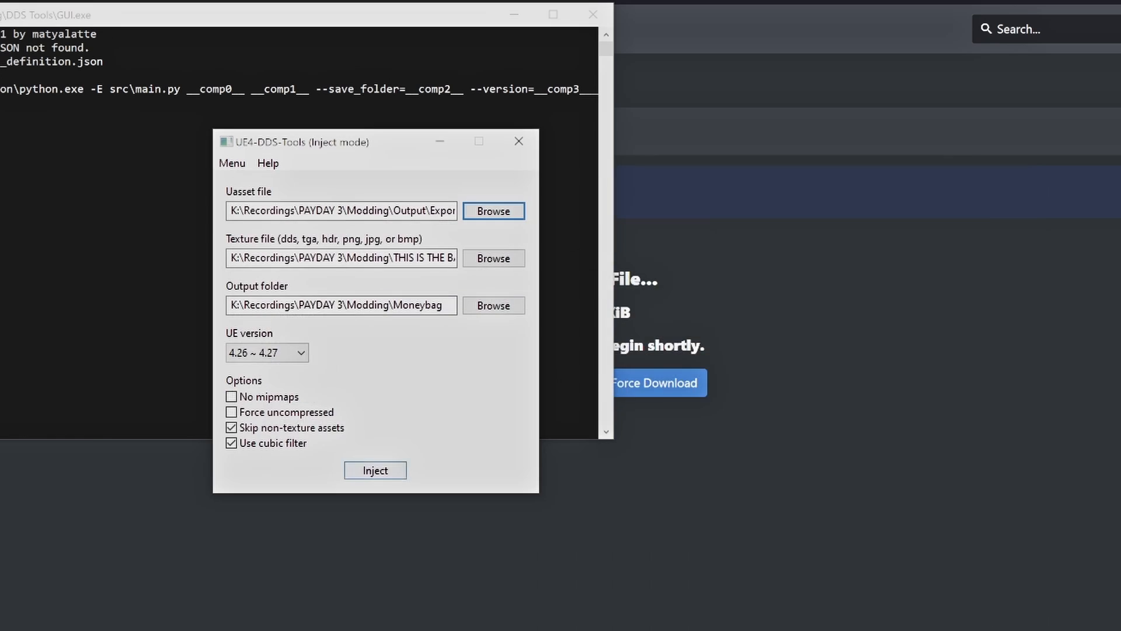
{"action": "left_click", "coordinate": [493, 258]}
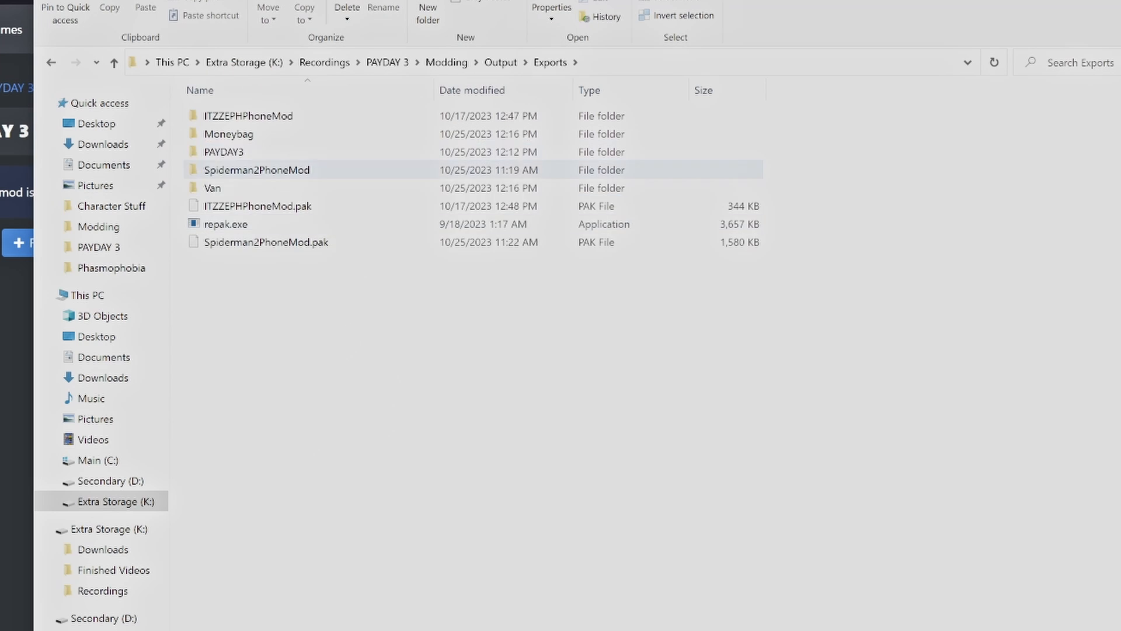
Collect the van and bag files in a VanBagnMod folder and pack it into VanBagnMod.pak with repak
{"action": "double_click", "coordinate": [227, 133]}
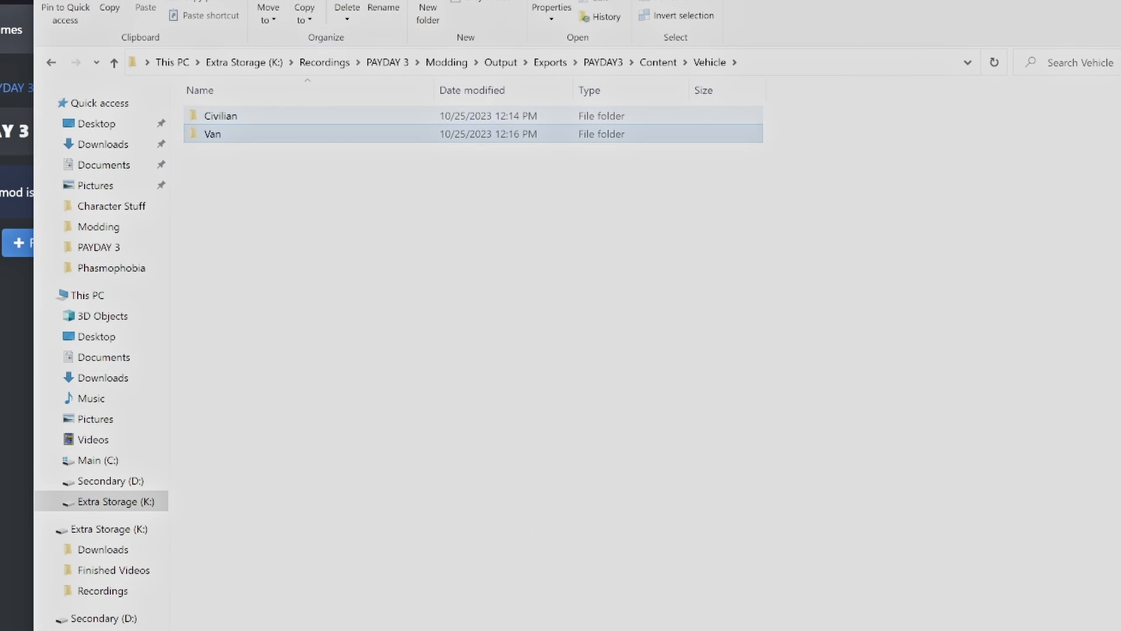
{"action": "double_click", "coordinate": [213, 133]}
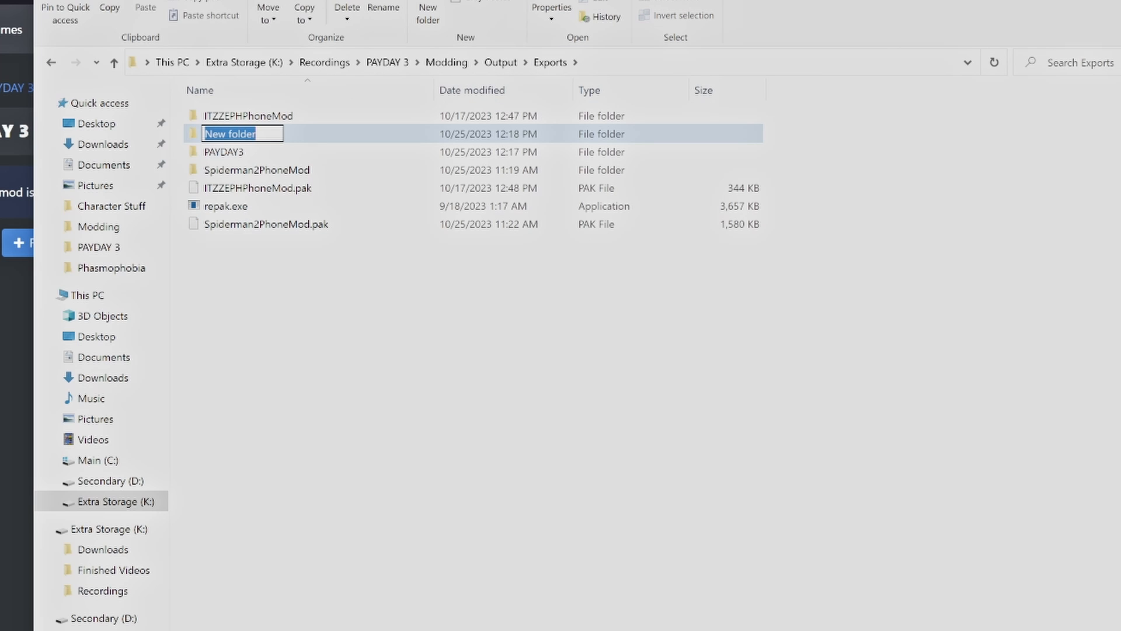
{"action": "type", "text": "VanB"}
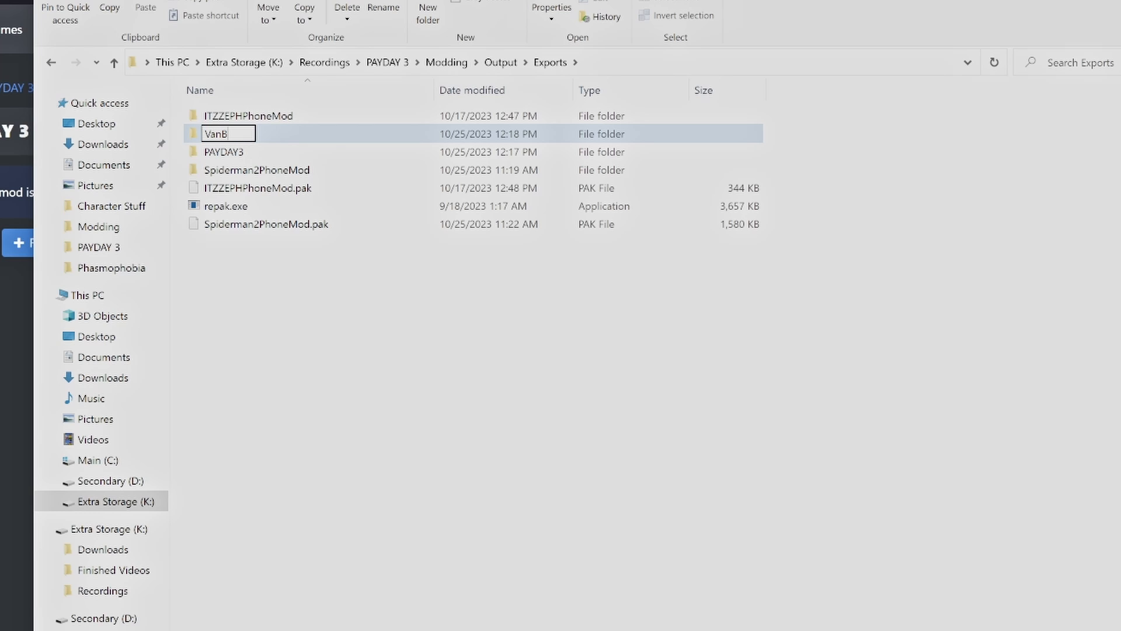
{"action": "type", "text": "a"}
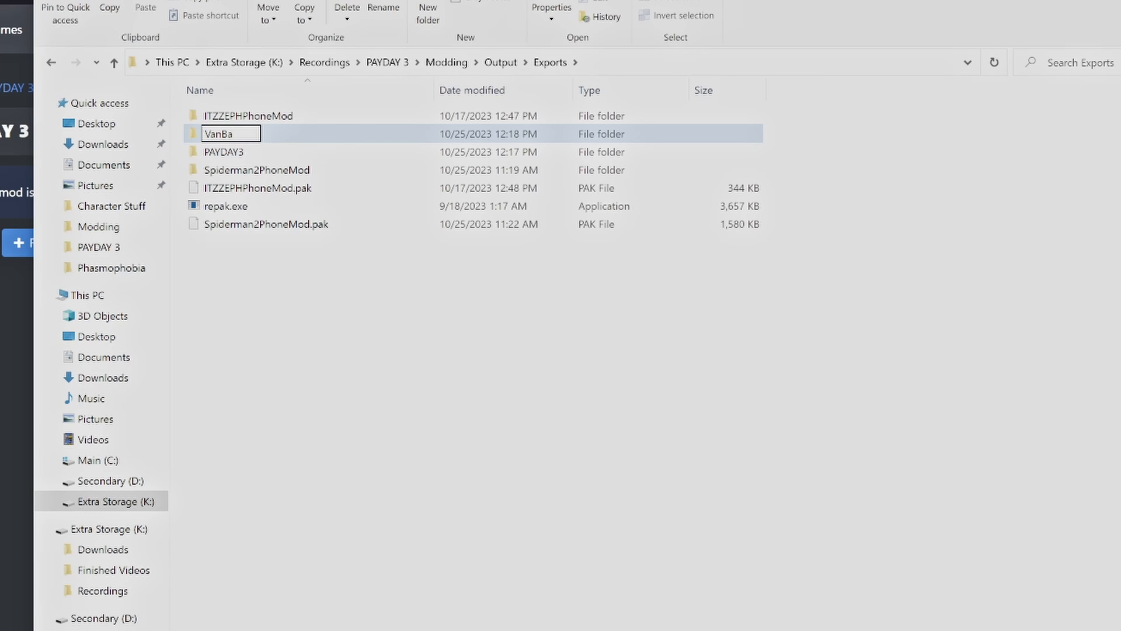
{"action": "type", "text": "gnMod"}
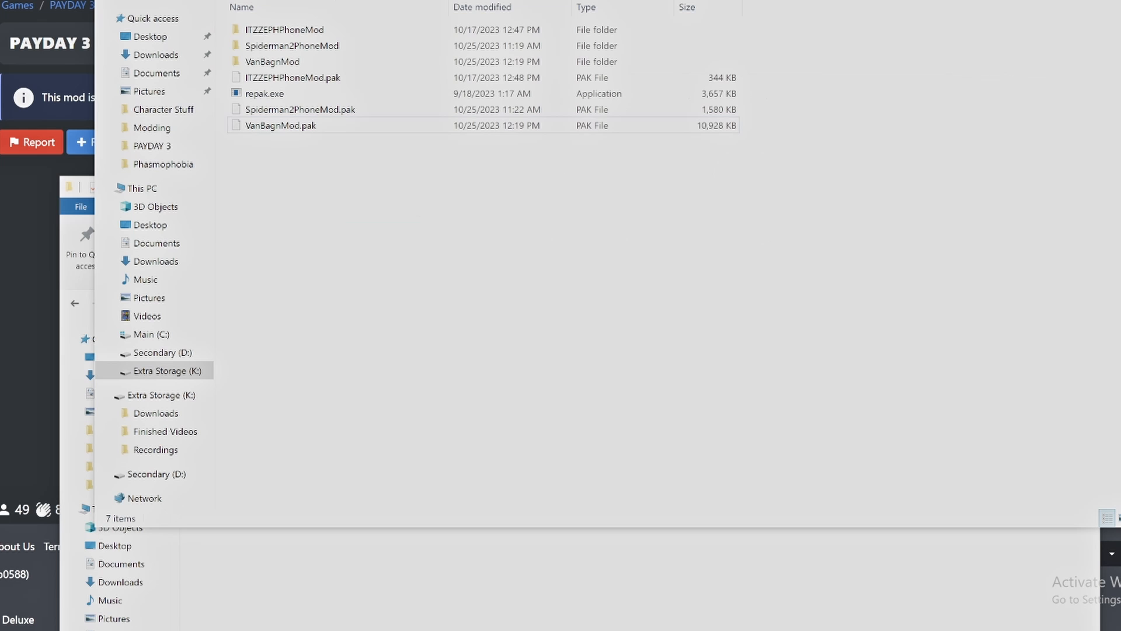
{"action": "left_click", "coordinate": [279, 125]}
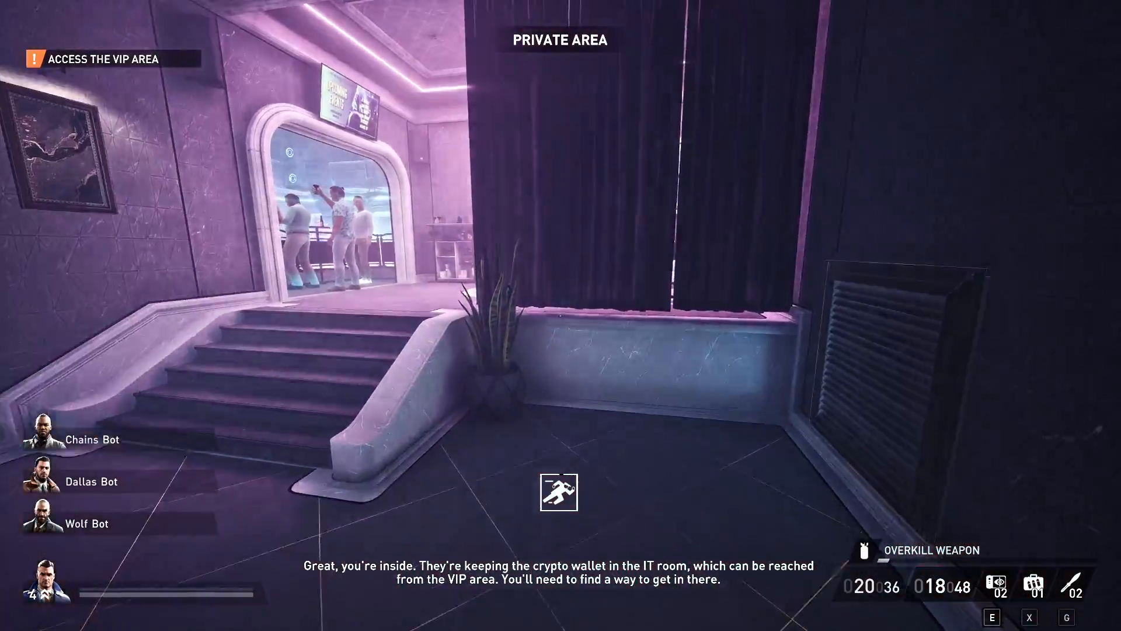
{"action": "mouse_move", "coordinate": [561, 315]}
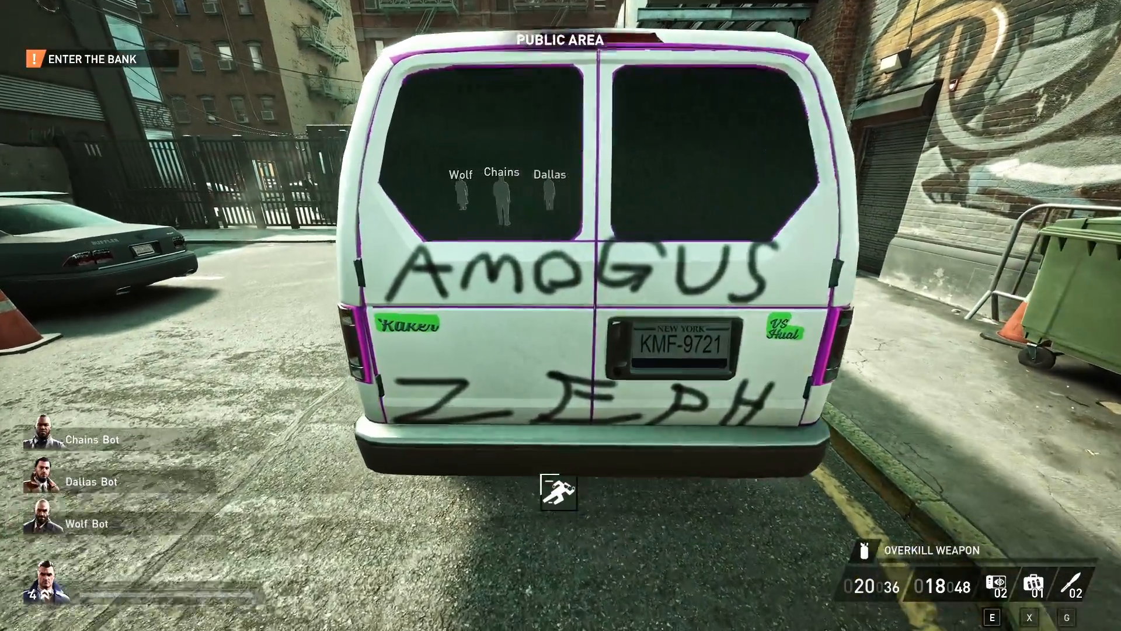
{"action": "mouse_move", "coordinate": [560, 315]}
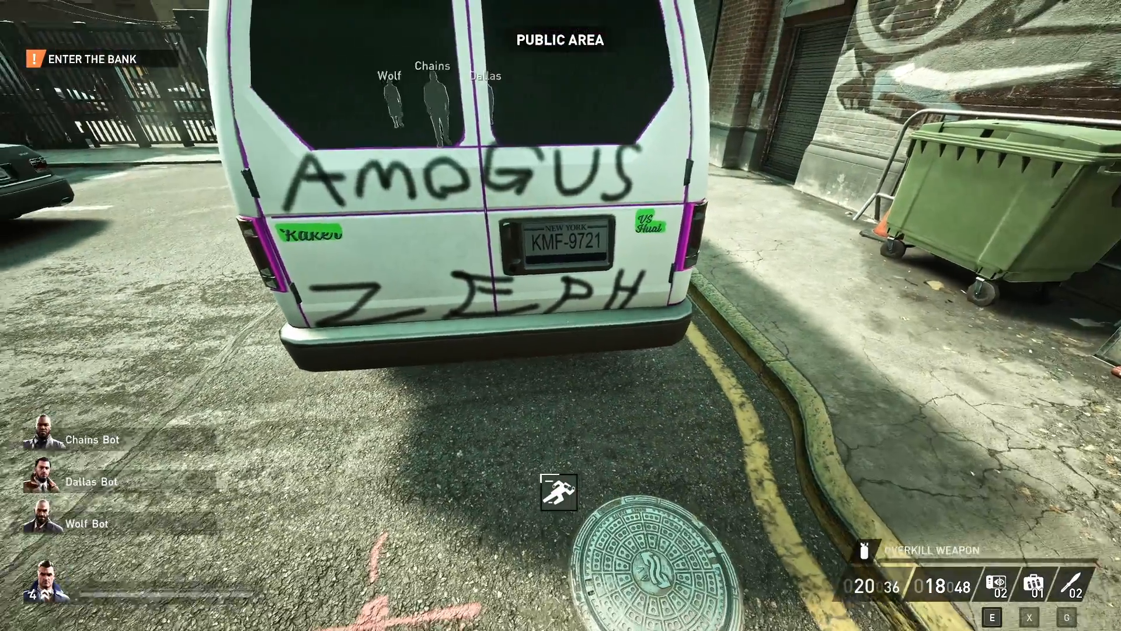
{"action": "mouse_move", "coordinate": [561, 315]}
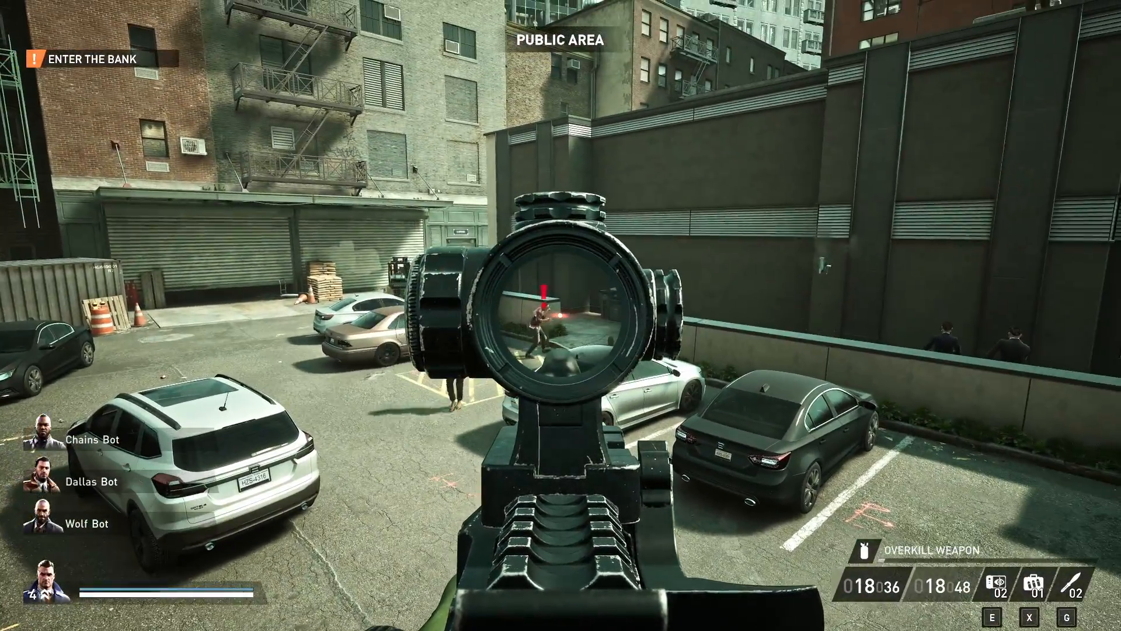
Near the AMOGUS ZEPH escape van, shoot the parking-lot guard and answer his radio
{"action": "left_click", "coordinate": [560, 315]}
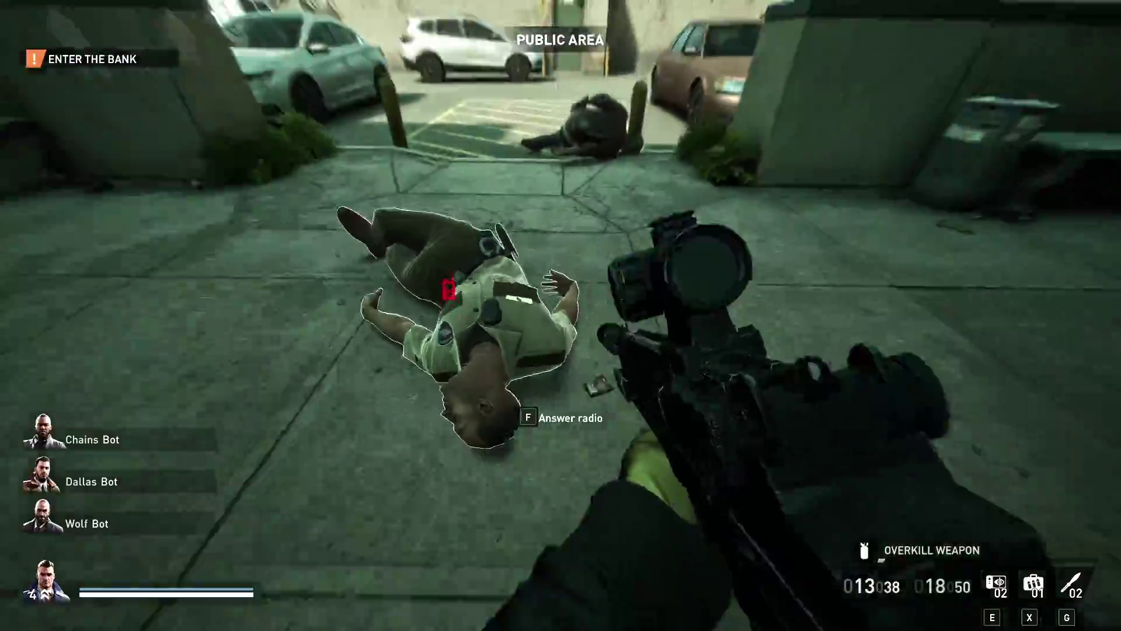
{"action": "key", "text": "f"}
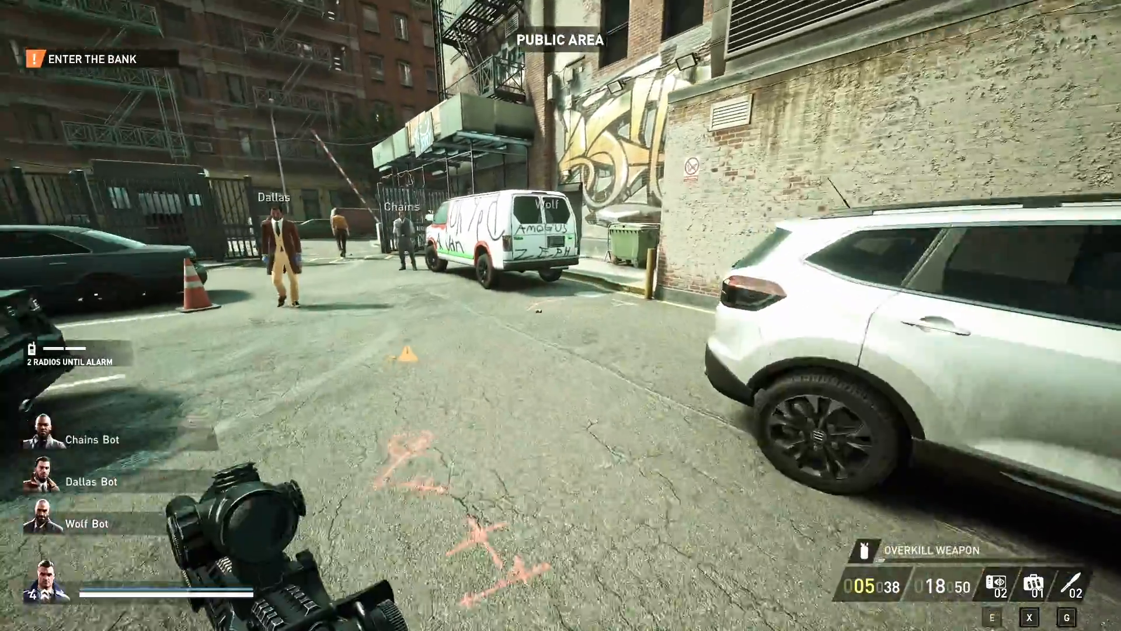
{"action": "mouse_move", "coordinate": [561, 315]}
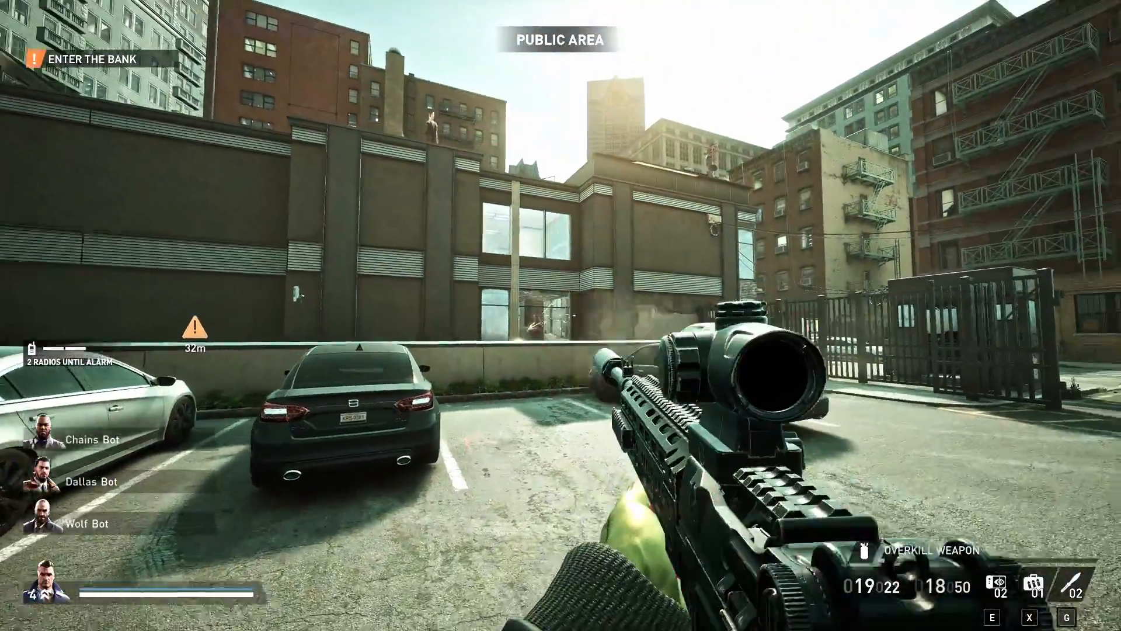
{"action": "mouse_move", "coordinate": [561, 315]}
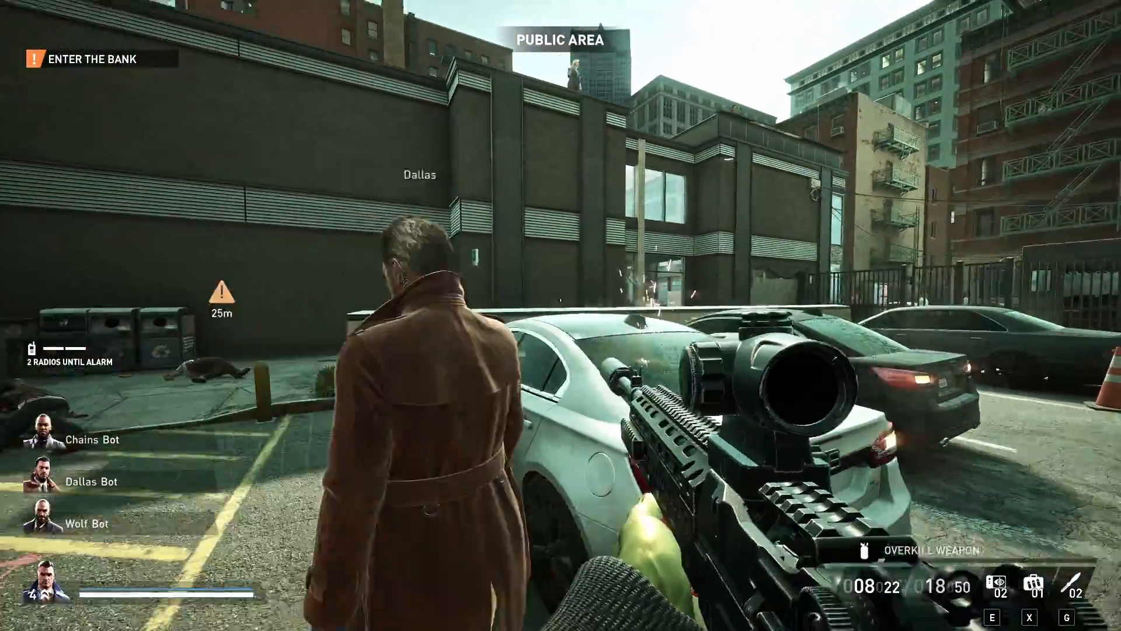